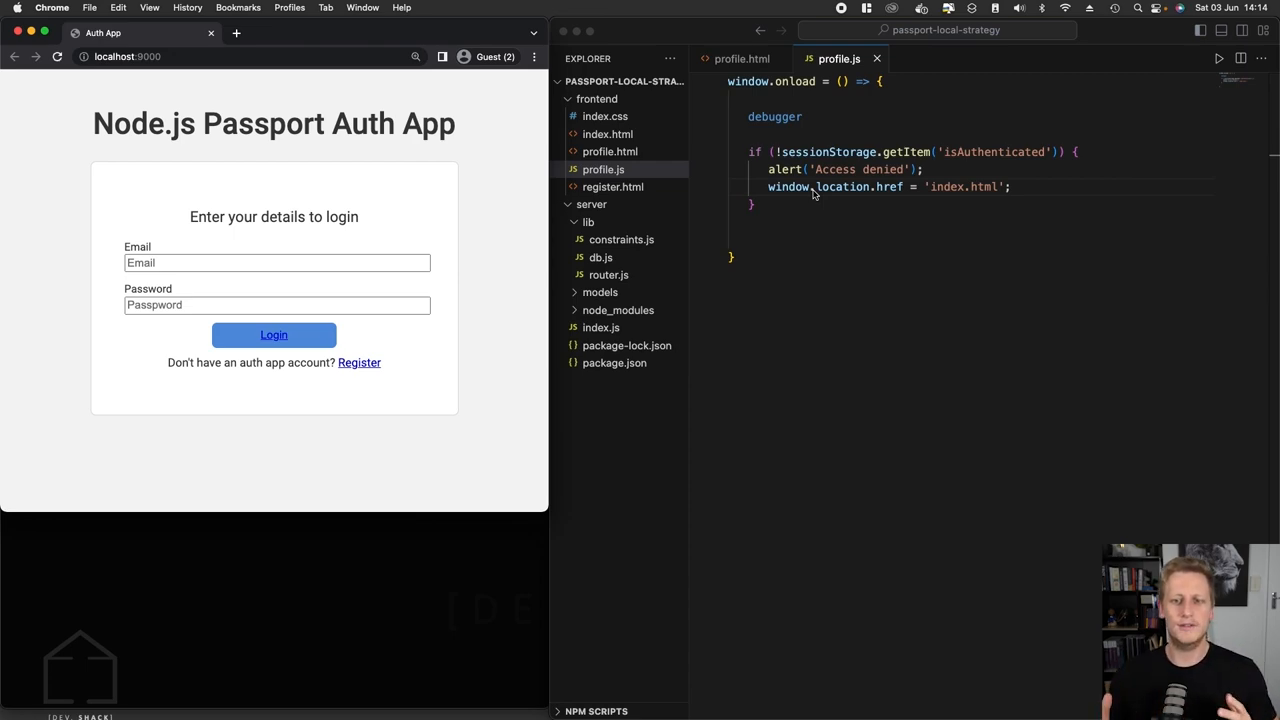
Step: Delete the debugger line from profile.js's window.onload authentication check and close the file
click(810, 116)
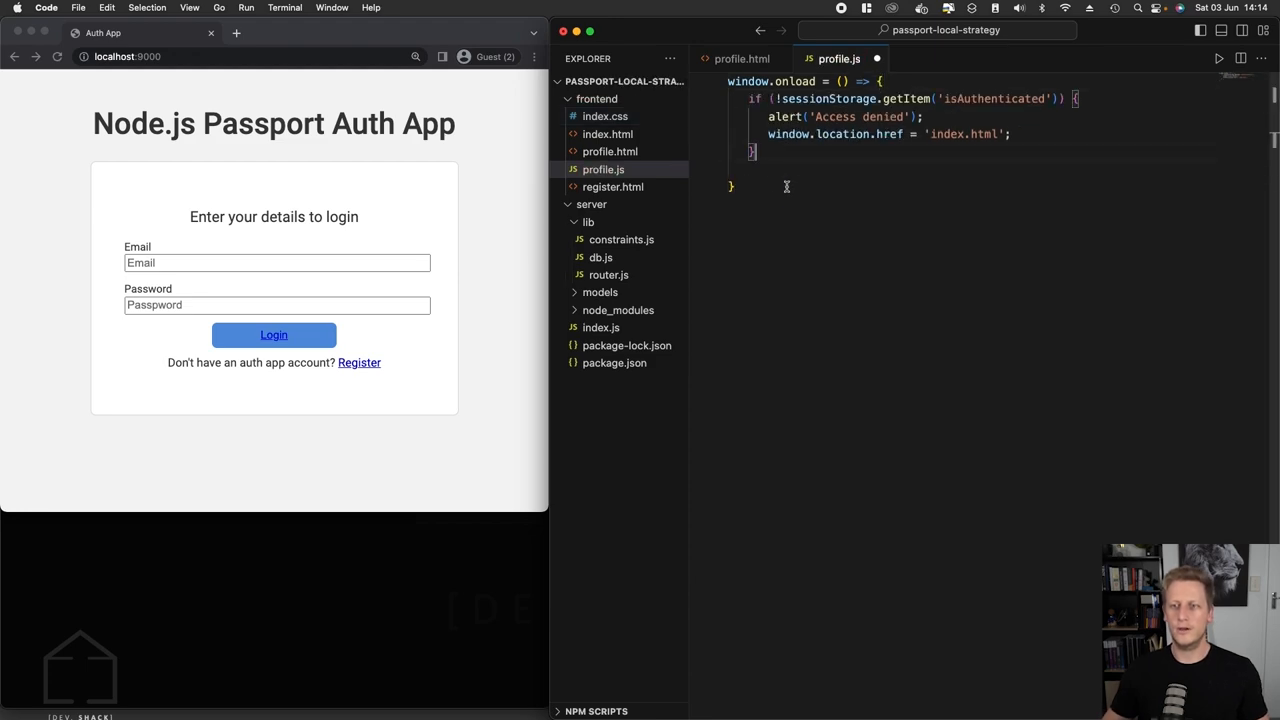
click(610, 152)
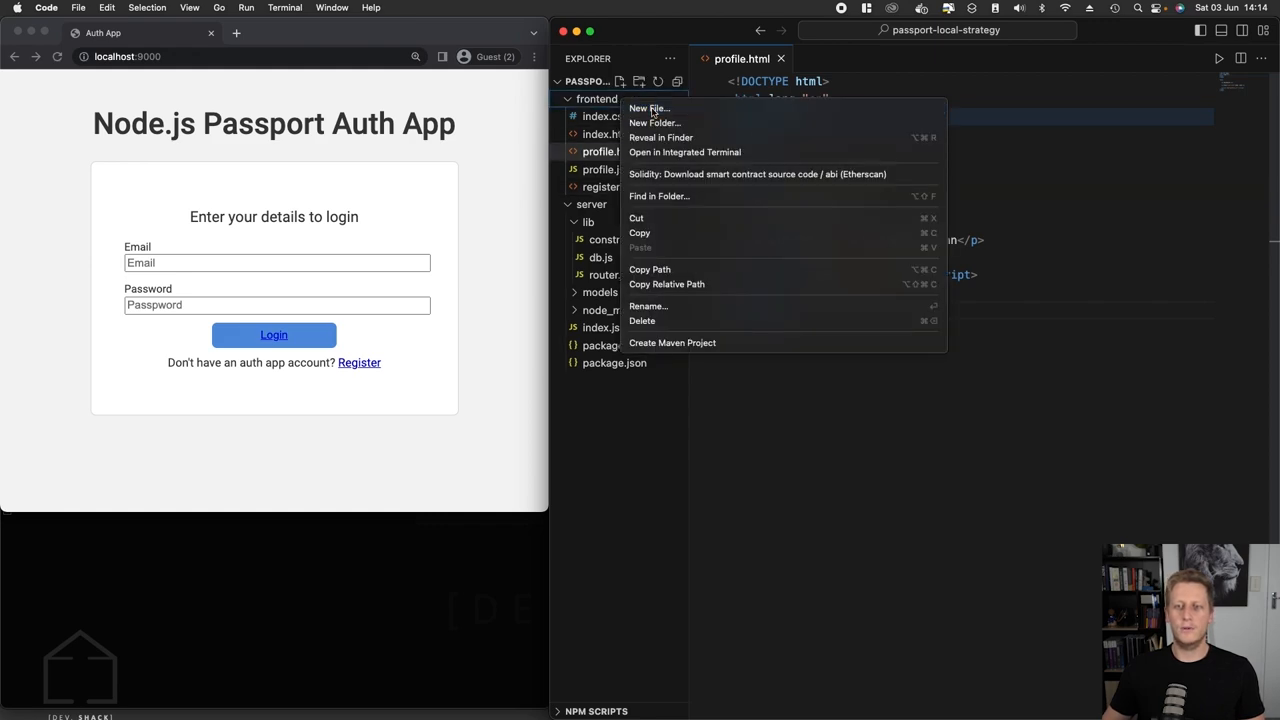
Step: Create register.js in the frontend folder containing console.log('Testing'); then bring up register.html
click(648, 108)
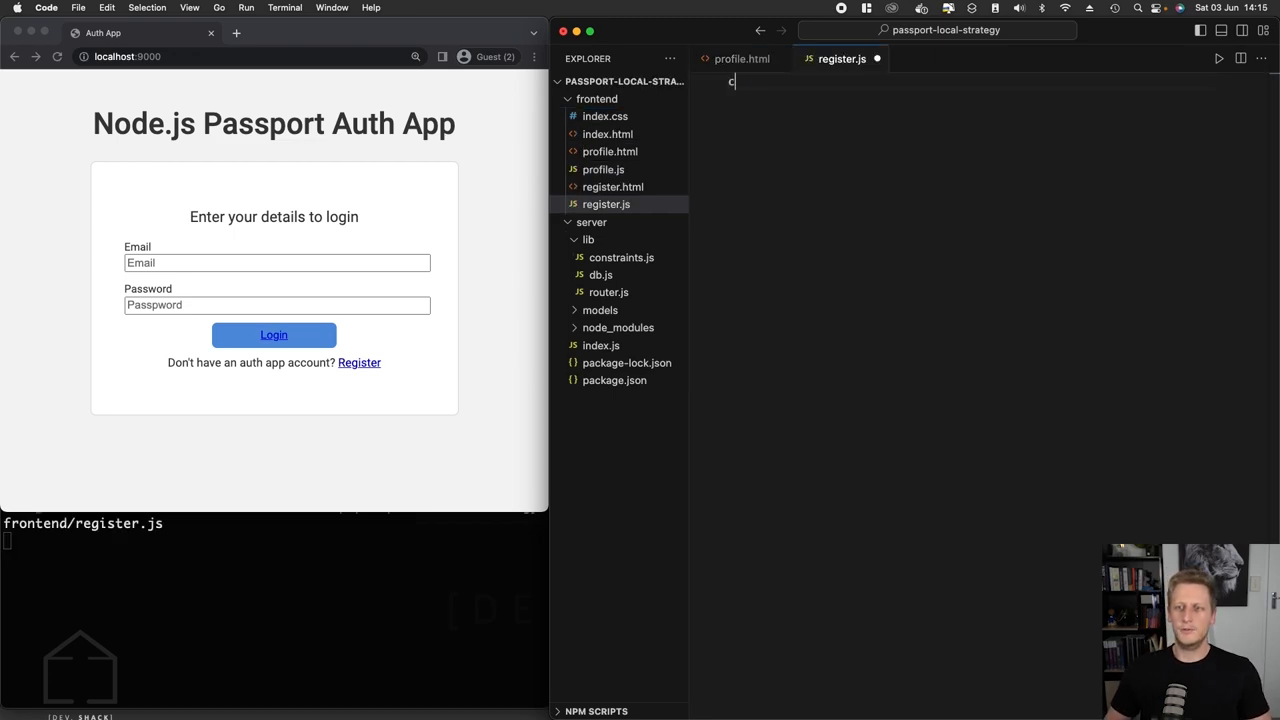
text(onsole.log('Testing');)
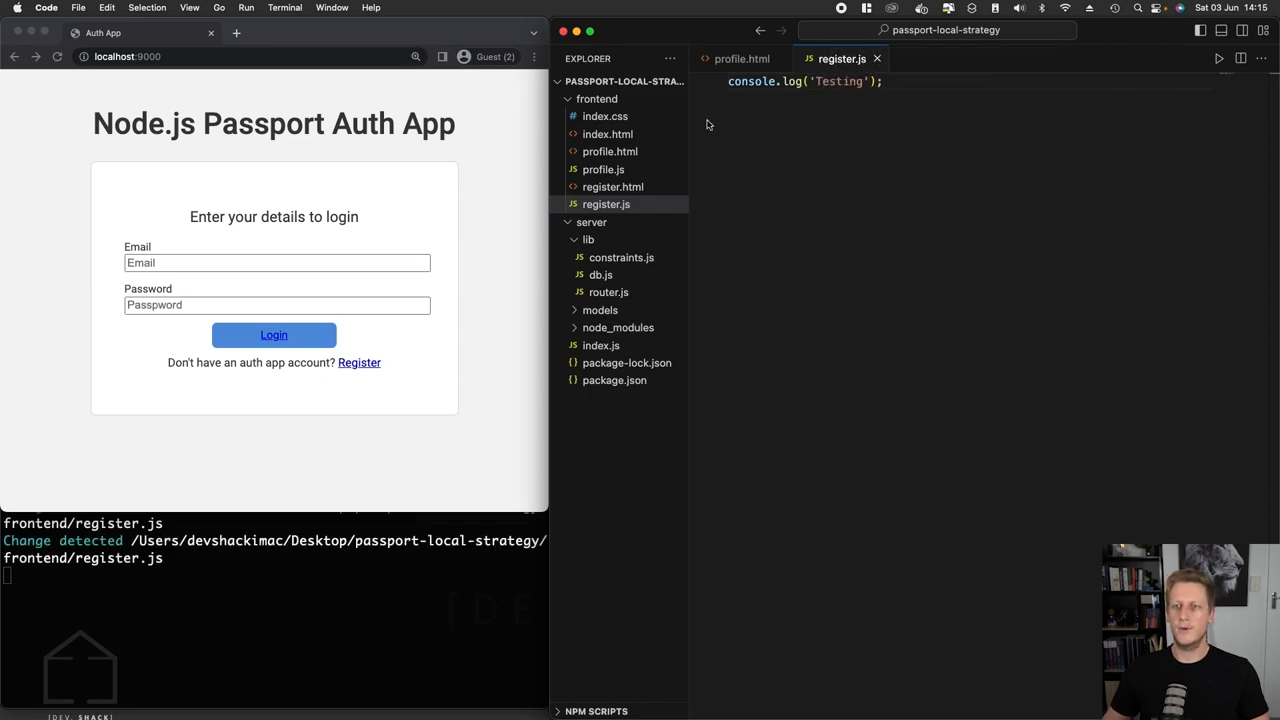
click(740, 58)
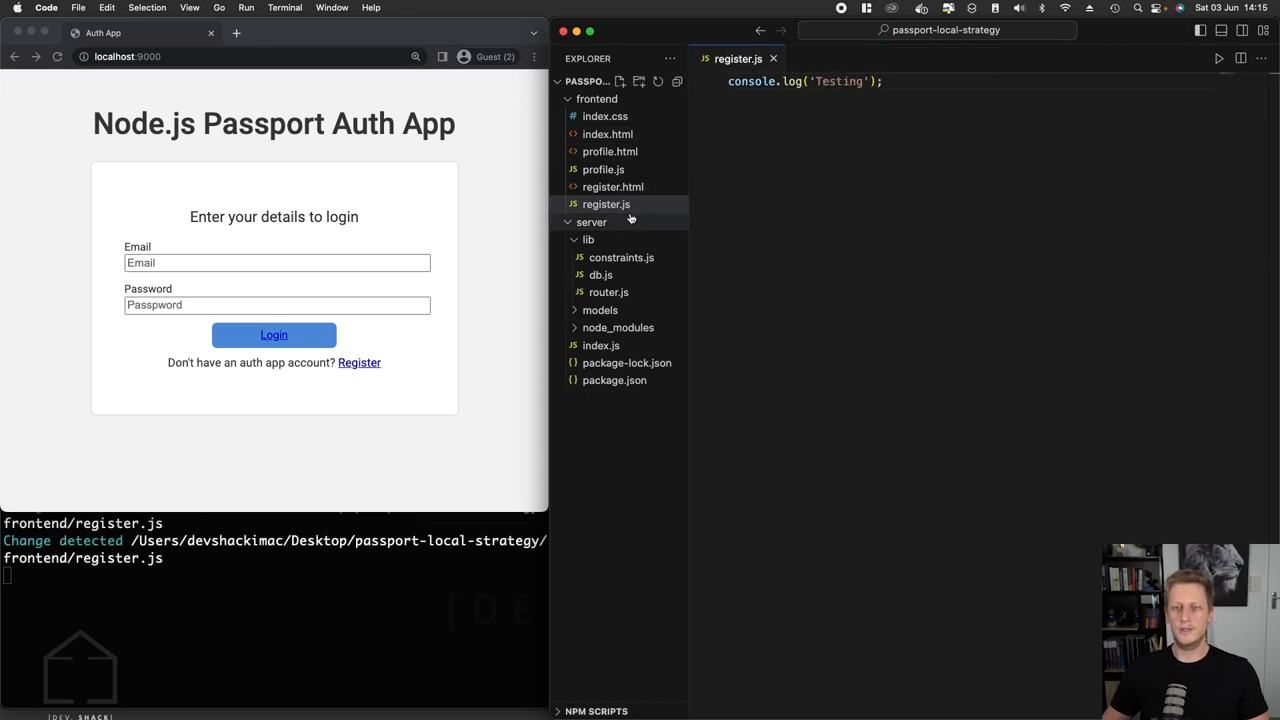
click(612, 188)
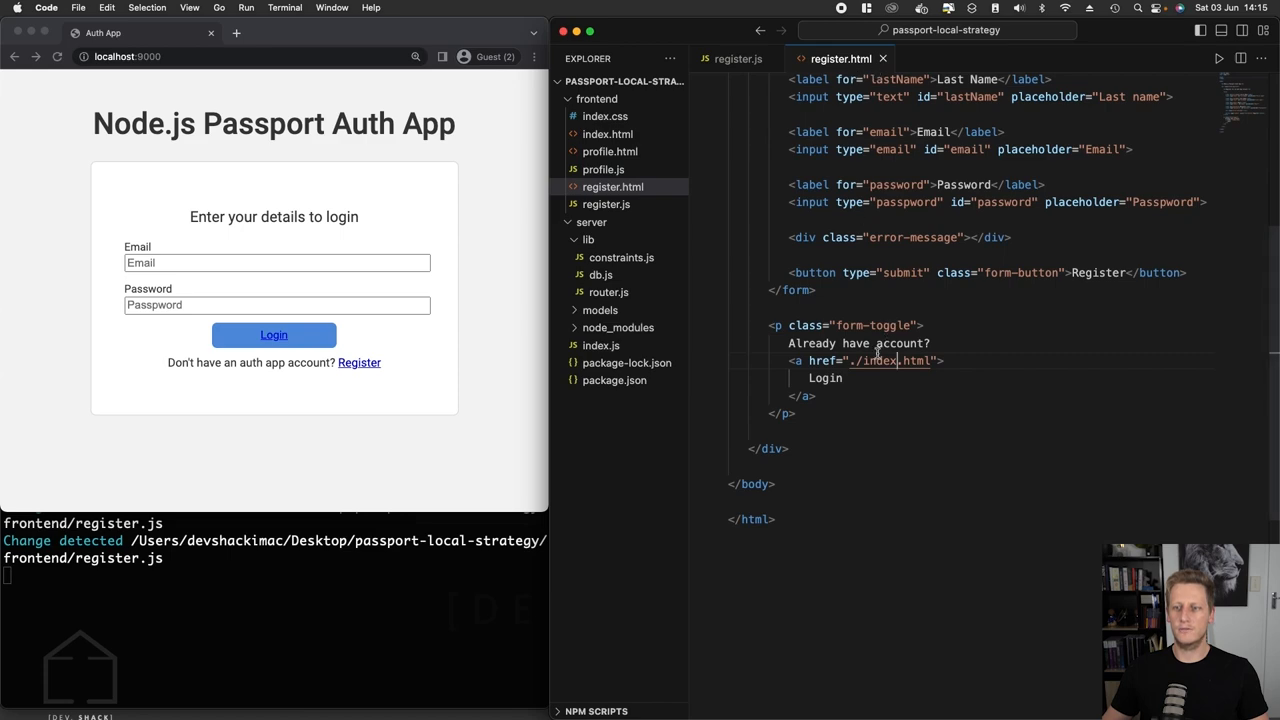
Step: Add <script src="register.js"></script> just before </body> in register.html and save
text(script src=""></script>)
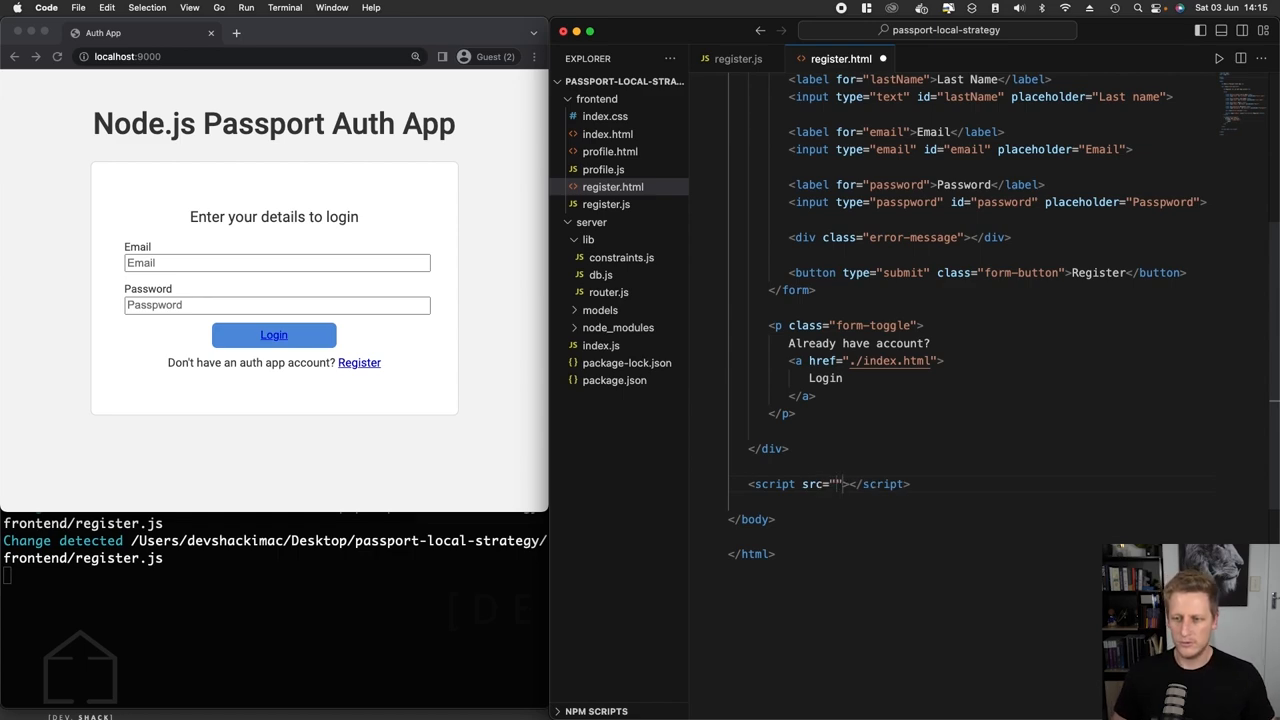
text(r)
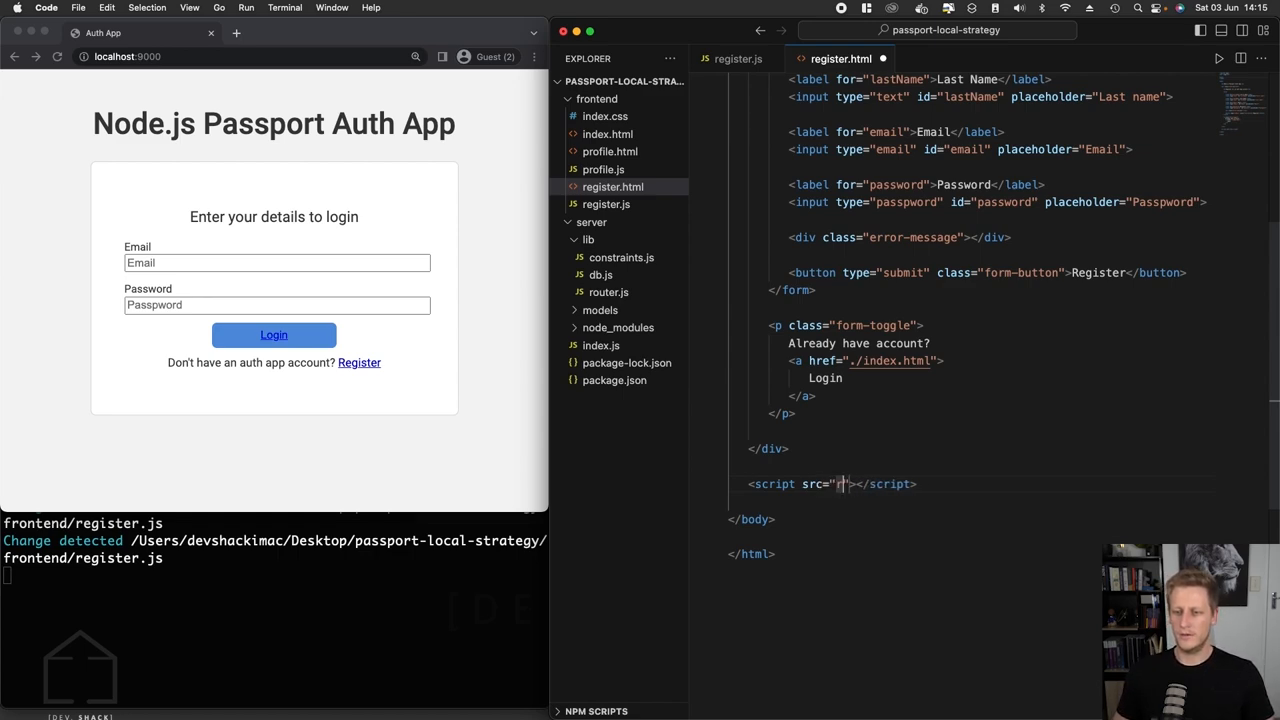
text(register.js)
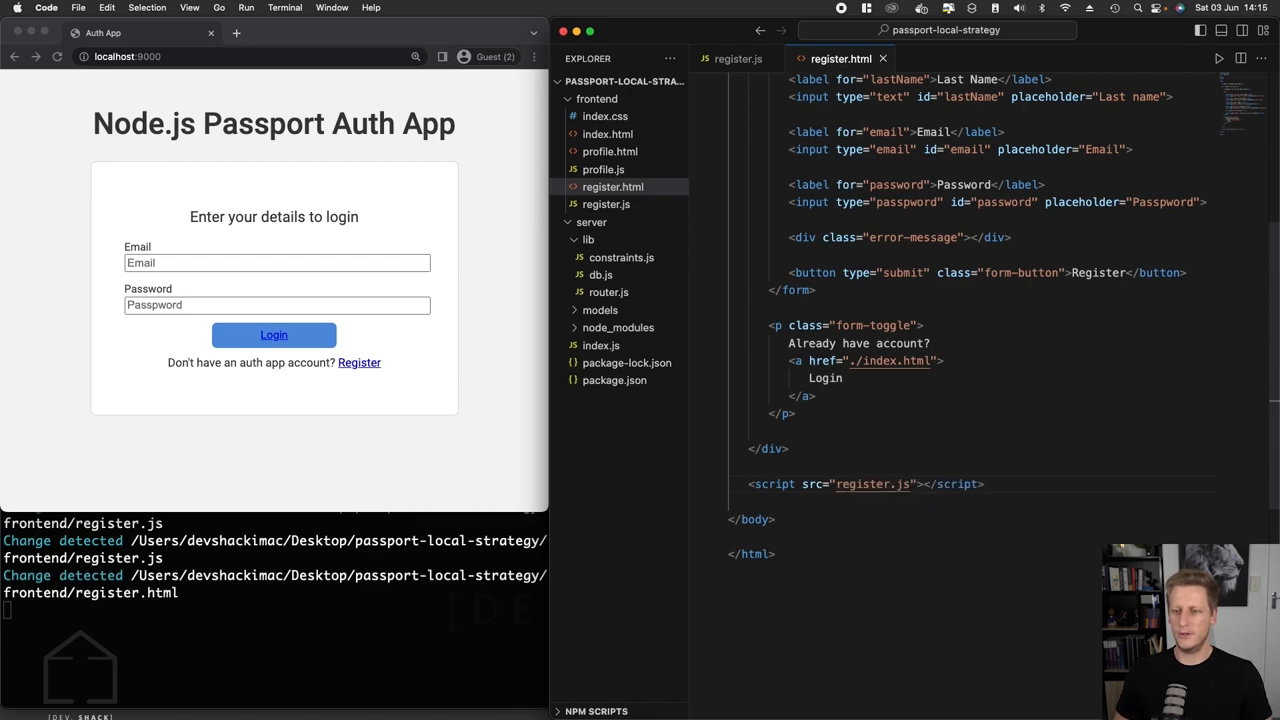
Step: Follow the Register link to localhost:9000/register.html and inspect the page with DevTools
click(360, 362)
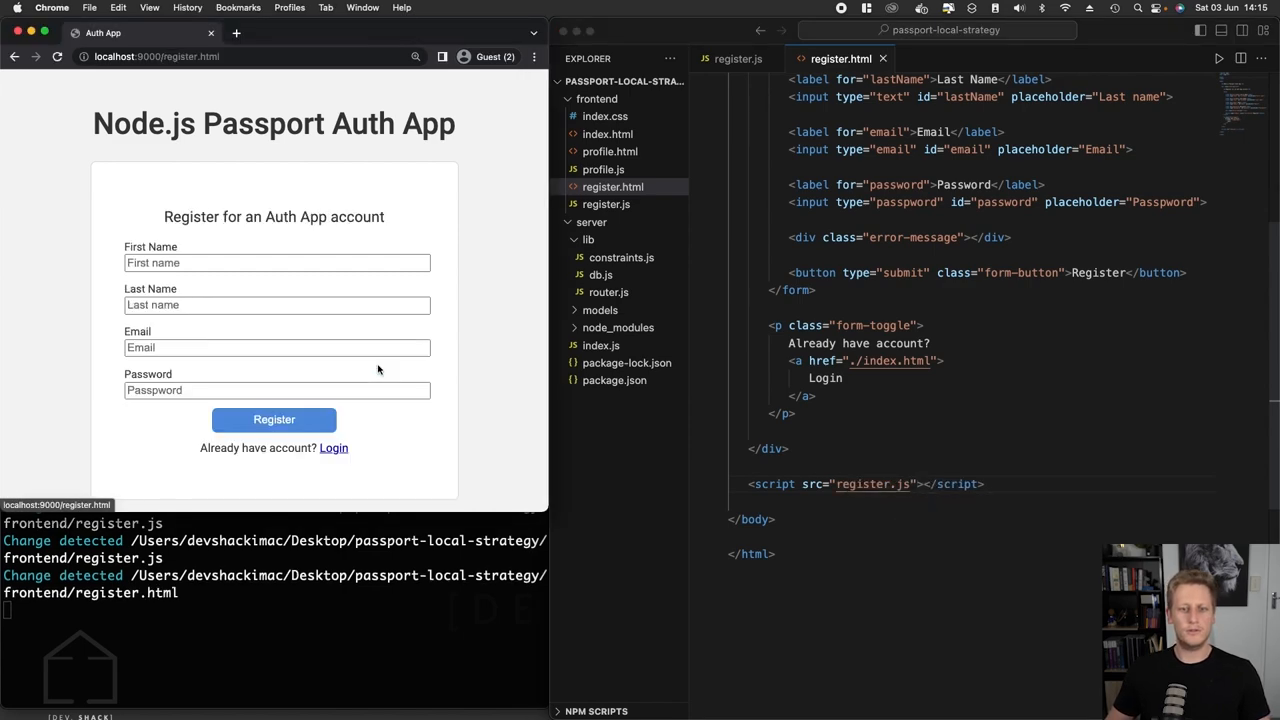
right_click(378, 370)
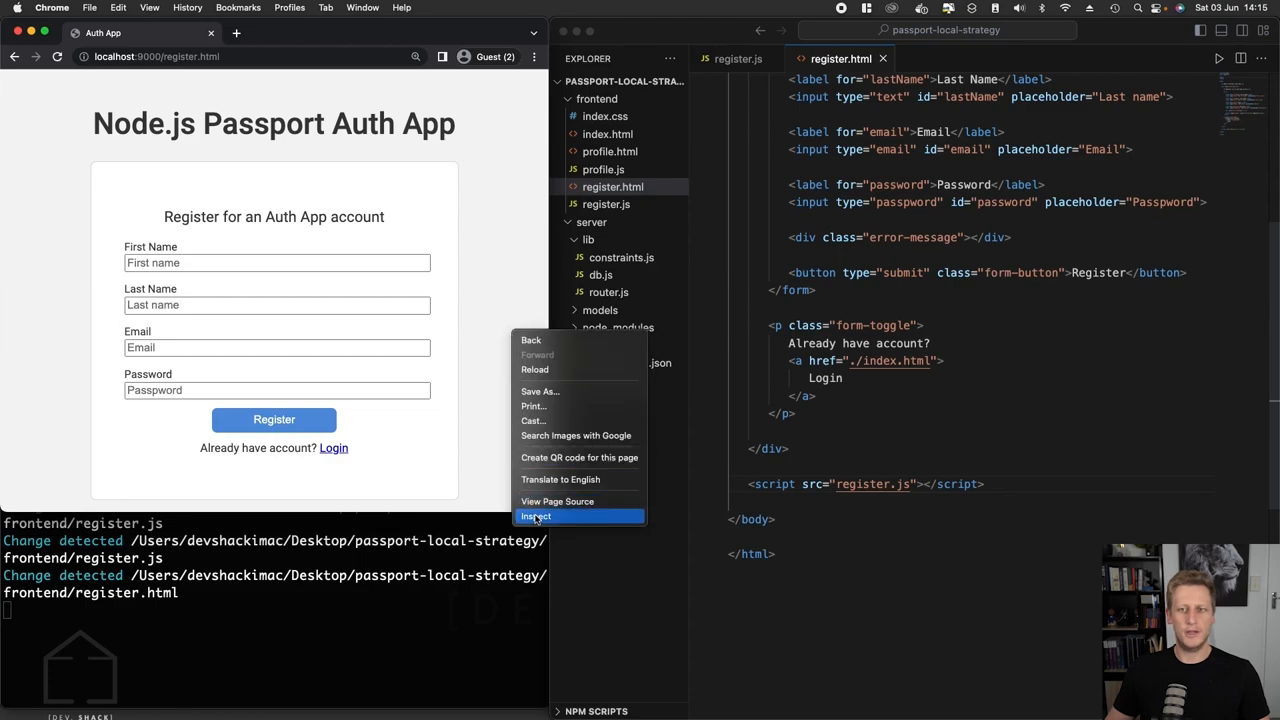
click(536, 516)
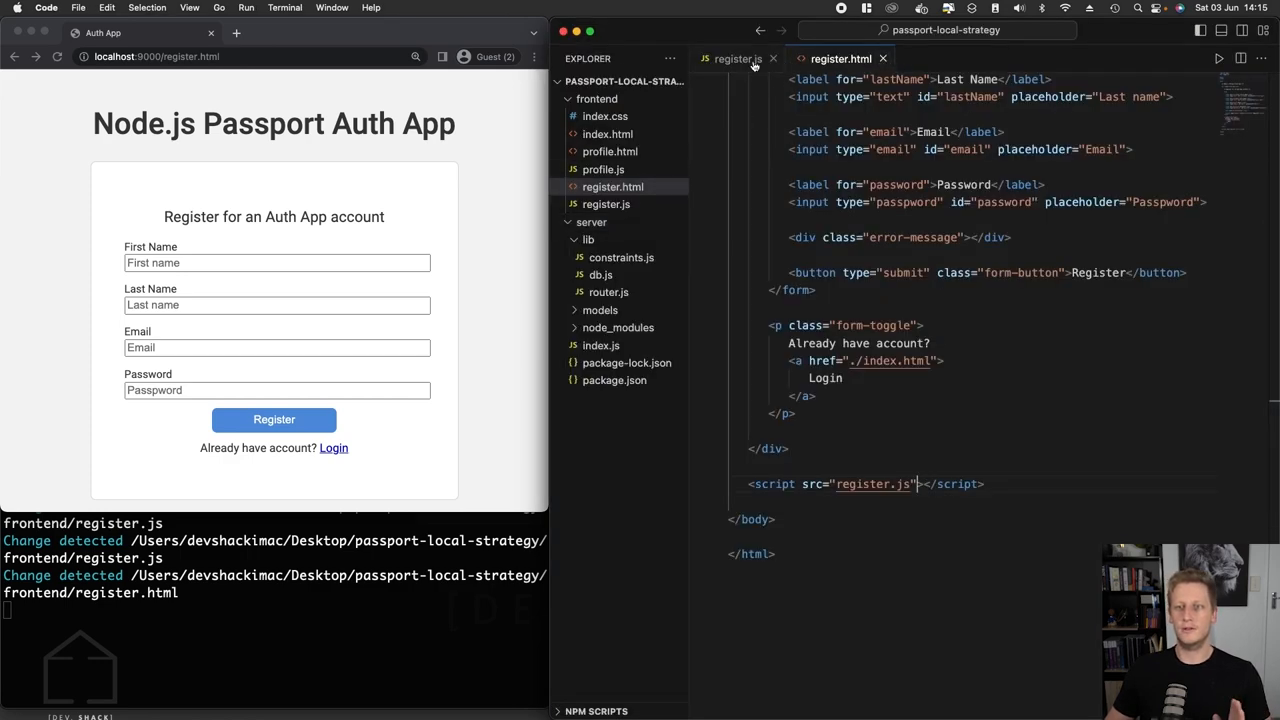
Step: Add id="register-form" to the <form> tag in register.html and save
scroll(up, 3)
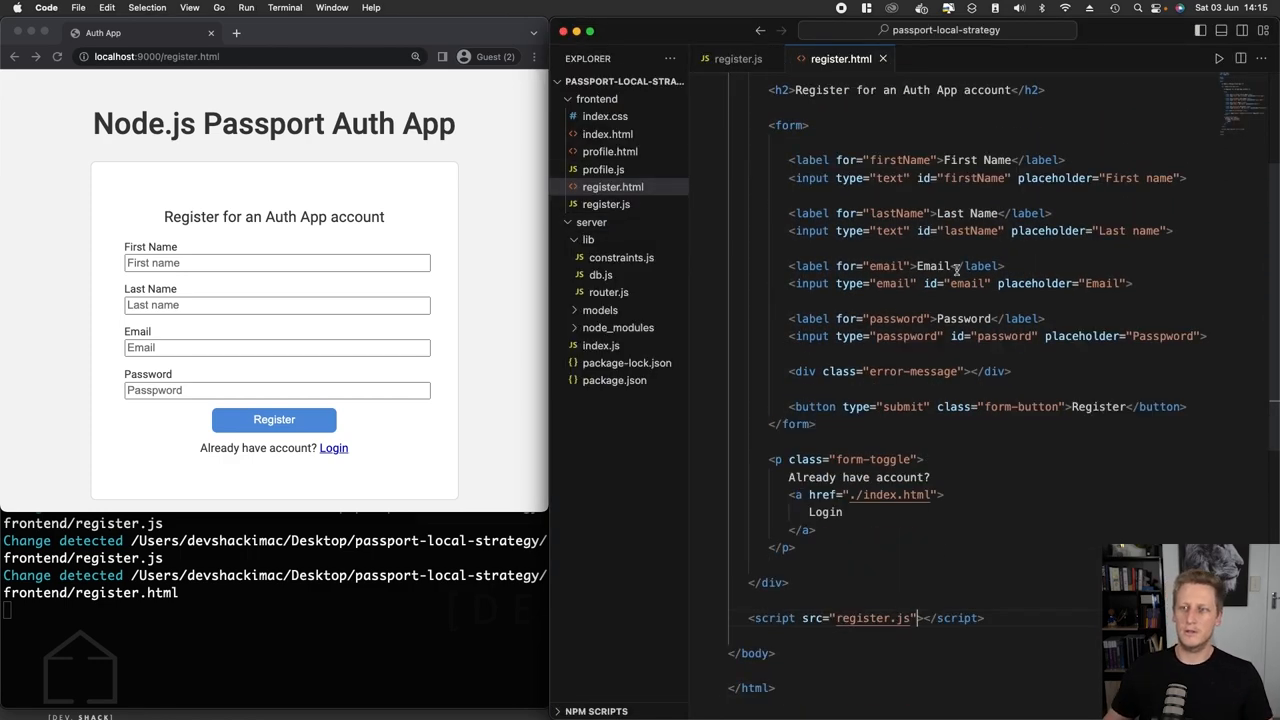
click(606, 204)
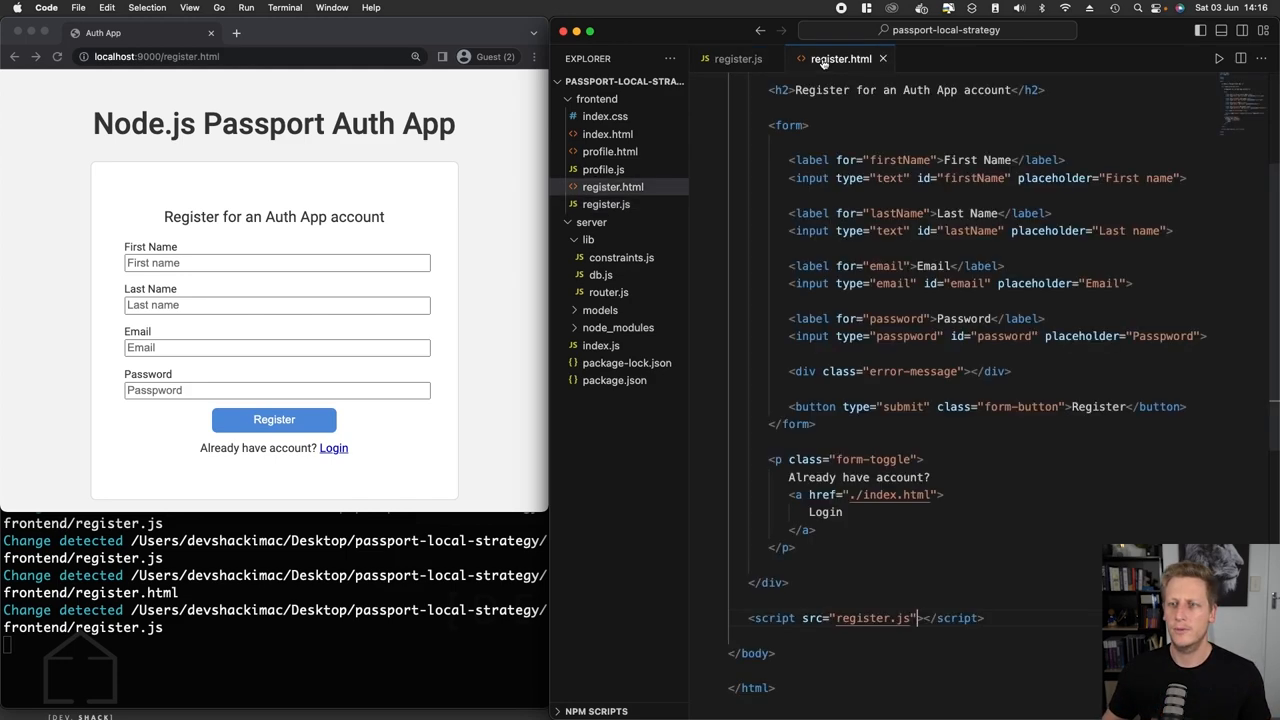
scroll(up, 3)
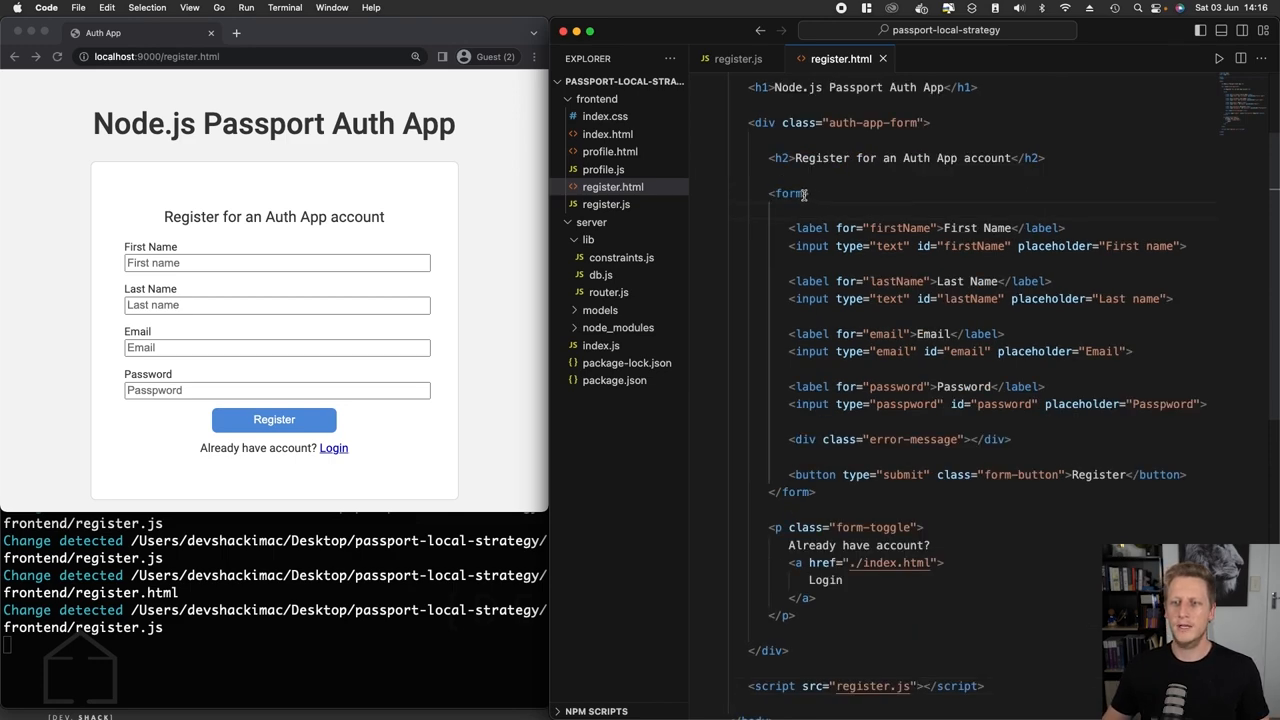
text(id="")
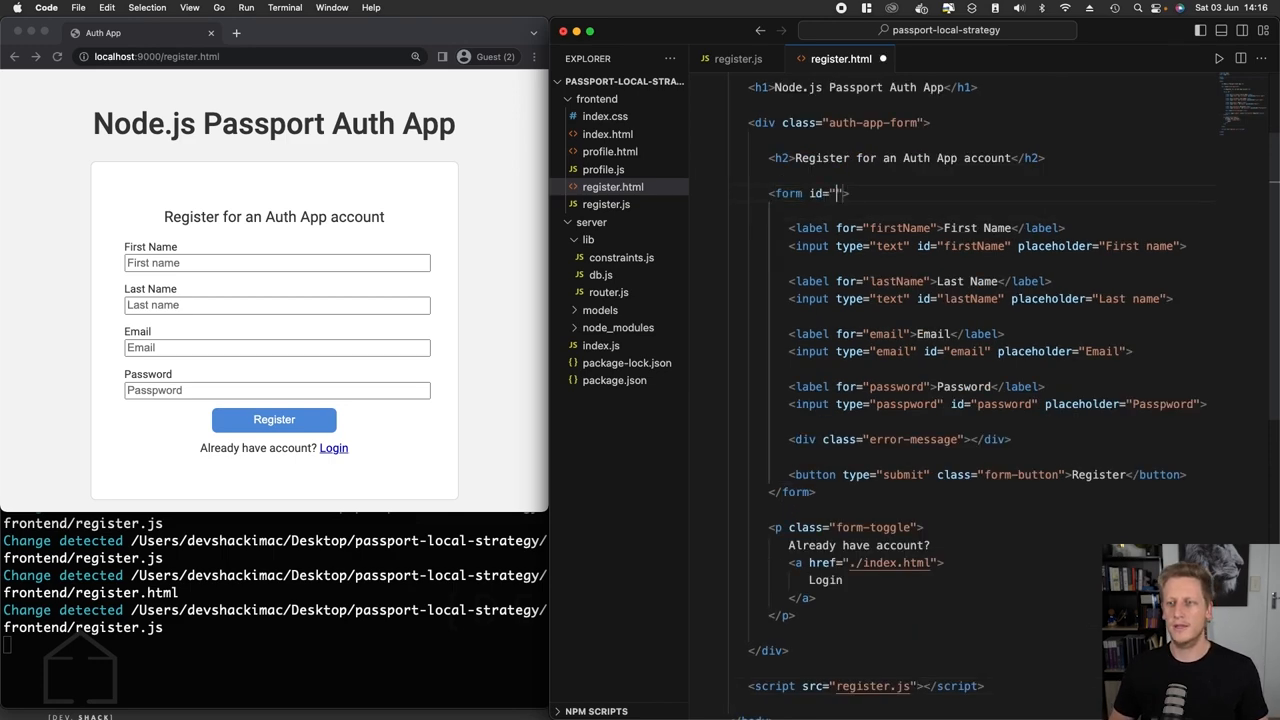
text(register)
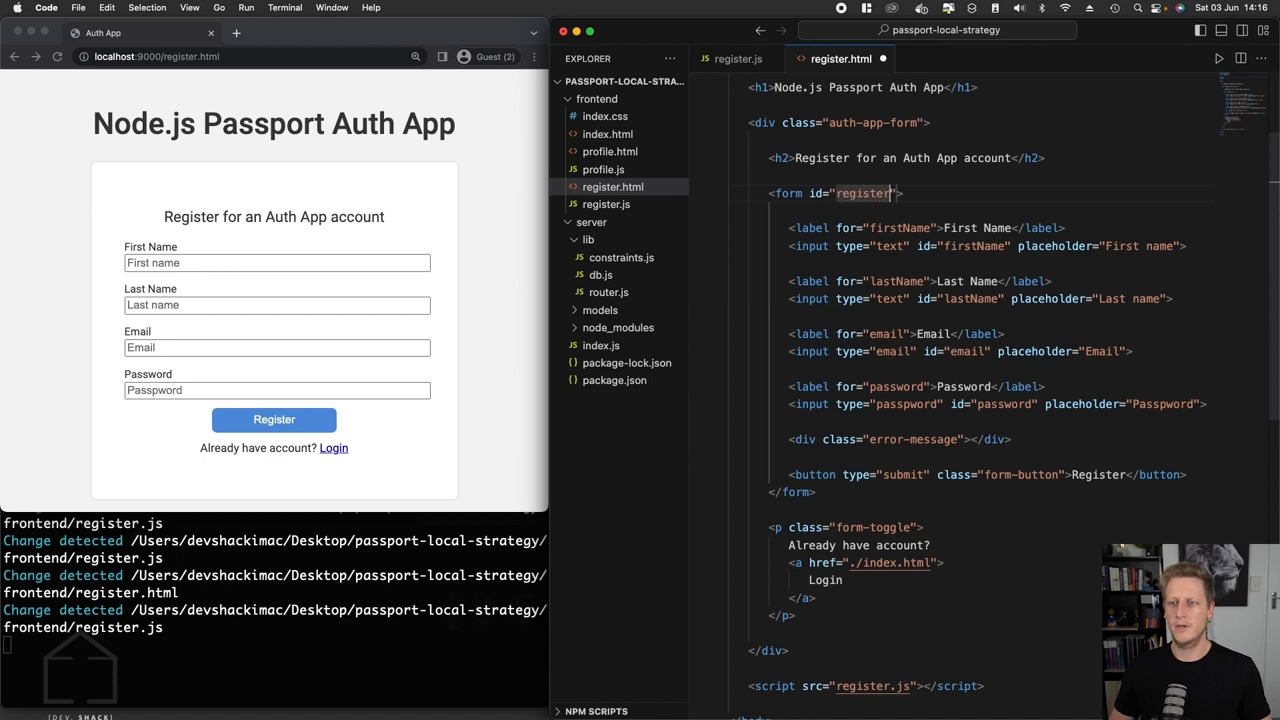
text(-frm)
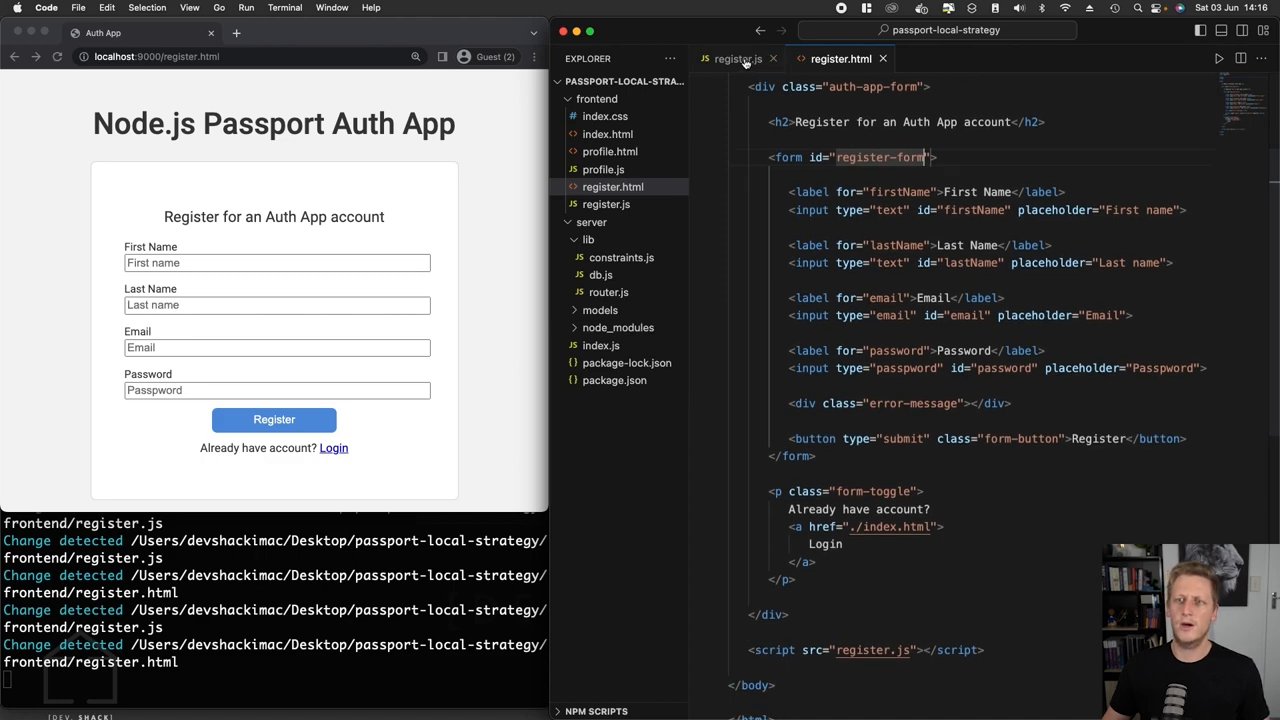
Step: In register.js, attach a submit event listener to document.getElementById('register-form') with an arrow callback
click(736, 58)
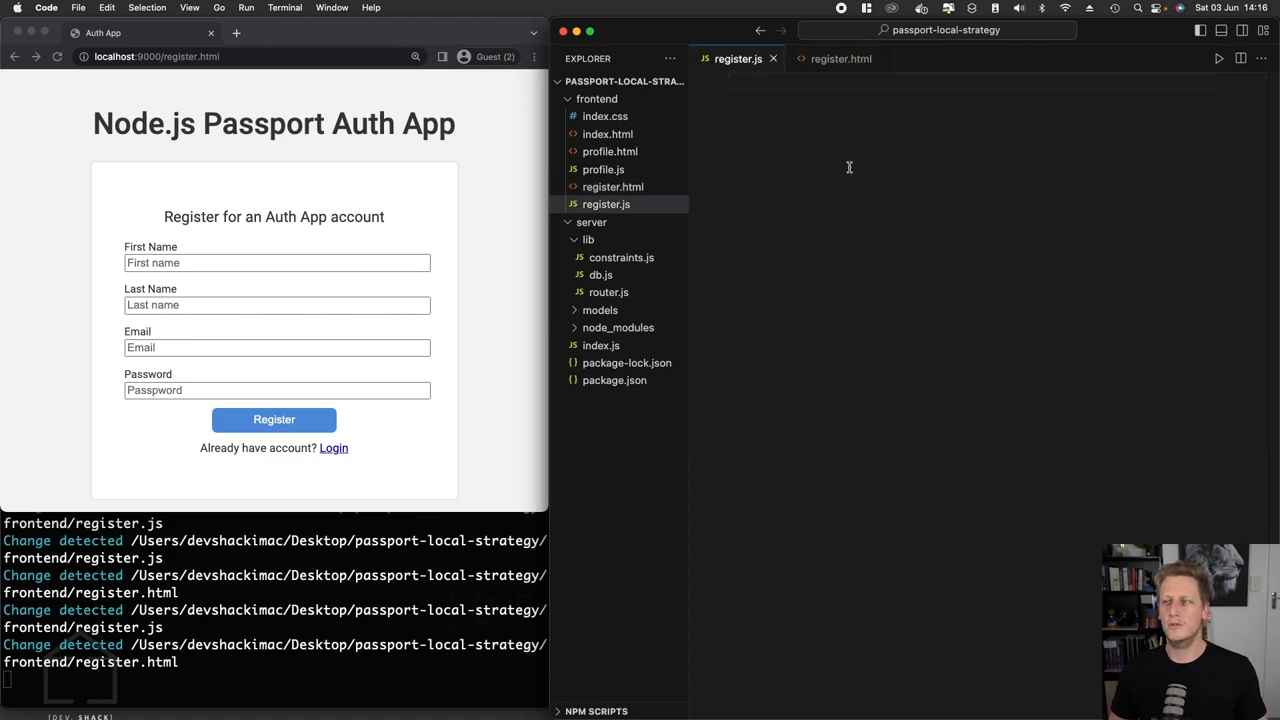
text(dc)
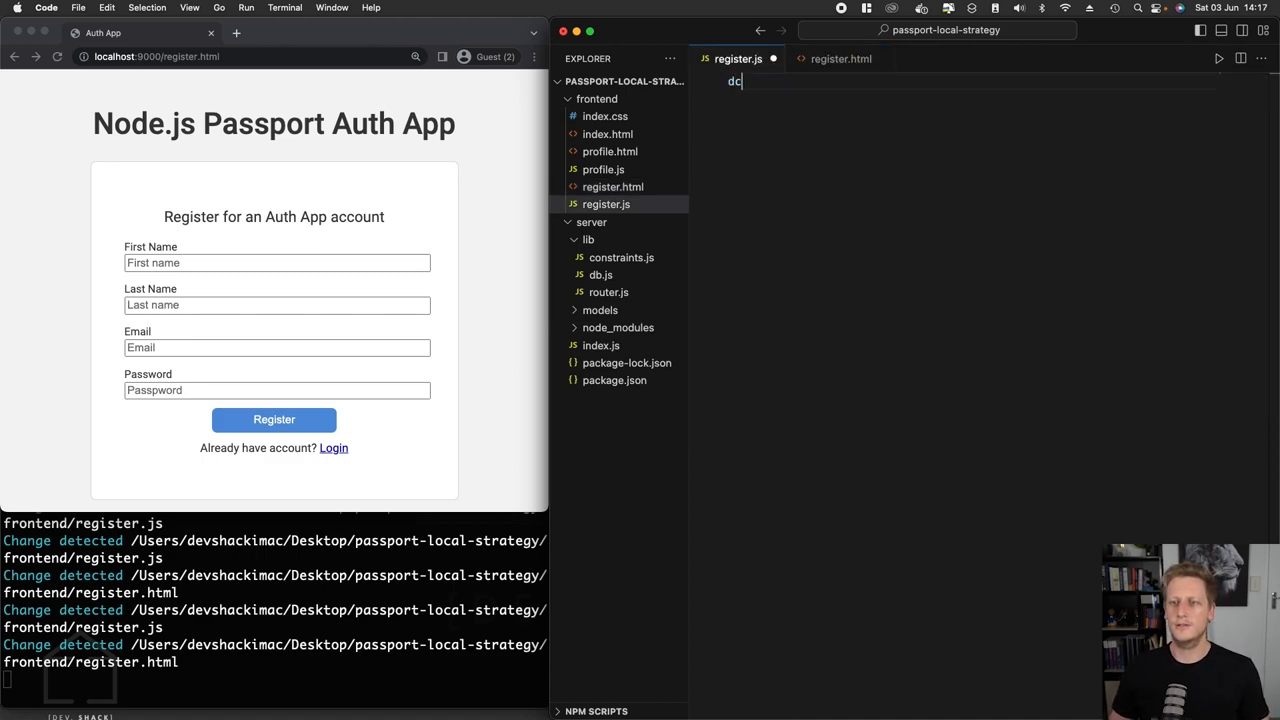
text(ocument.get)
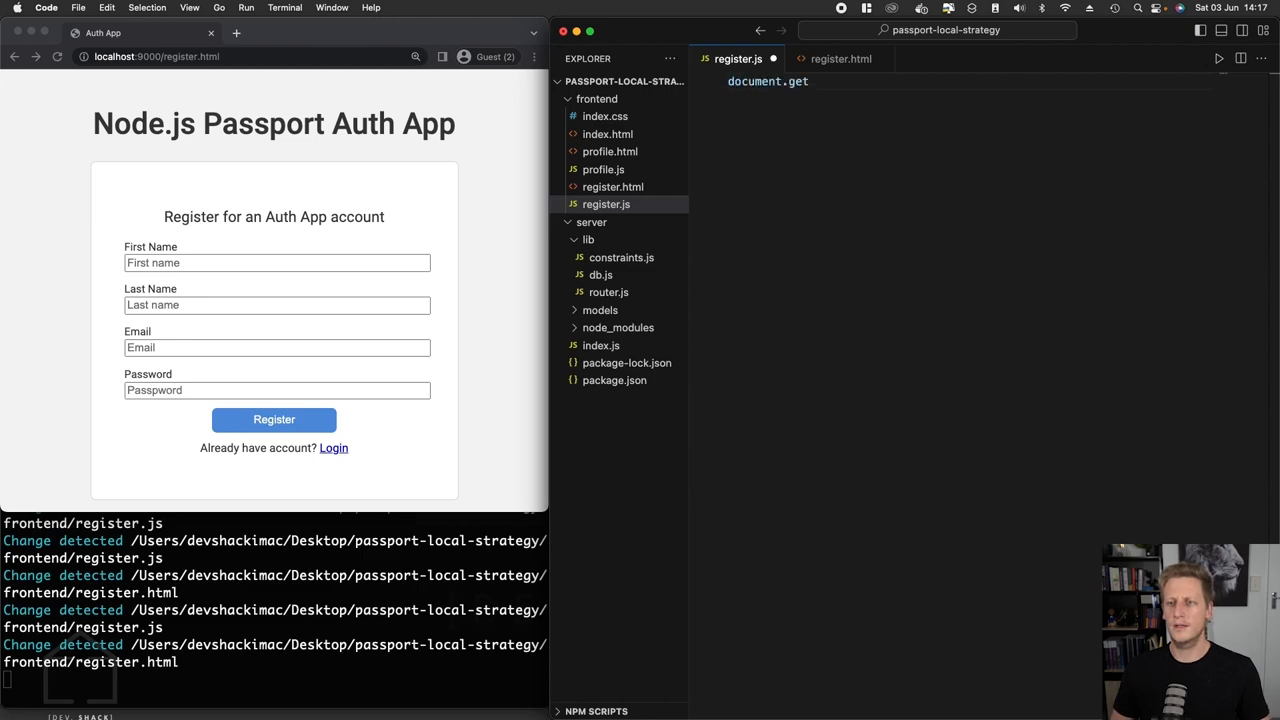
text(ElementById(''))
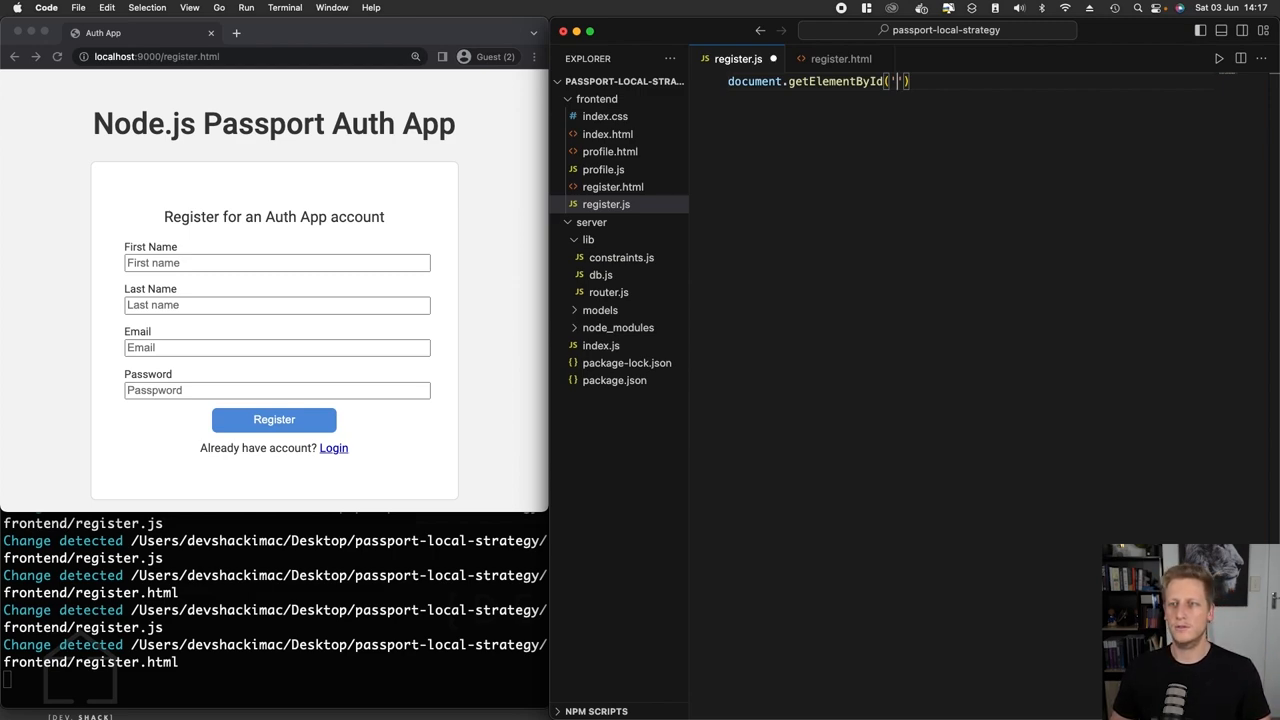
text(register-form)
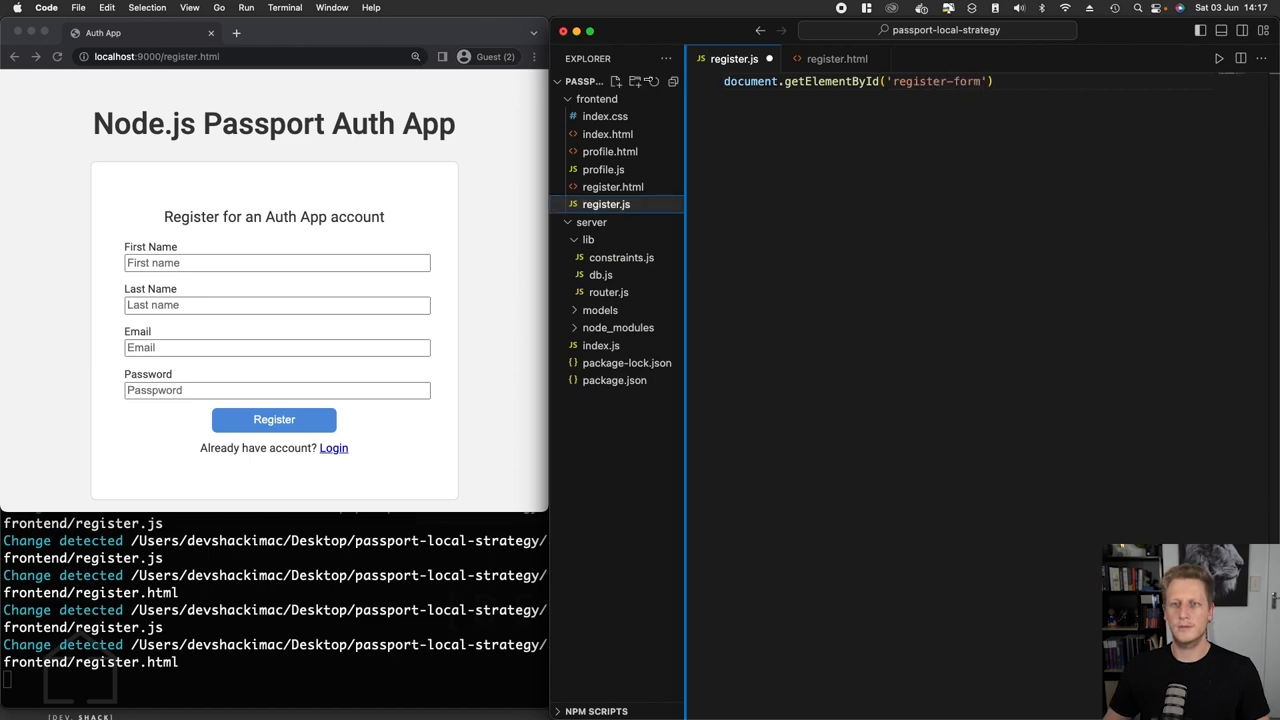
click(588, 58)
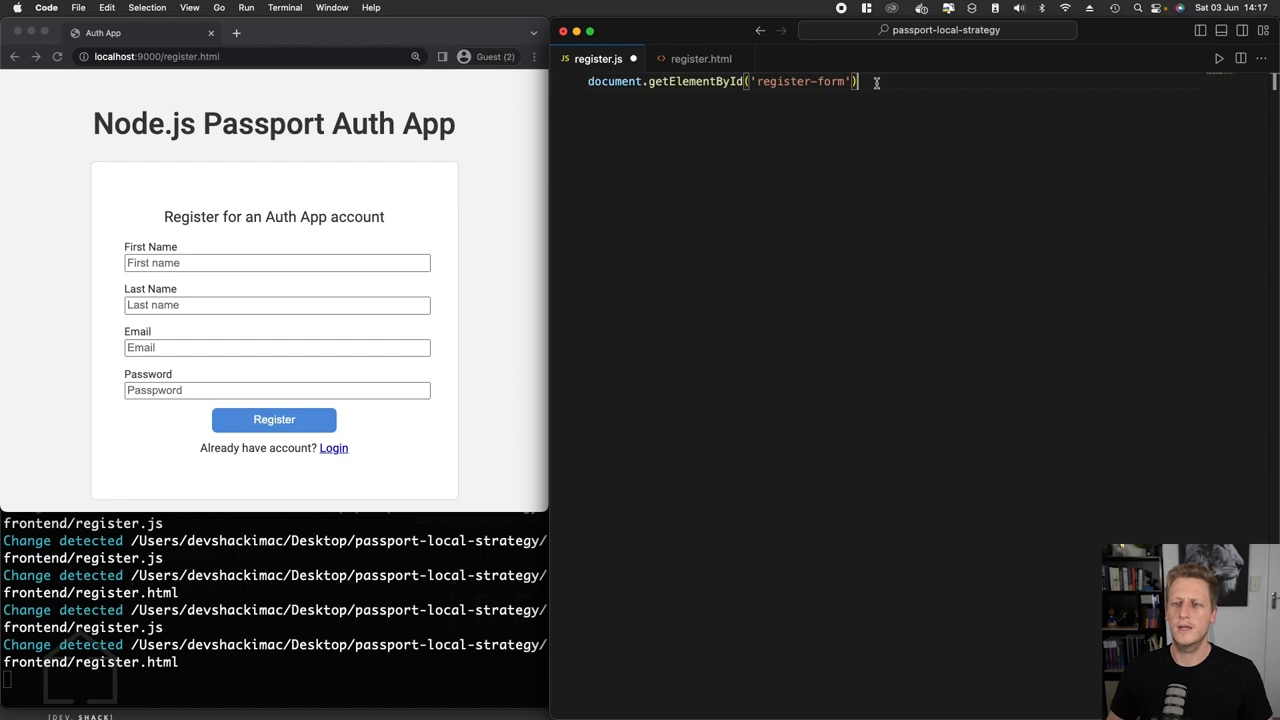
text(.addEventListener('subm)
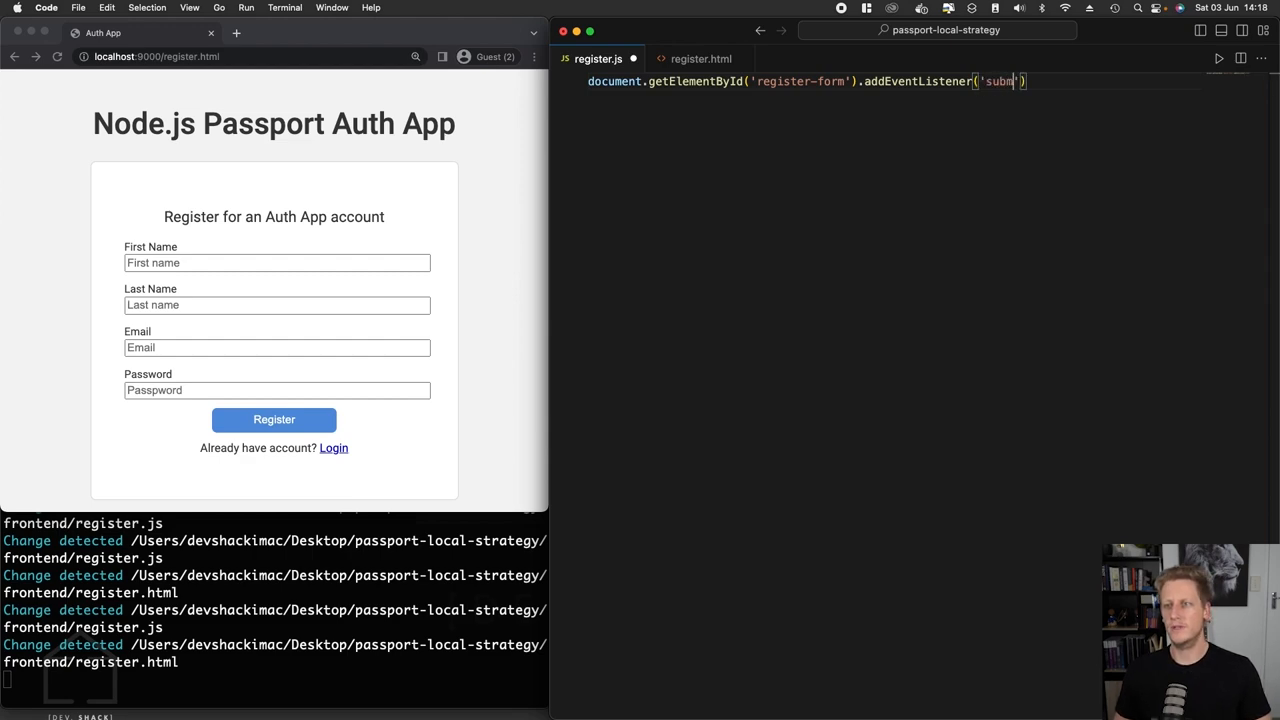
text(, () => {)
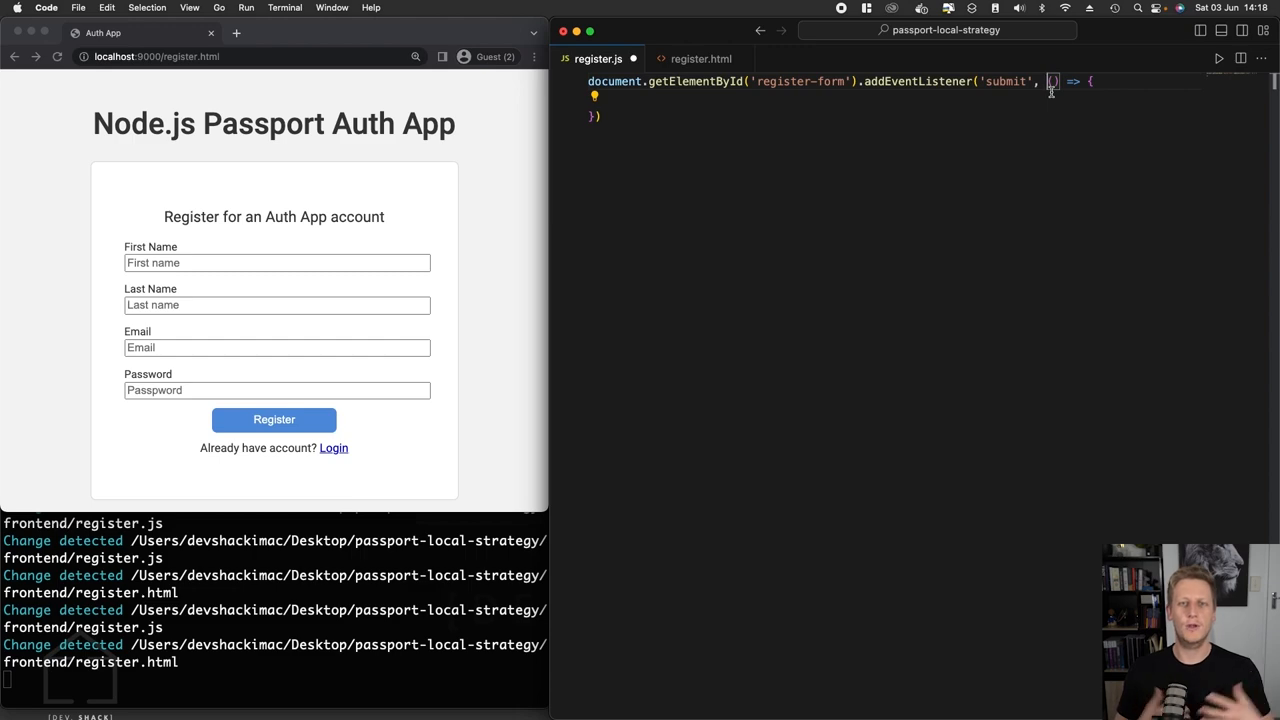
Step: Make the callback async with an event parameter and call event.preventDefault(); inside it
text(async)
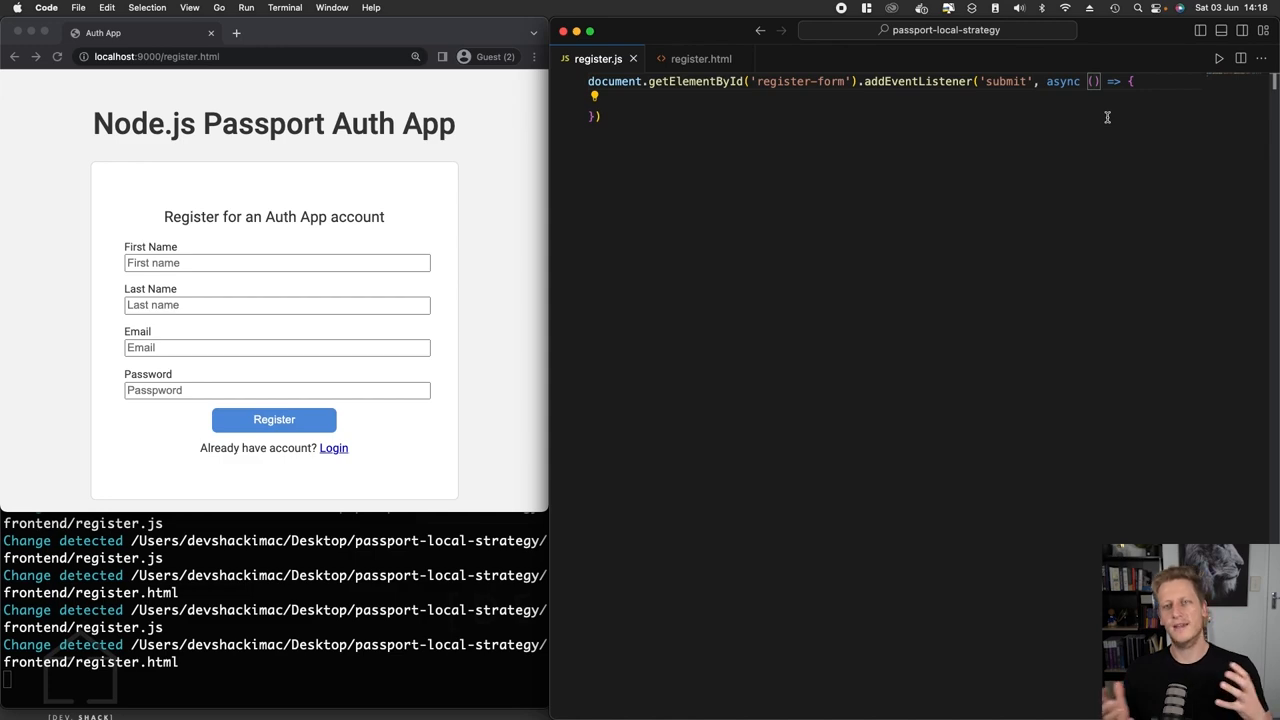
text(event)
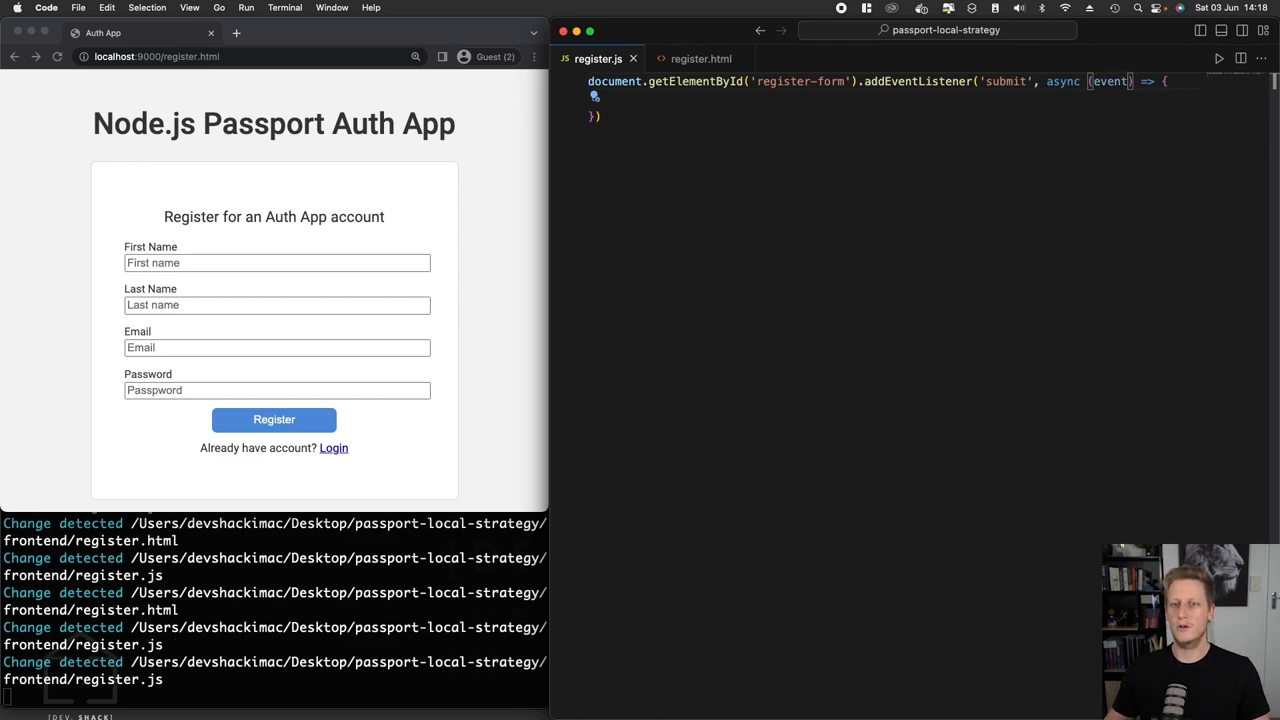
key(Return)
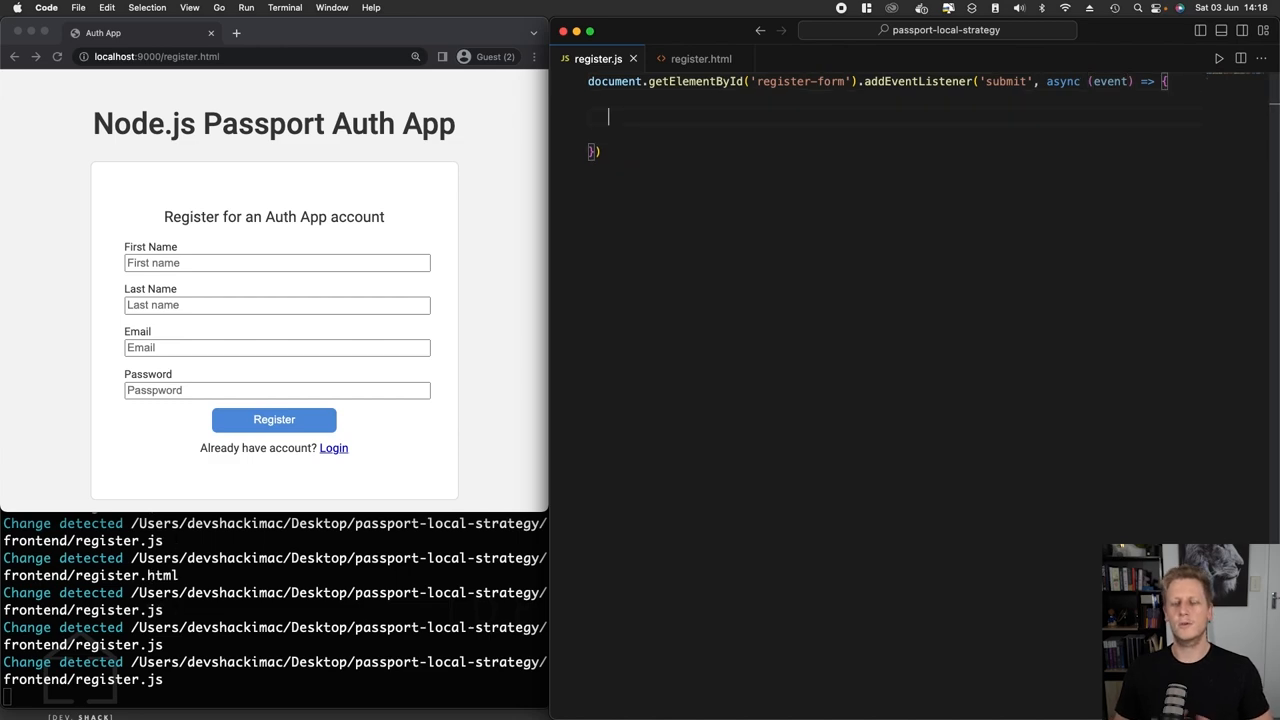
text(event.preventDefault()
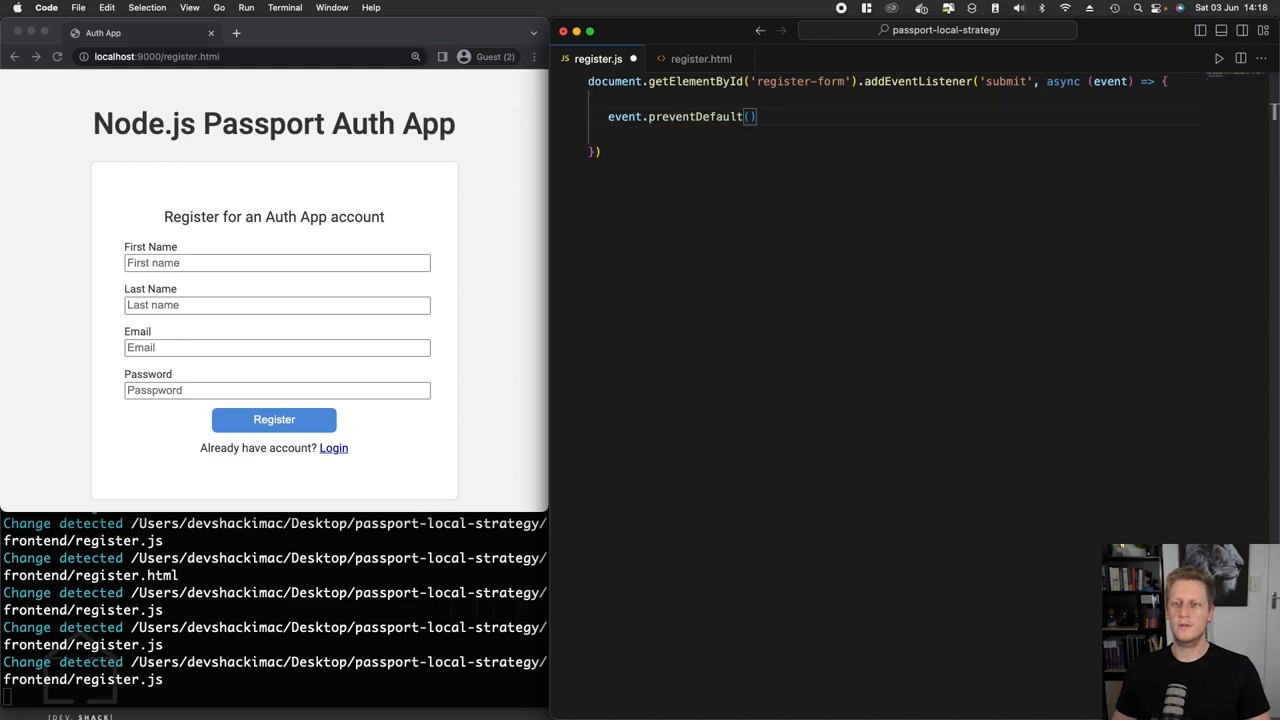
text(;)
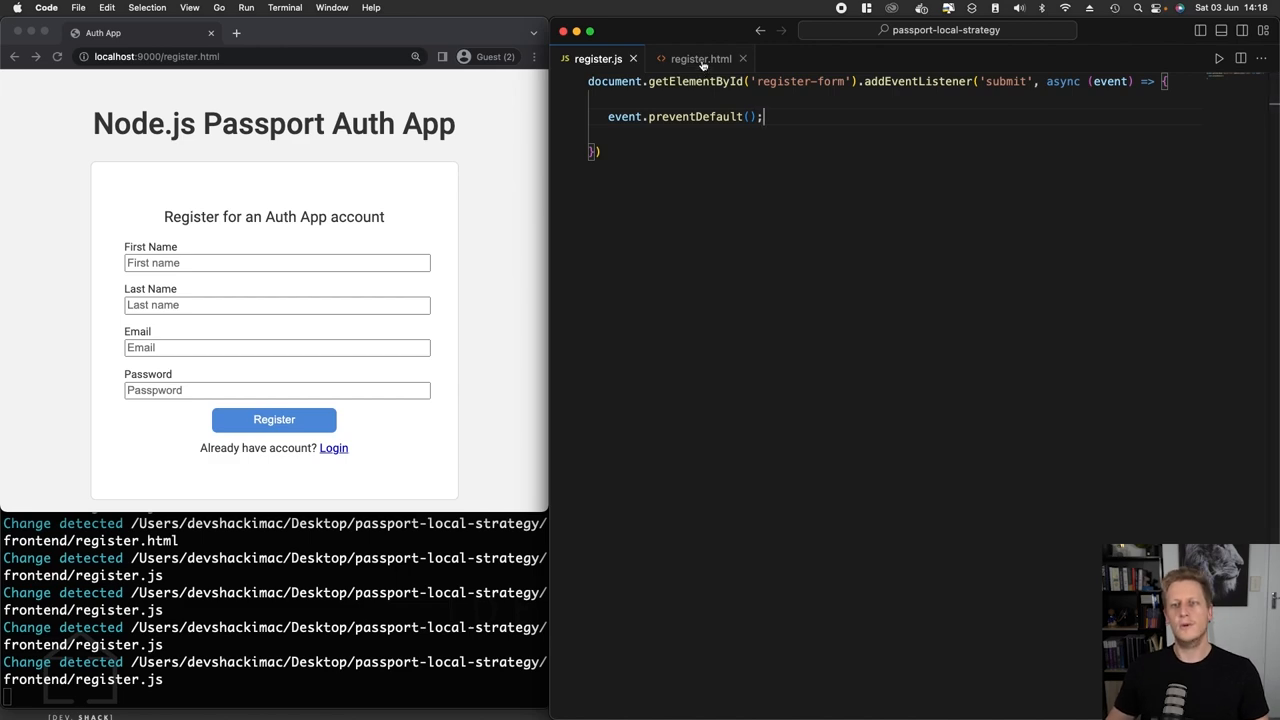
Step: Review the register-form markup in register.html, briefly adding an action="post" attribute before removing it
click(700, 58)
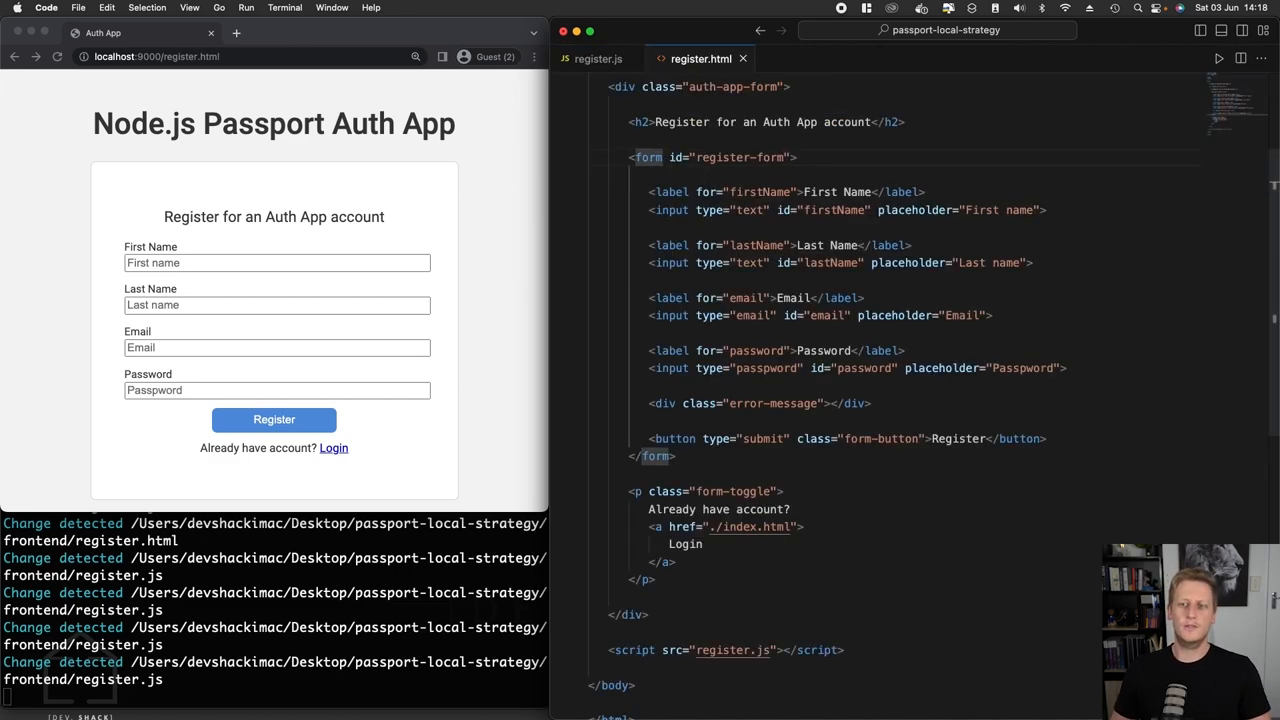
text(action="")
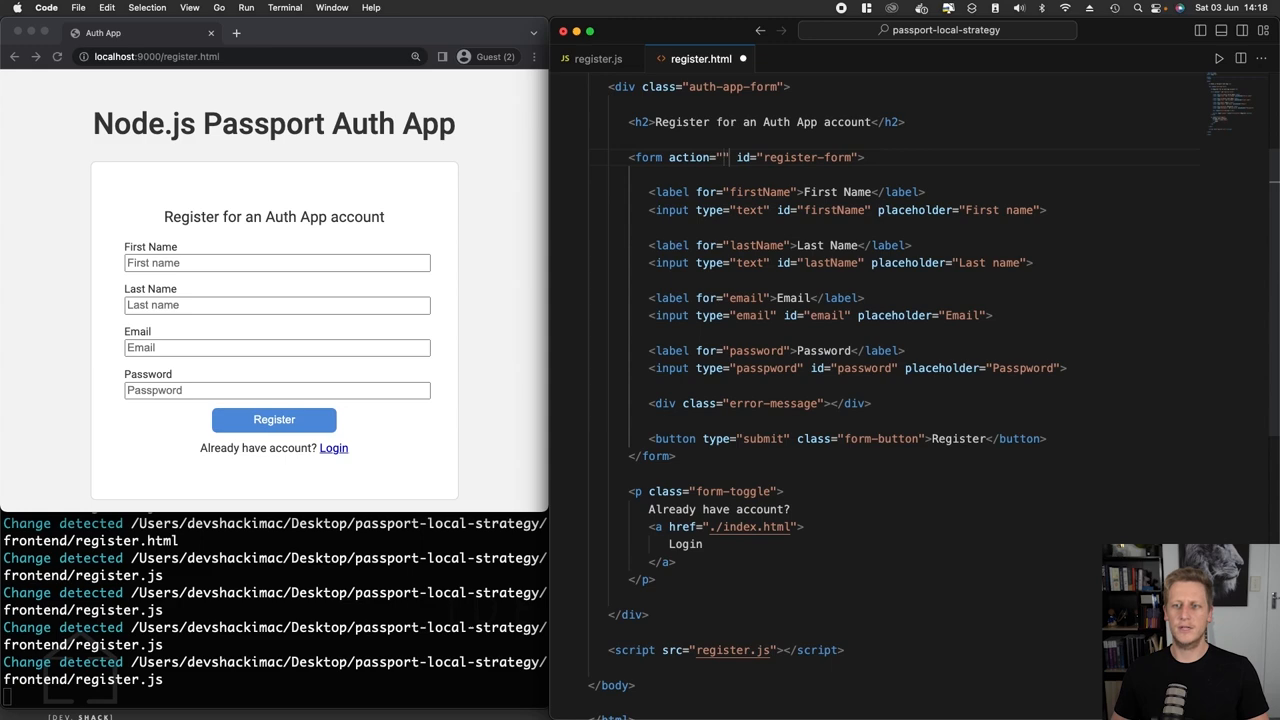
text(post)
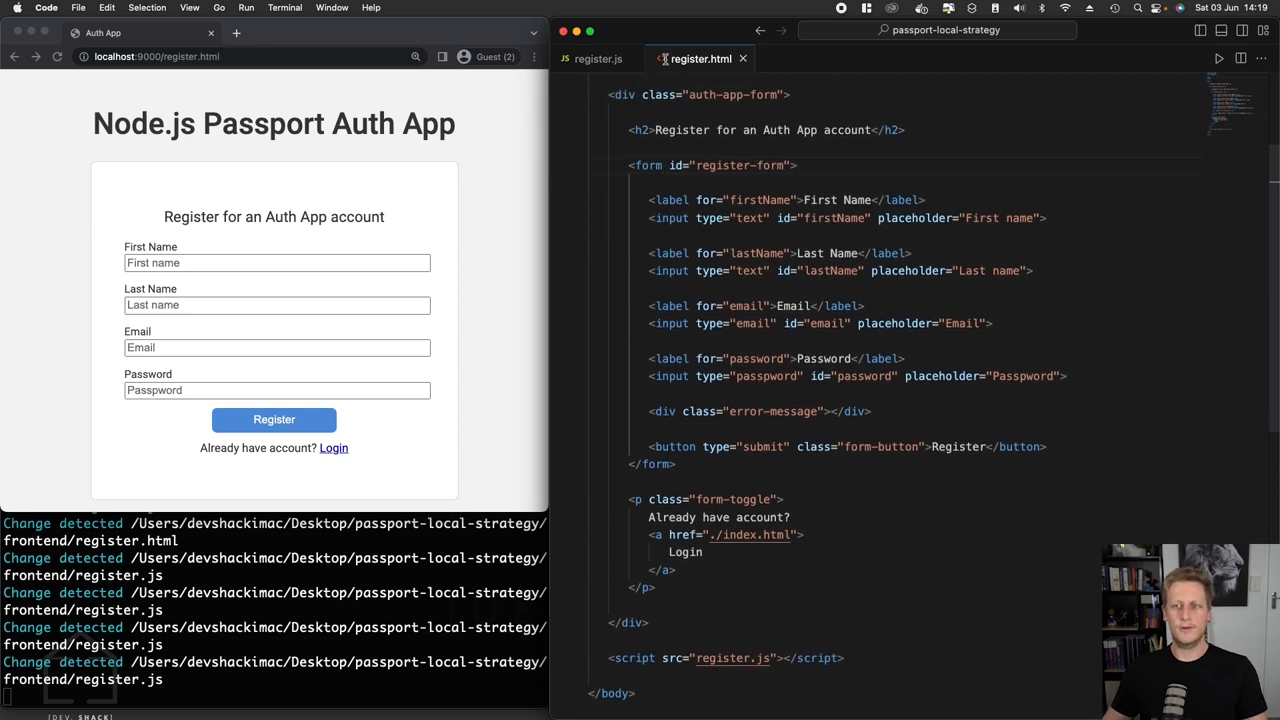
mouse_move(590, 58)
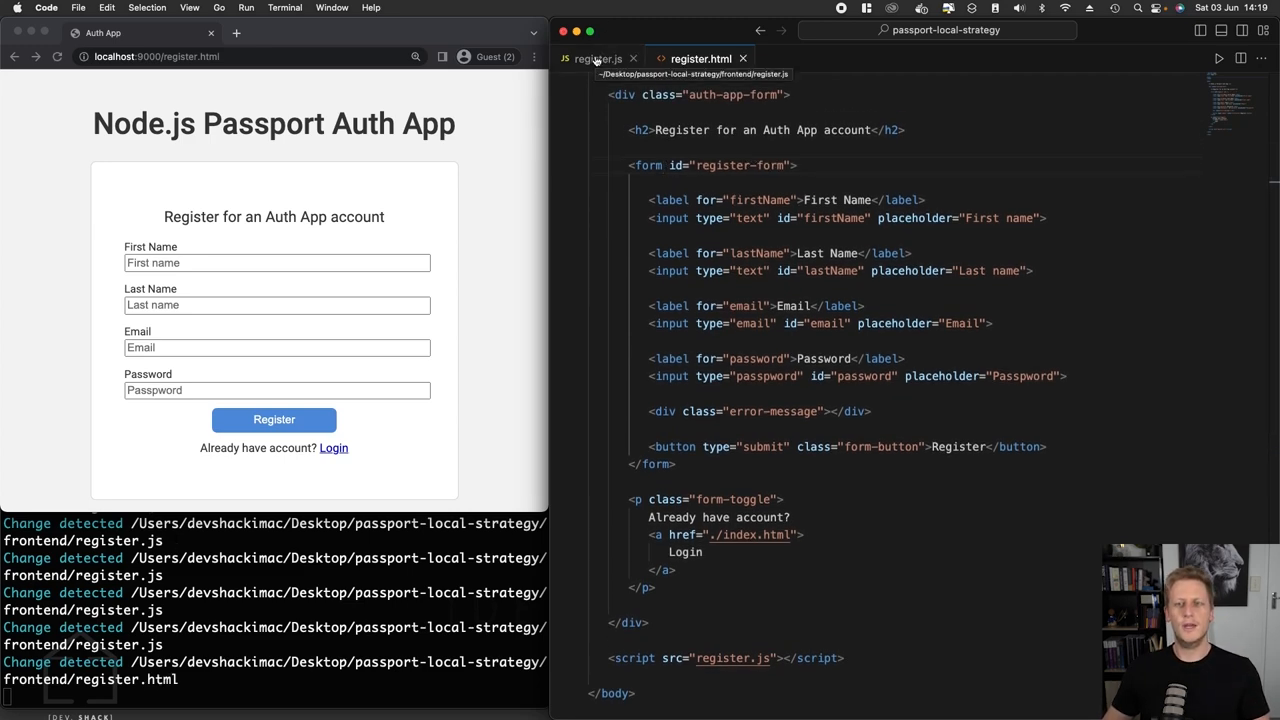
Step: Add const firstName = document.getElementById('firstName').value; and a debugger statement to the submit handler
click(596, 58)
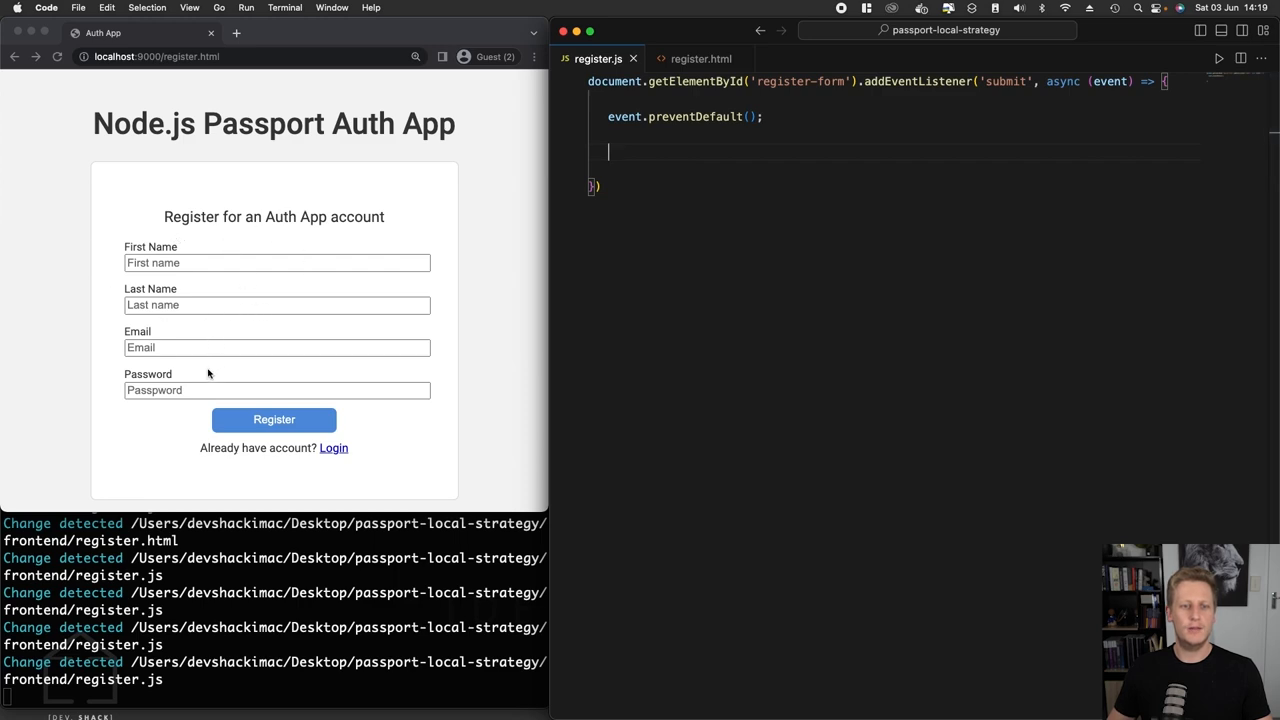
mouse_move(158, 290)
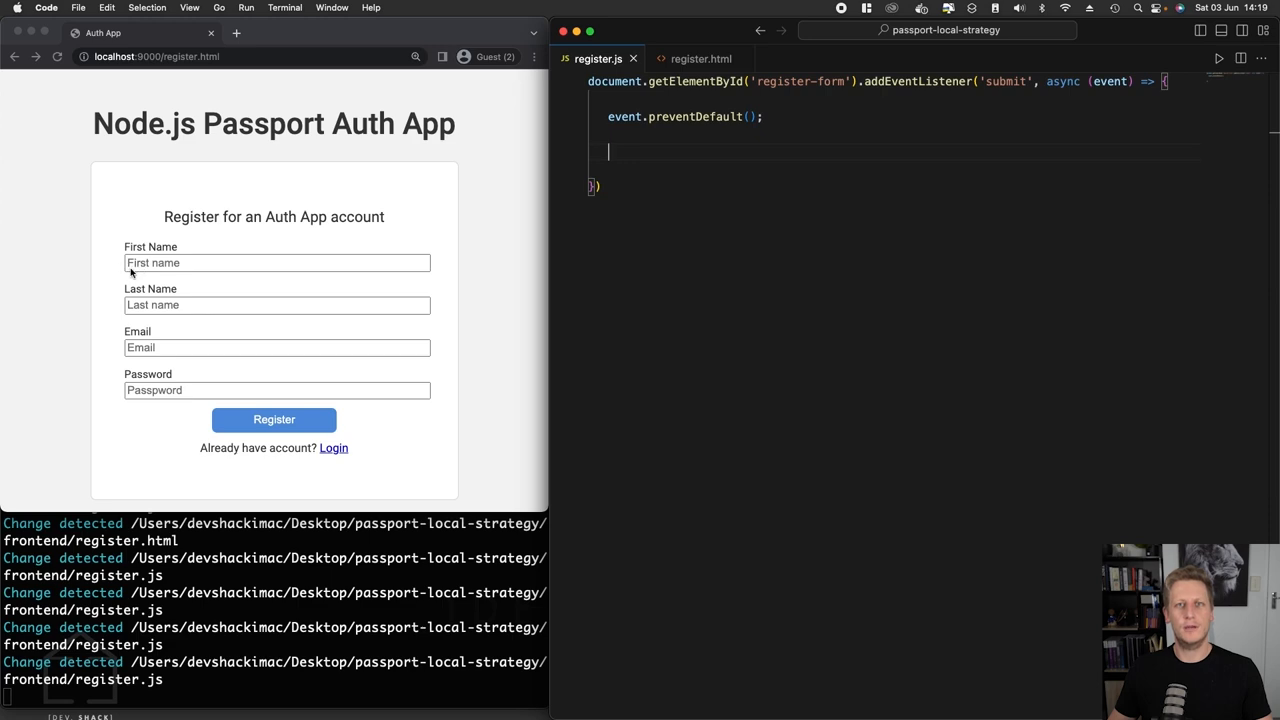
text(cohs)
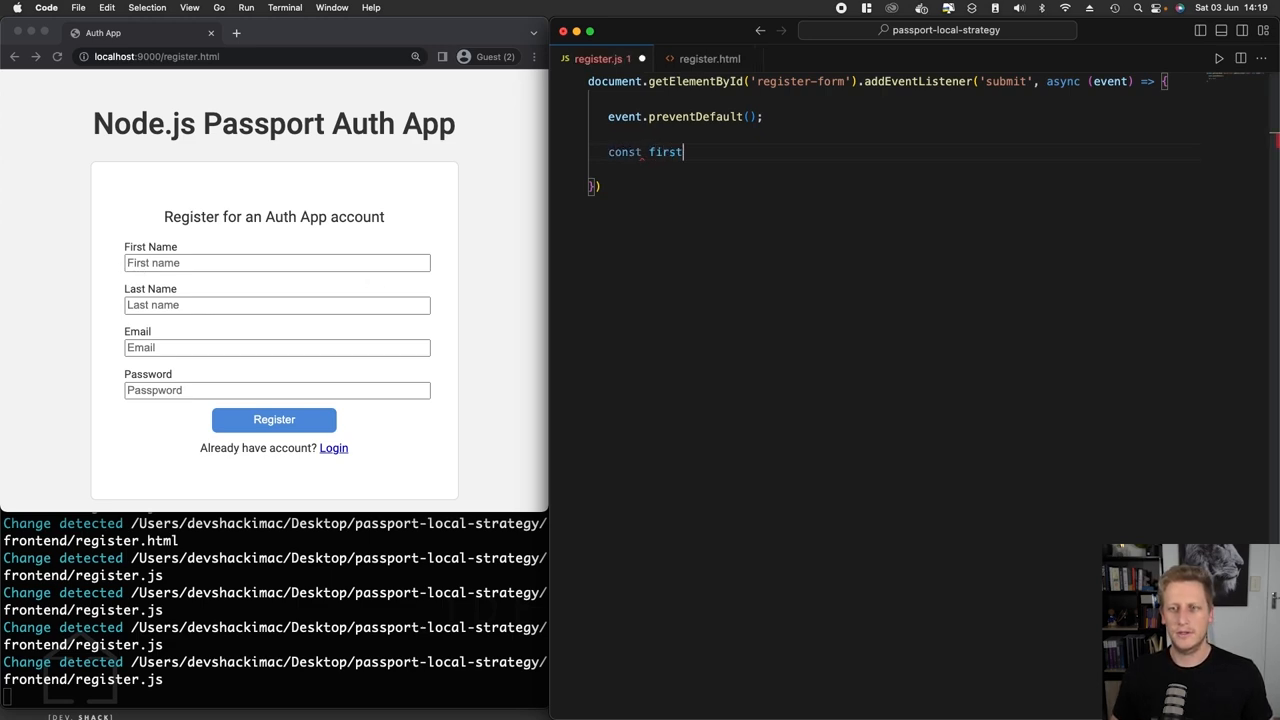
text(Name)
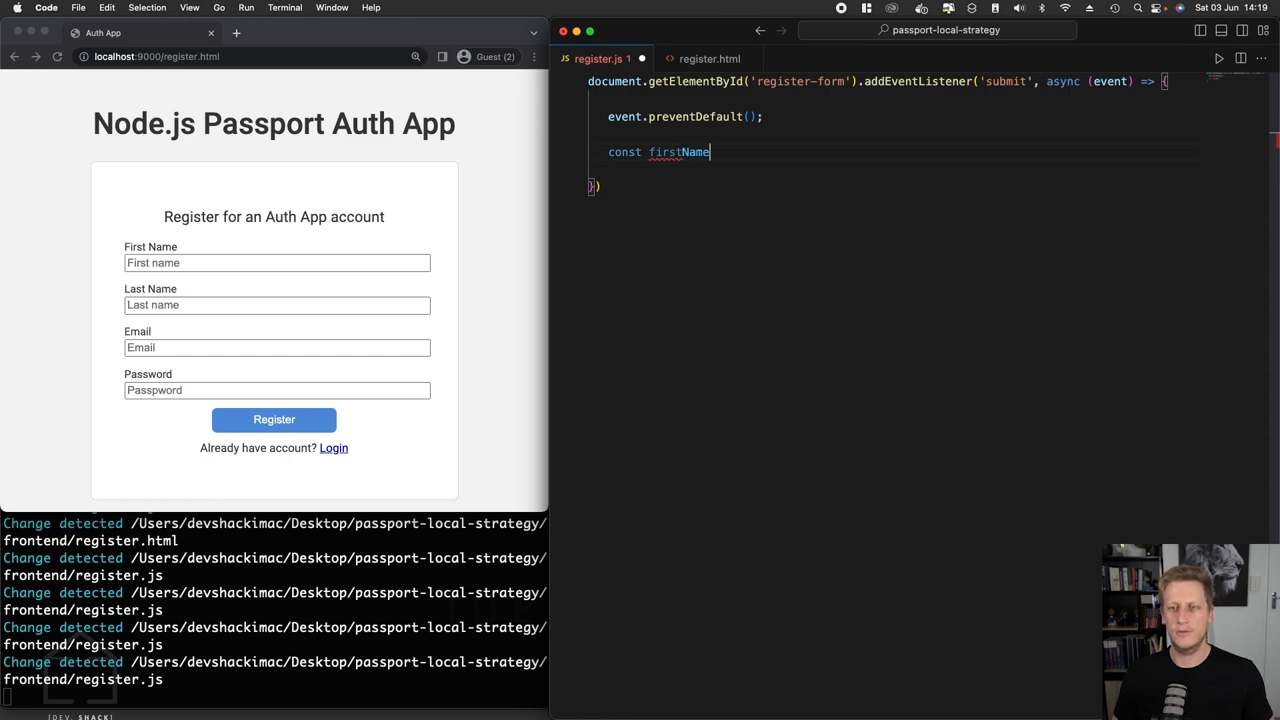
text(= document.getElementById()
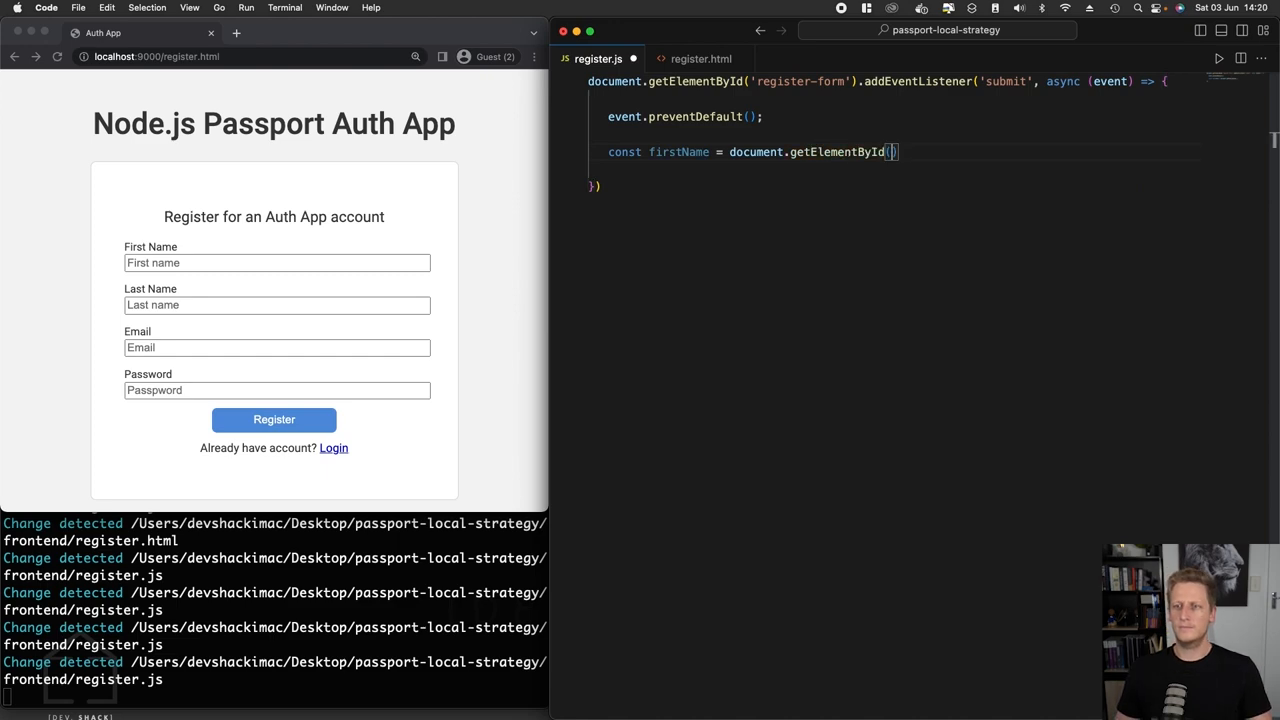
text('firstName')
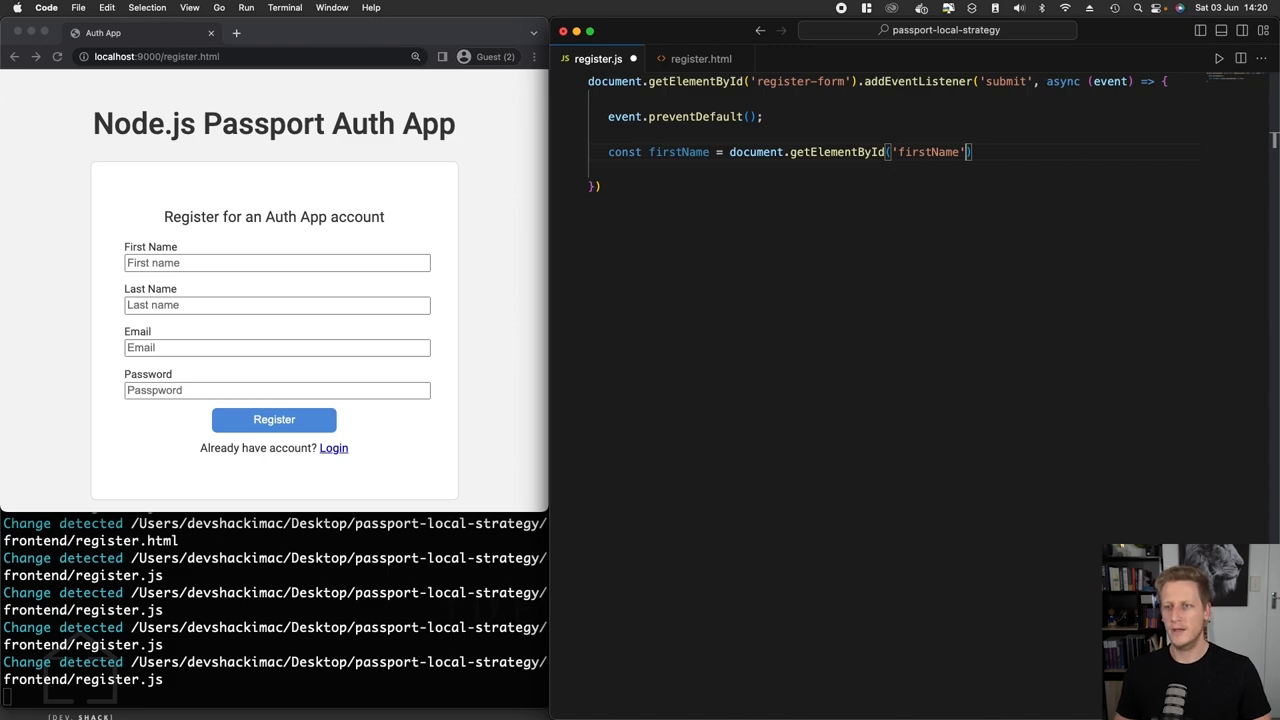
text(.value;)
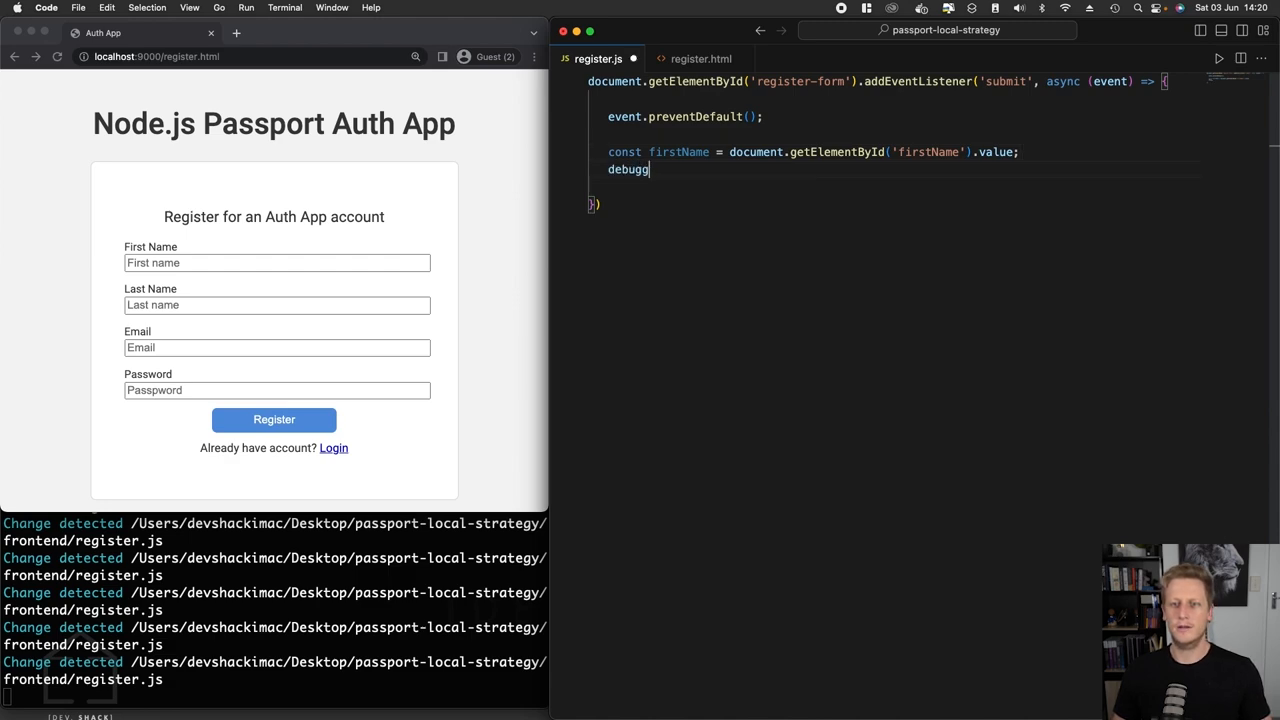
text(er)
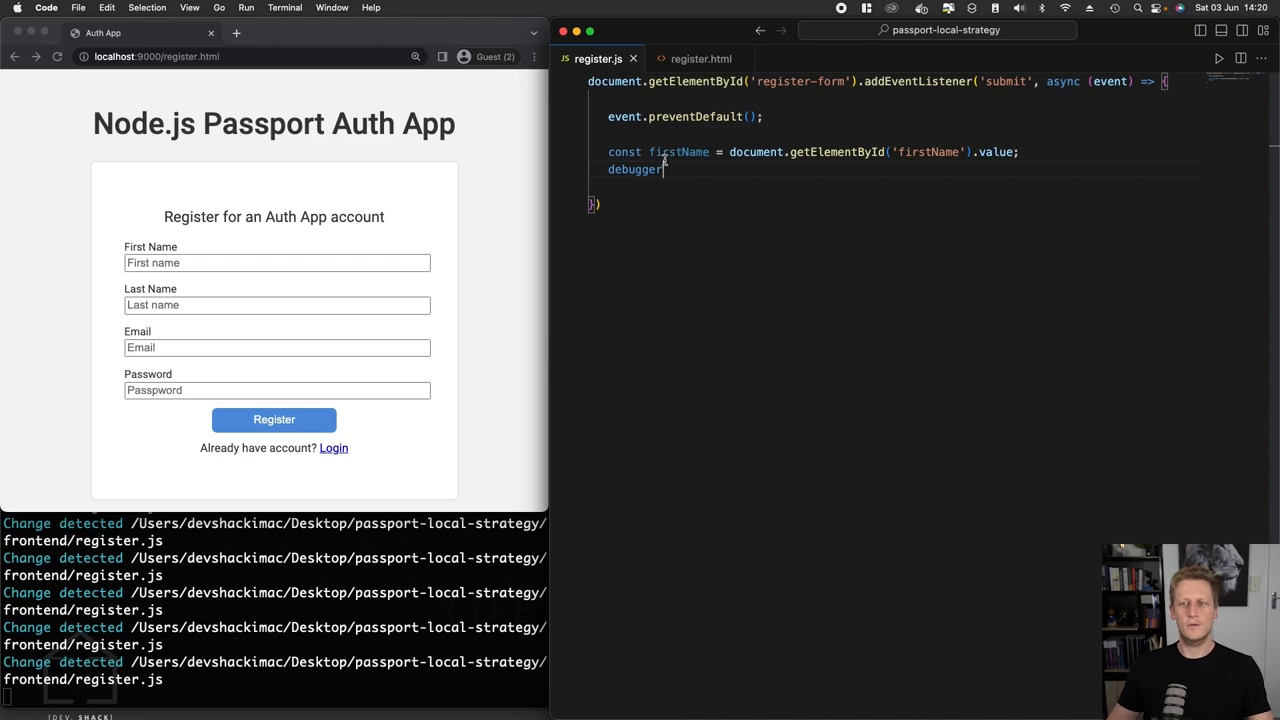
click(274, 420)
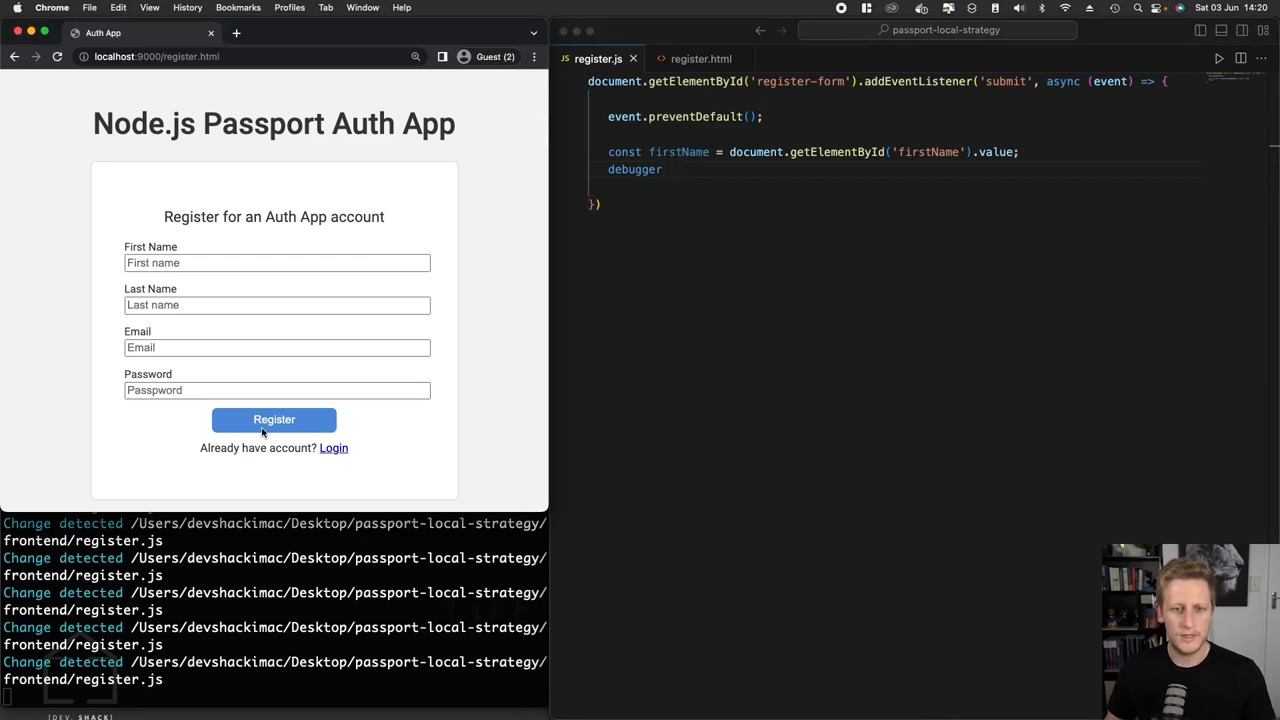
Step: Submit the form empty, then with First name John, checking firstName at the debugger pause and resuming each time
click(274, 420)
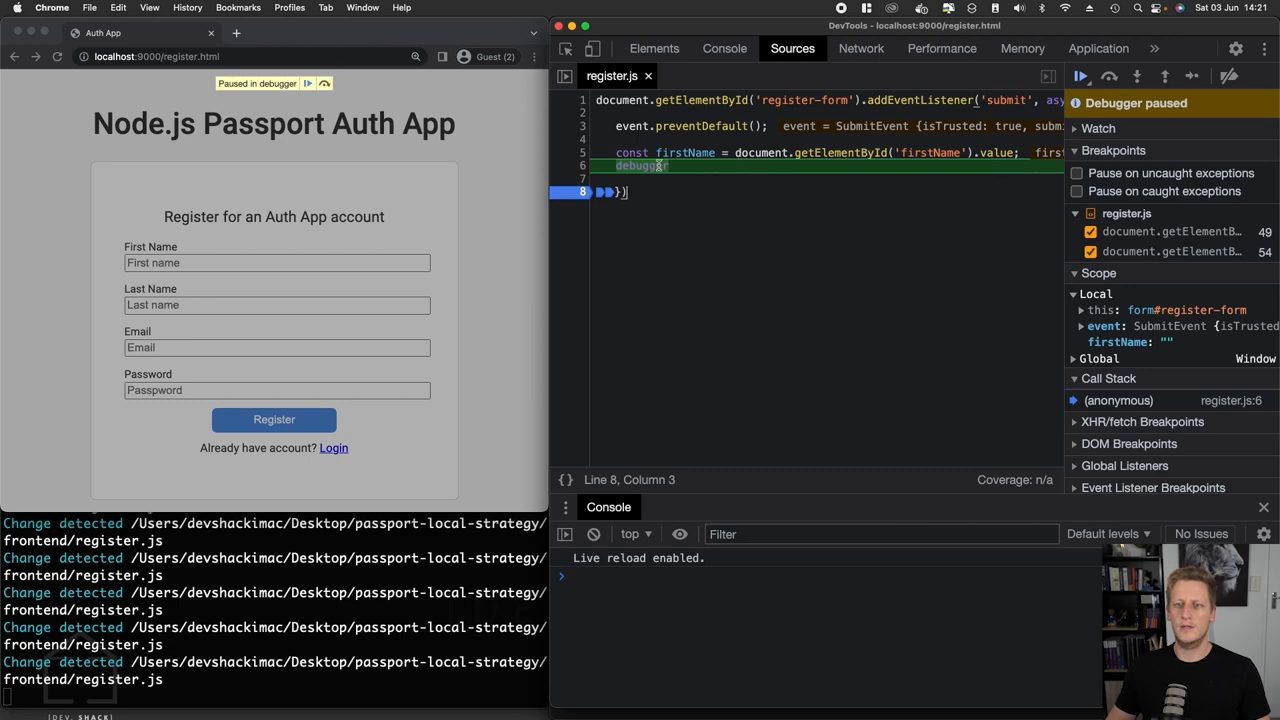
mouse_move(684, 152)
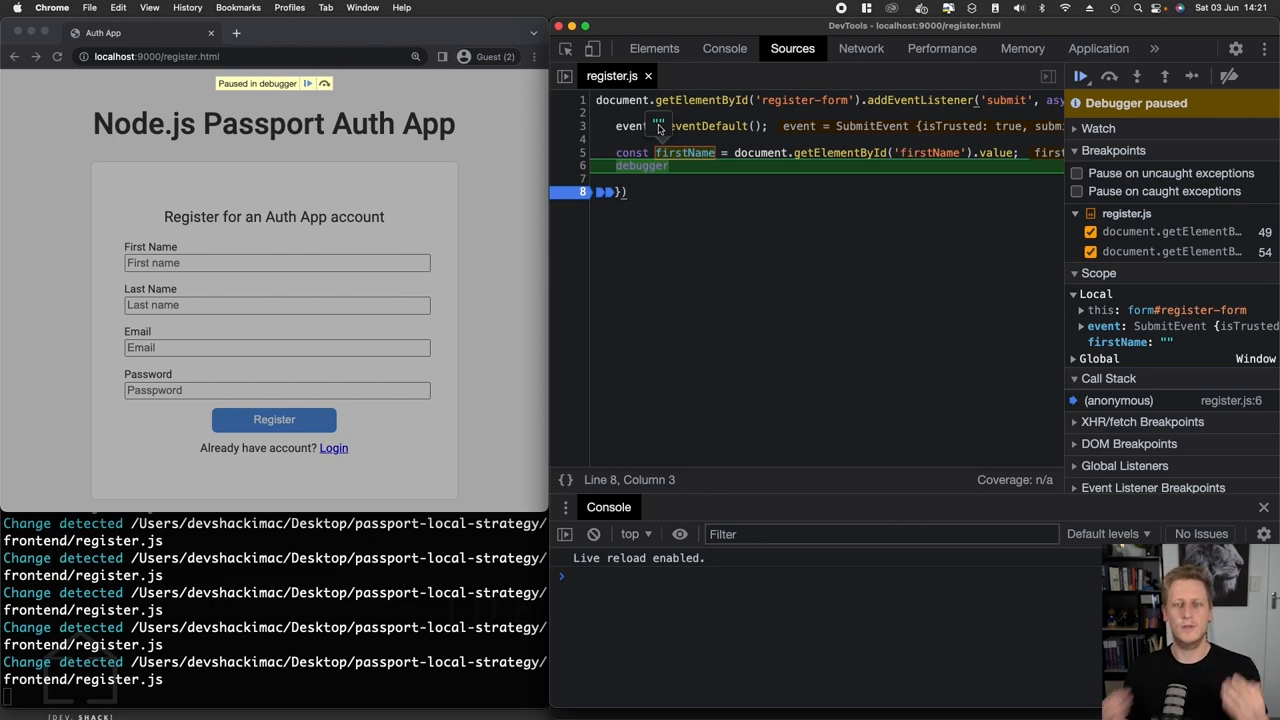
click(1080, 76)
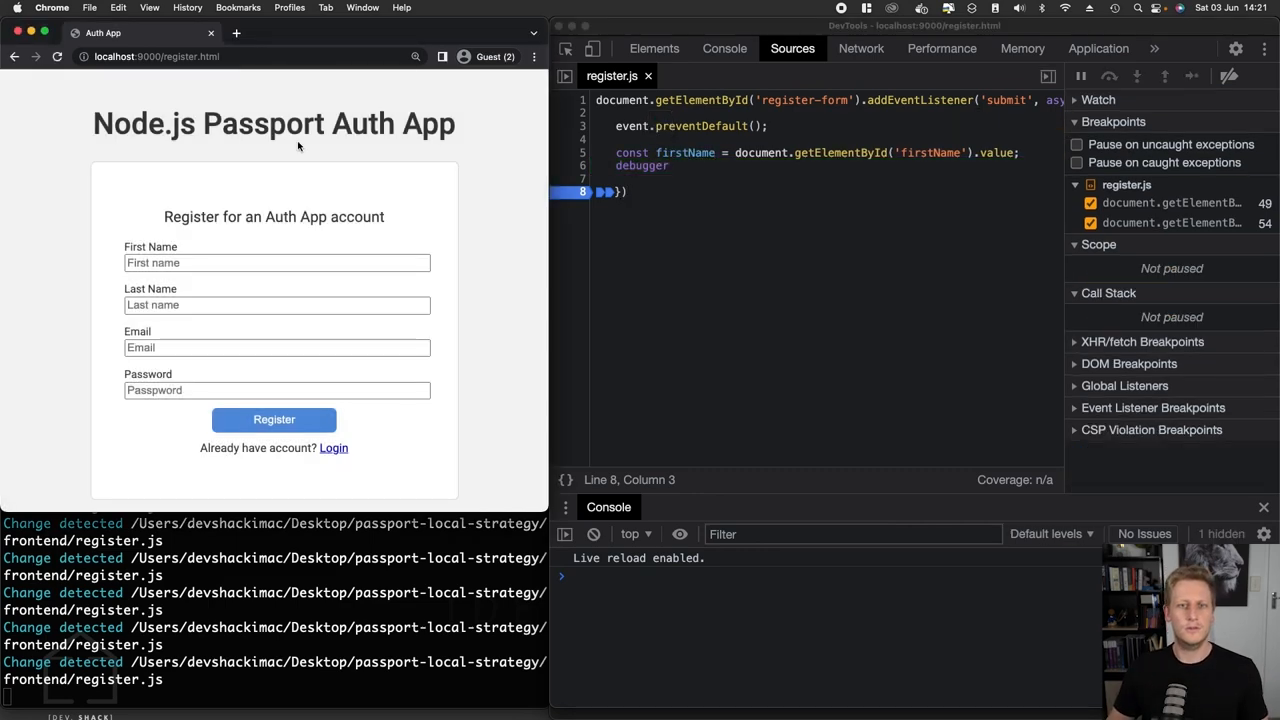
text(Joh)
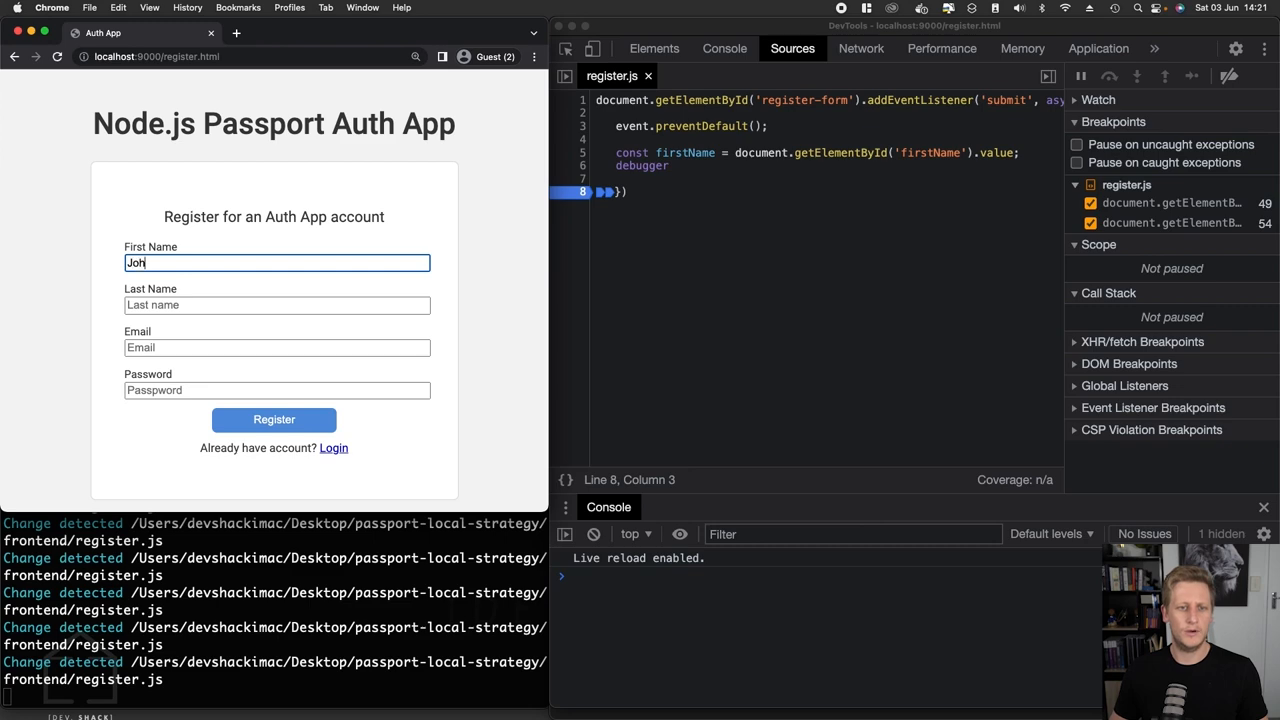
click(274, 420)
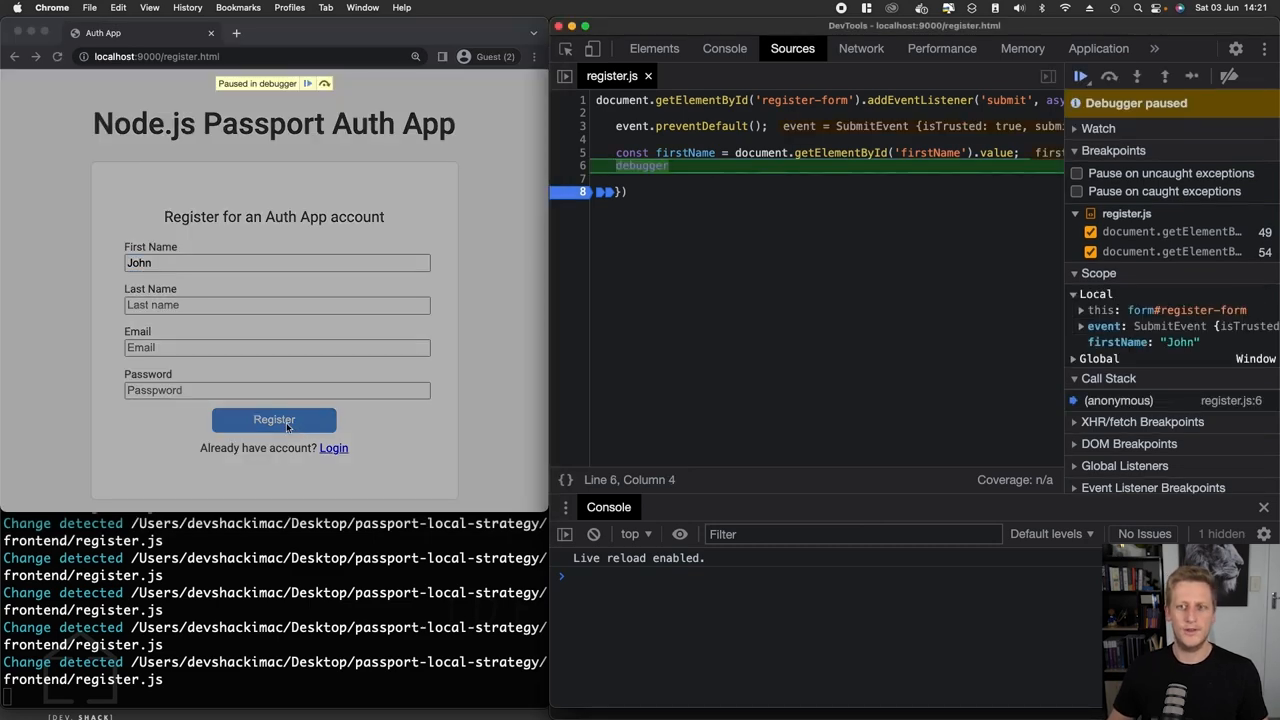
mouse_move(684, 152)
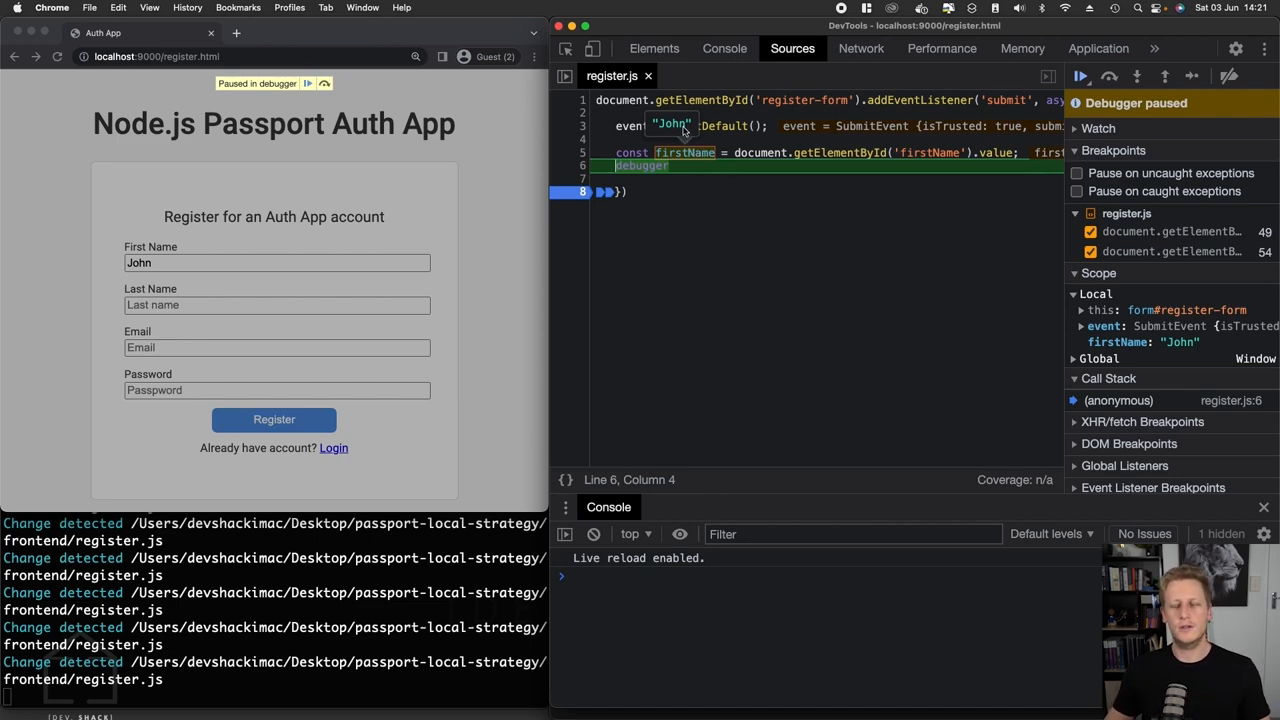
click(1080, 76)
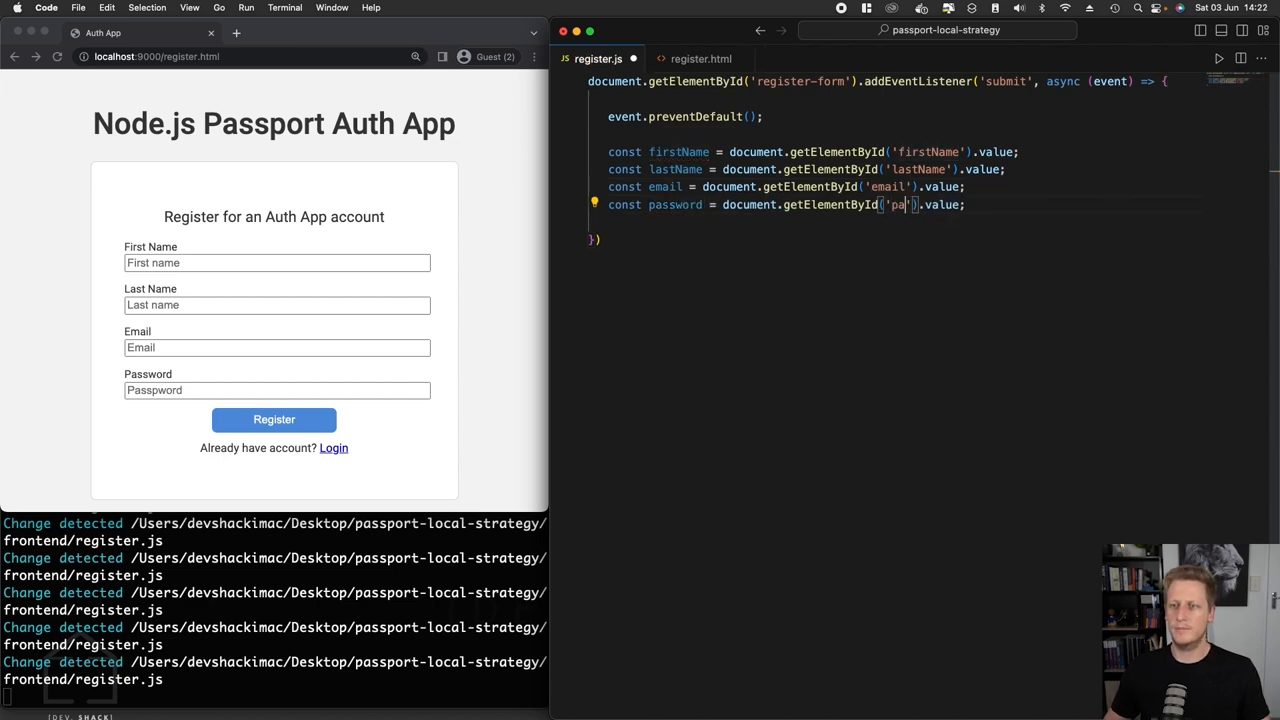
Step: Finish the password value read and add a debugger statement after the four form-value constants
text(ssword)
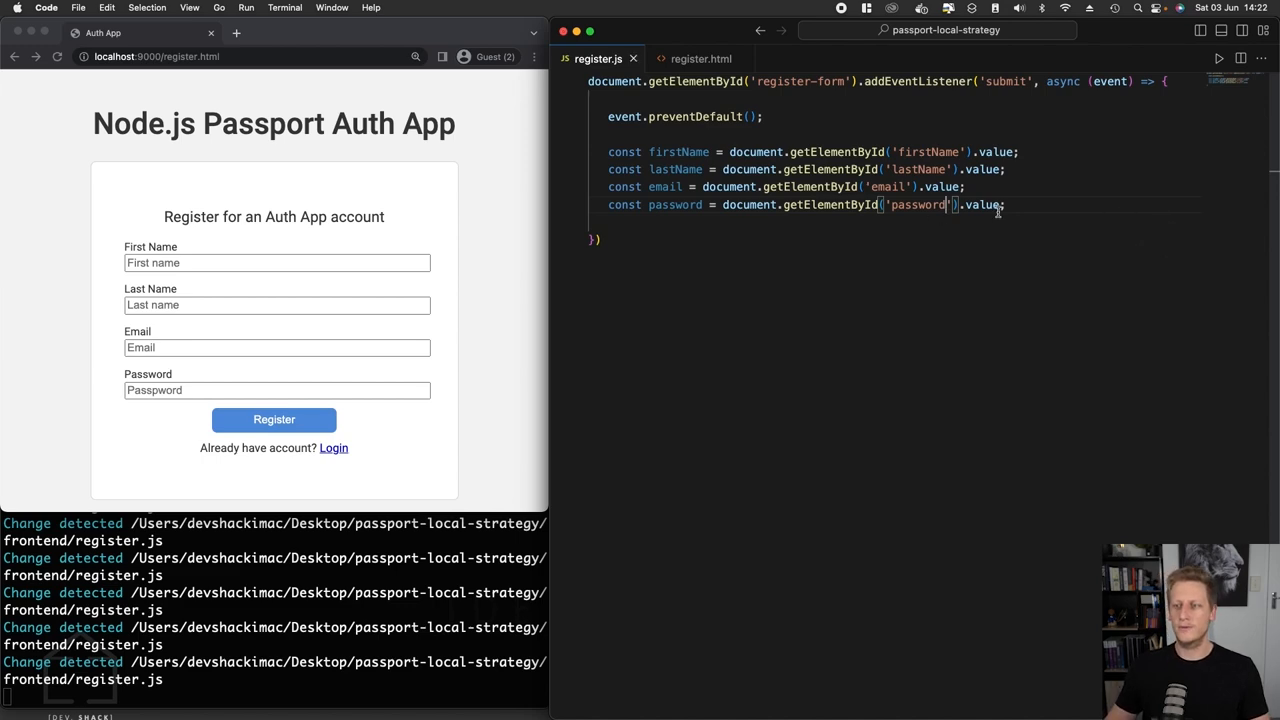
text(debugger)
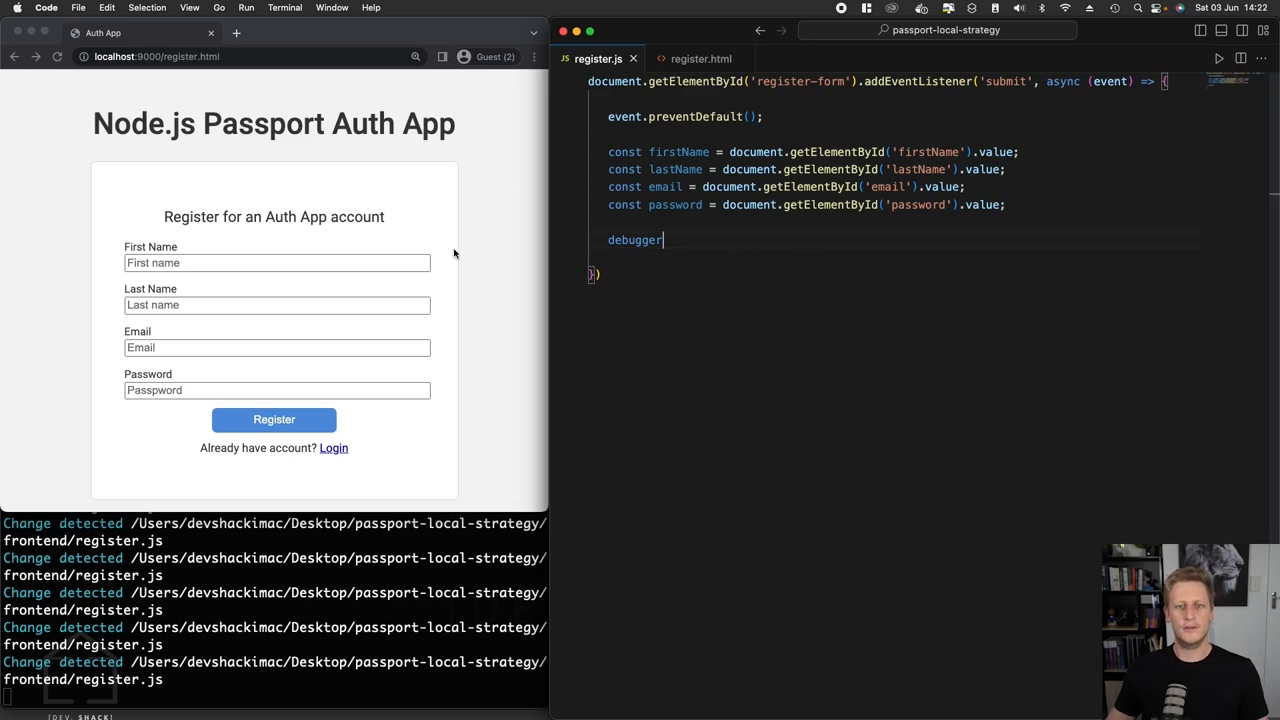
click(272, 420)
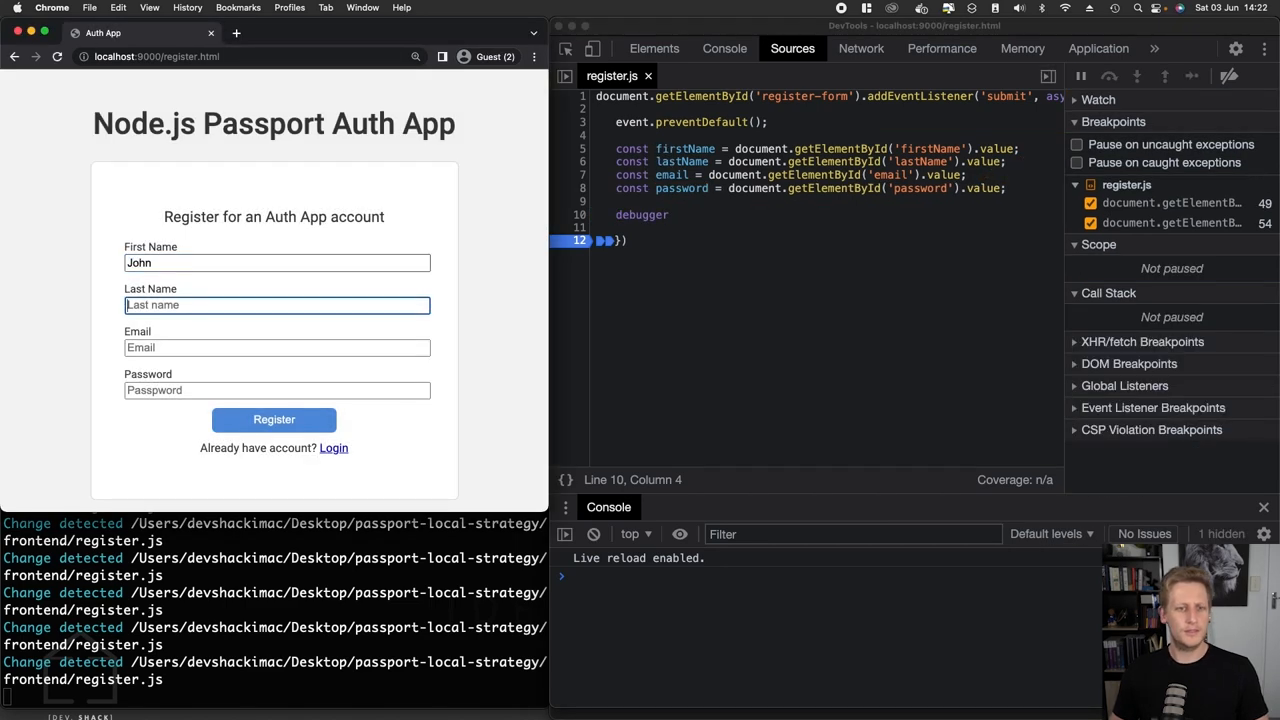
text(Smith)
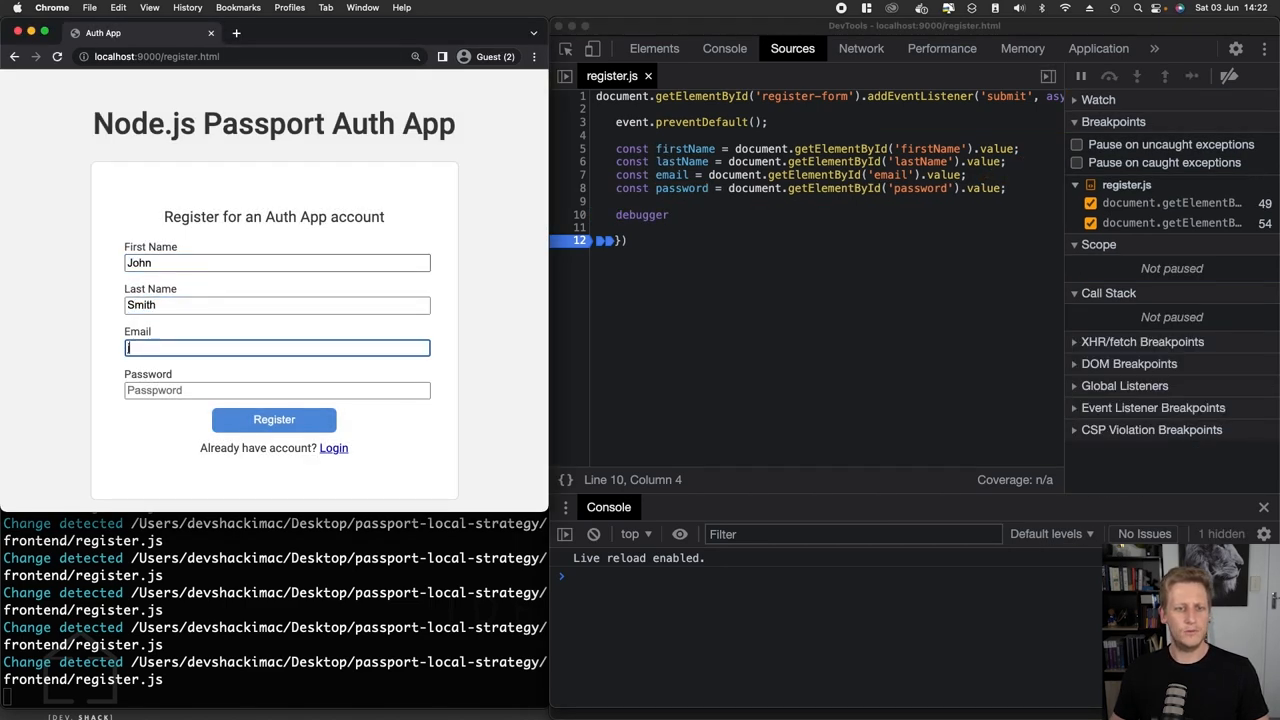
text(john@test.com)
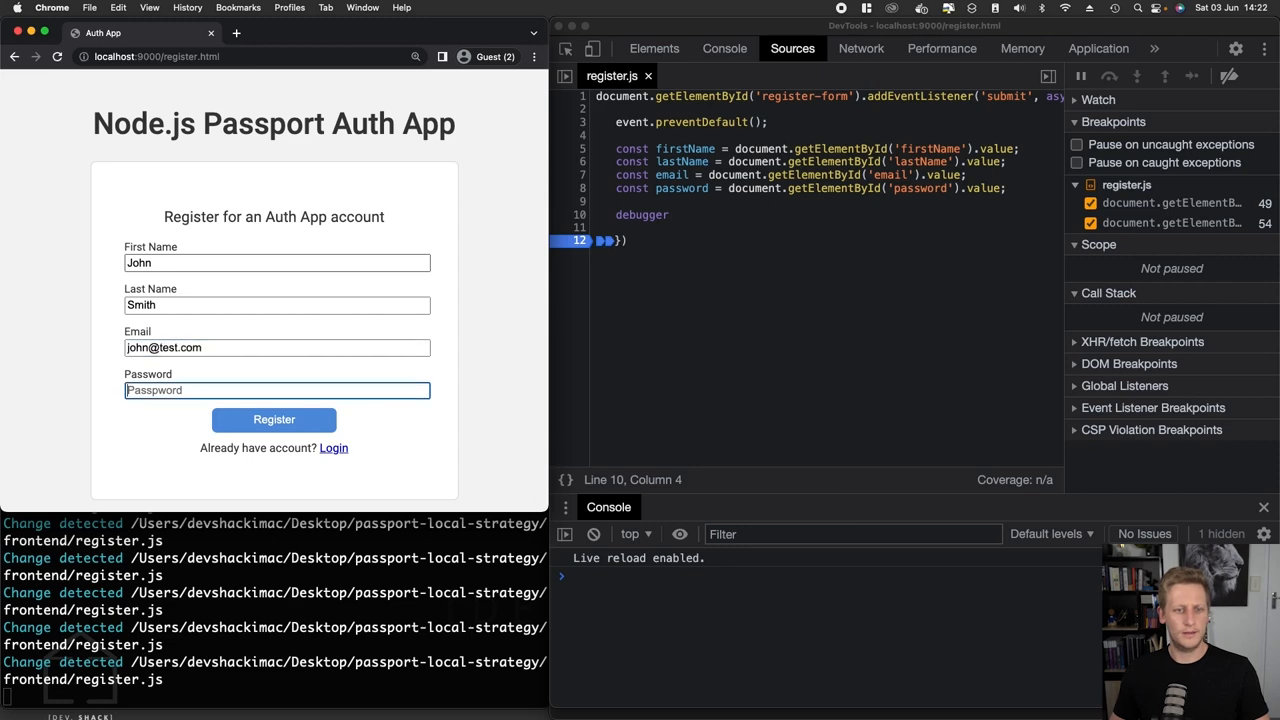
text(1234)
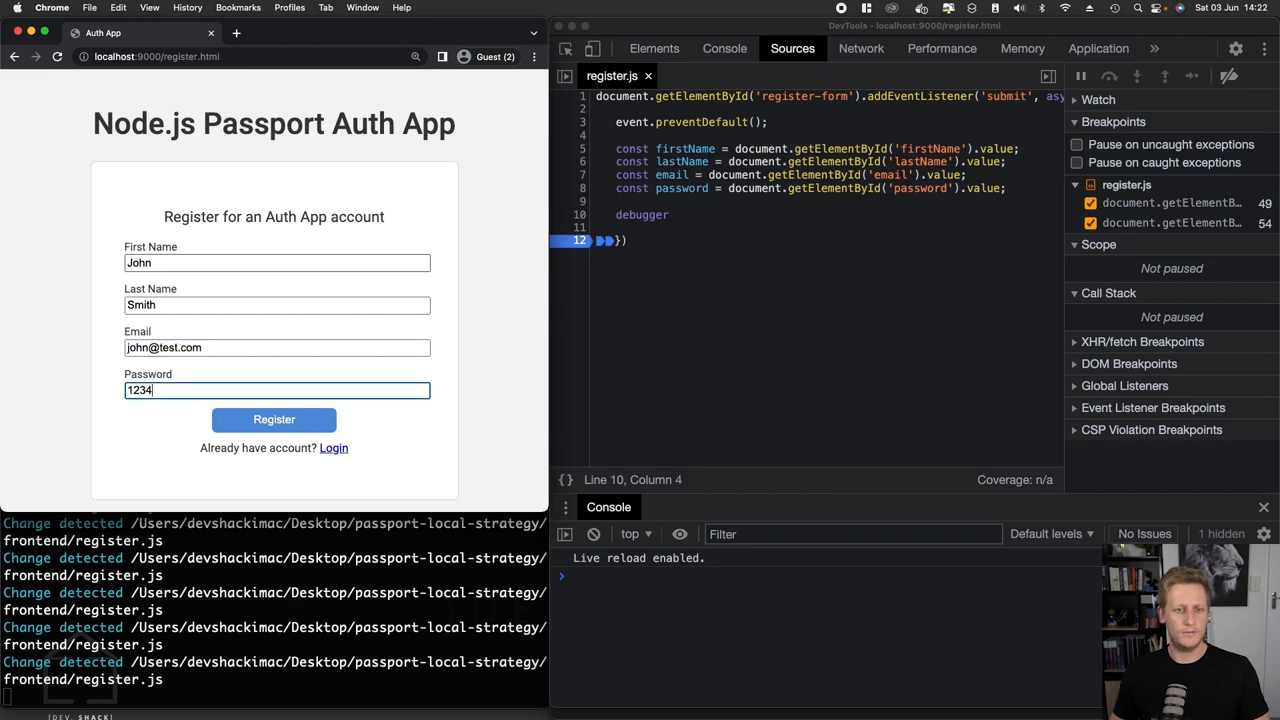
key(Backspace)
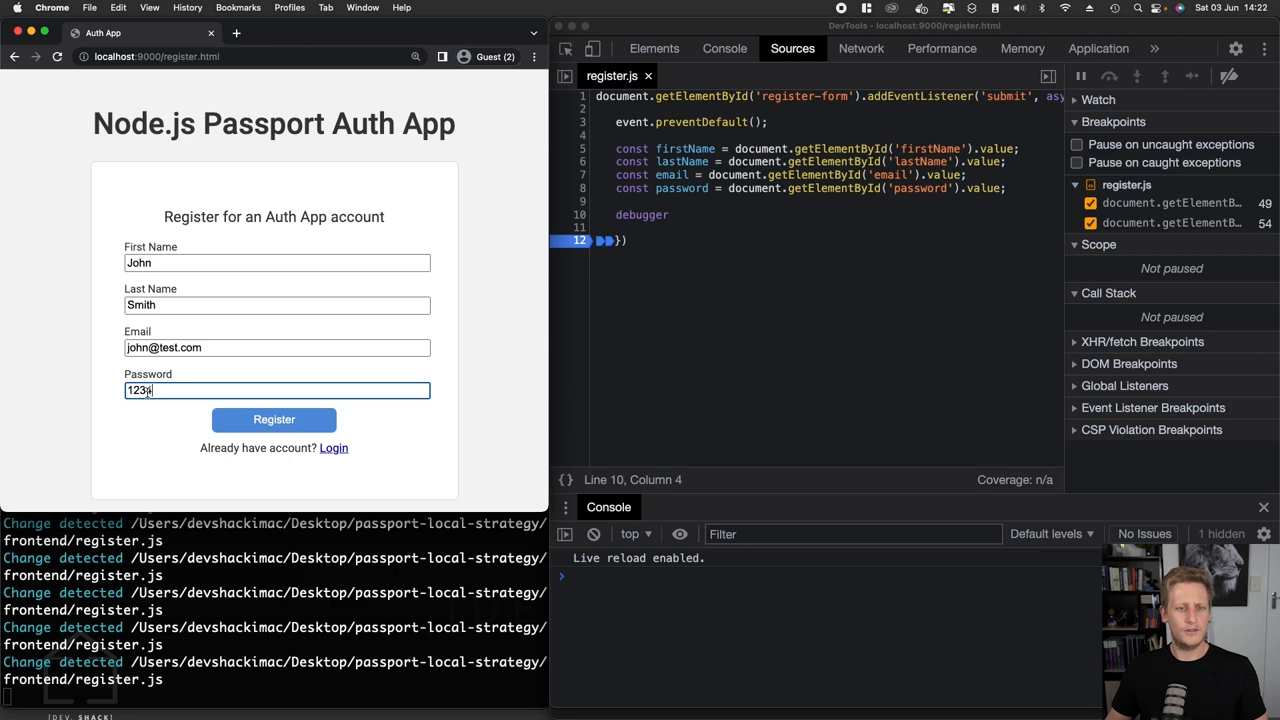
text(4)
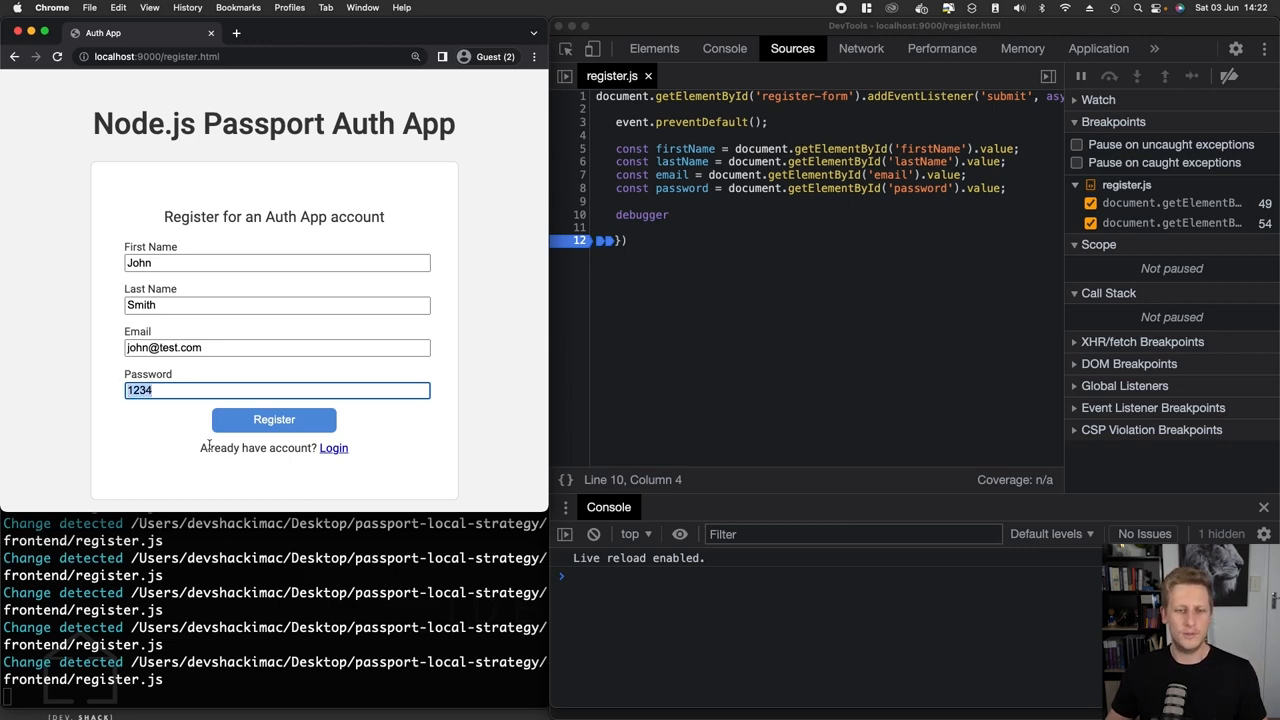
click(272, 420)
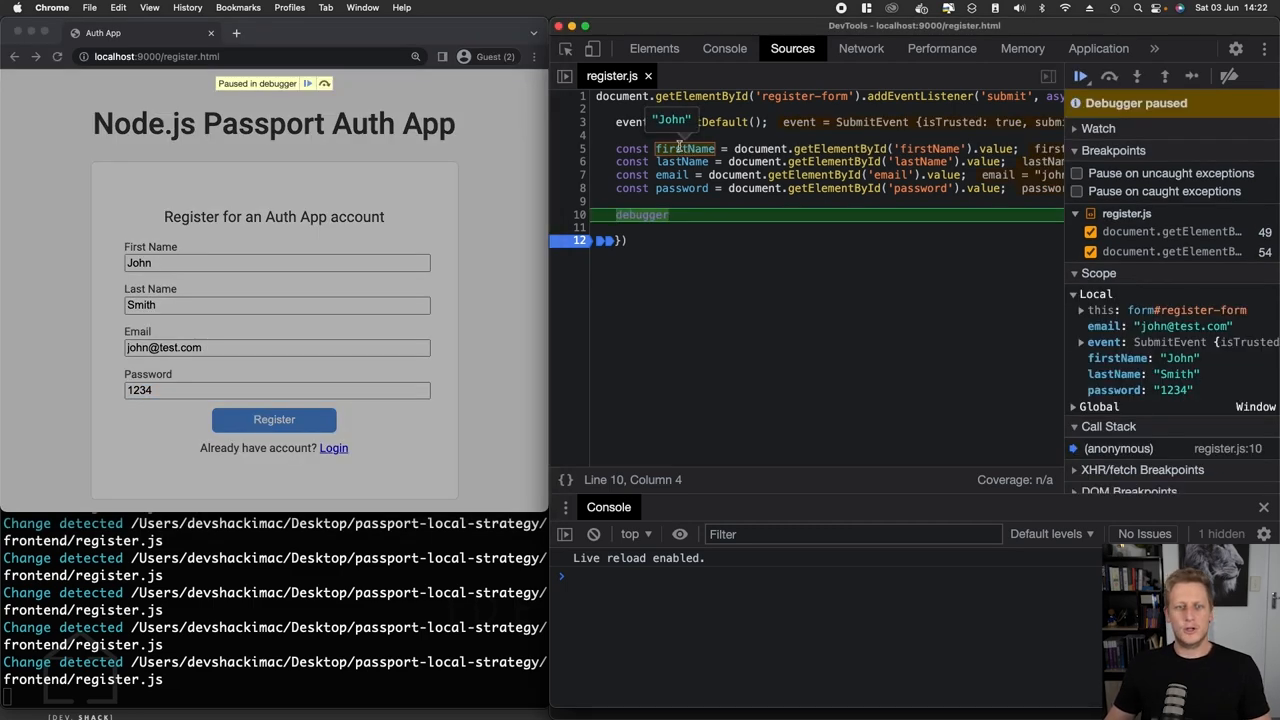
mouse_move(672, 174)
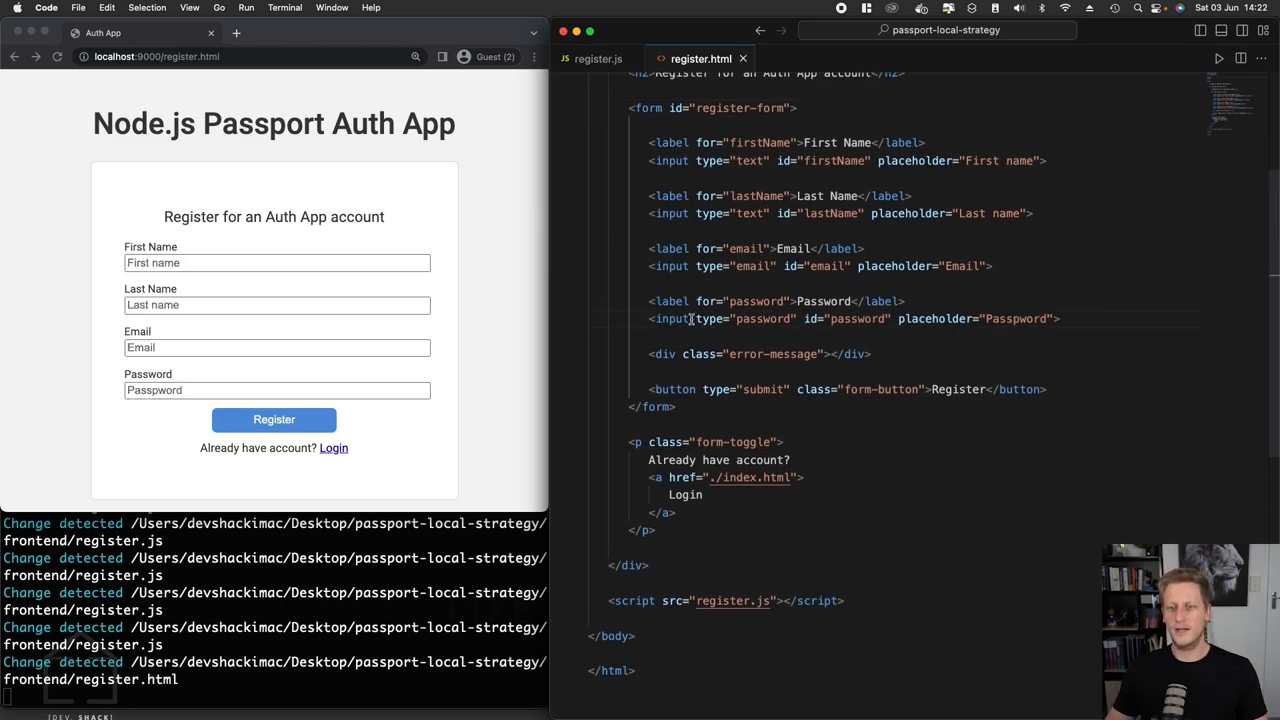
Step: Change the error-message div's class attribute to an id and refill the Chrome form with 'john@test'
double_click(742, 318)
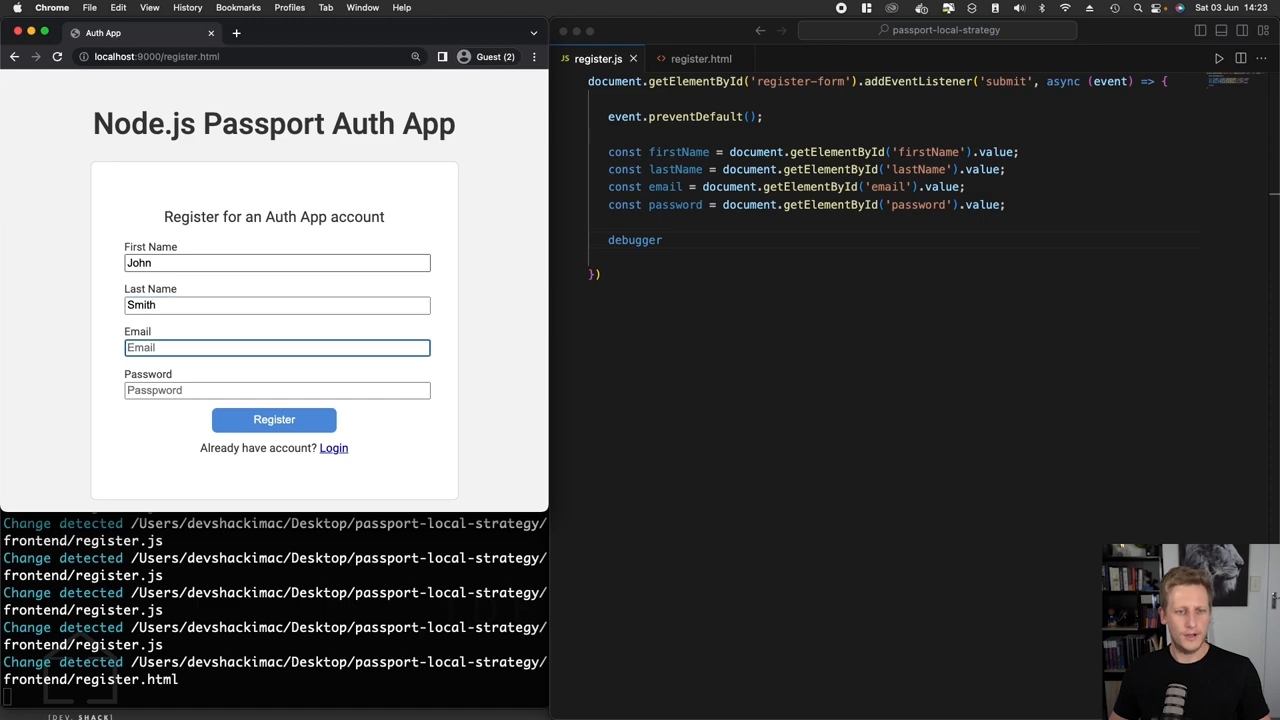
text(john@test.com)
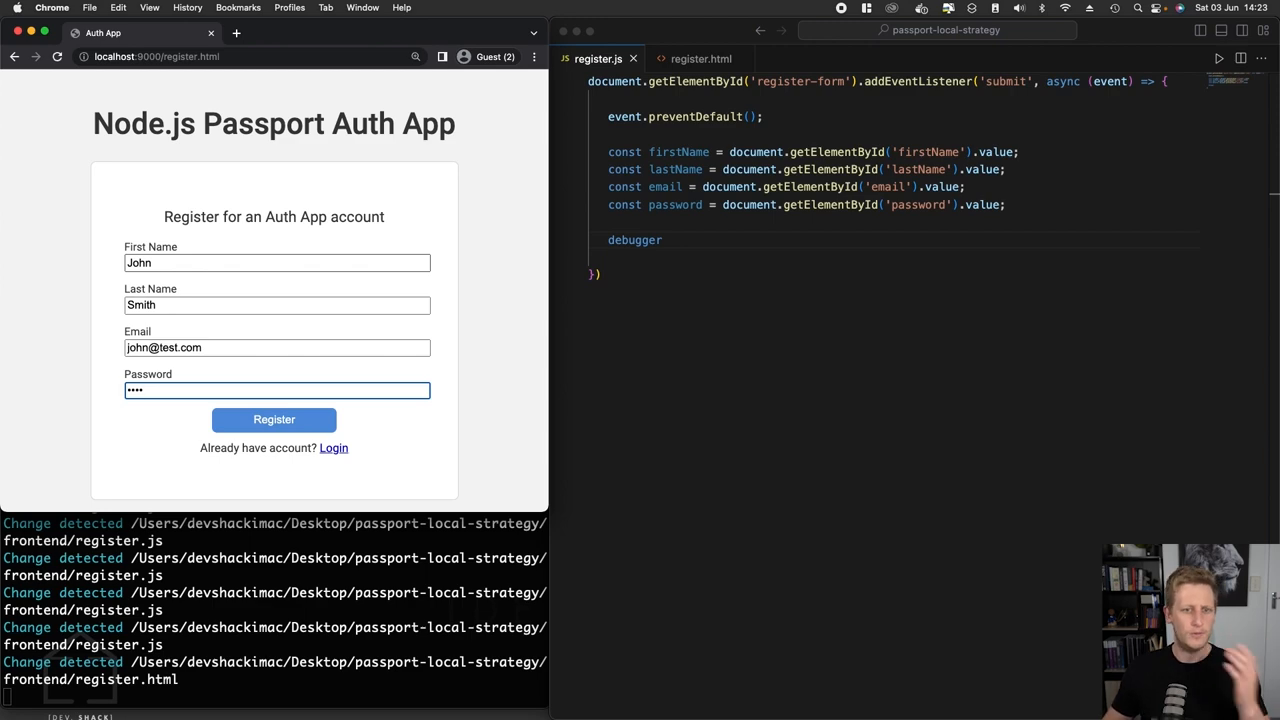
click(272, 420)
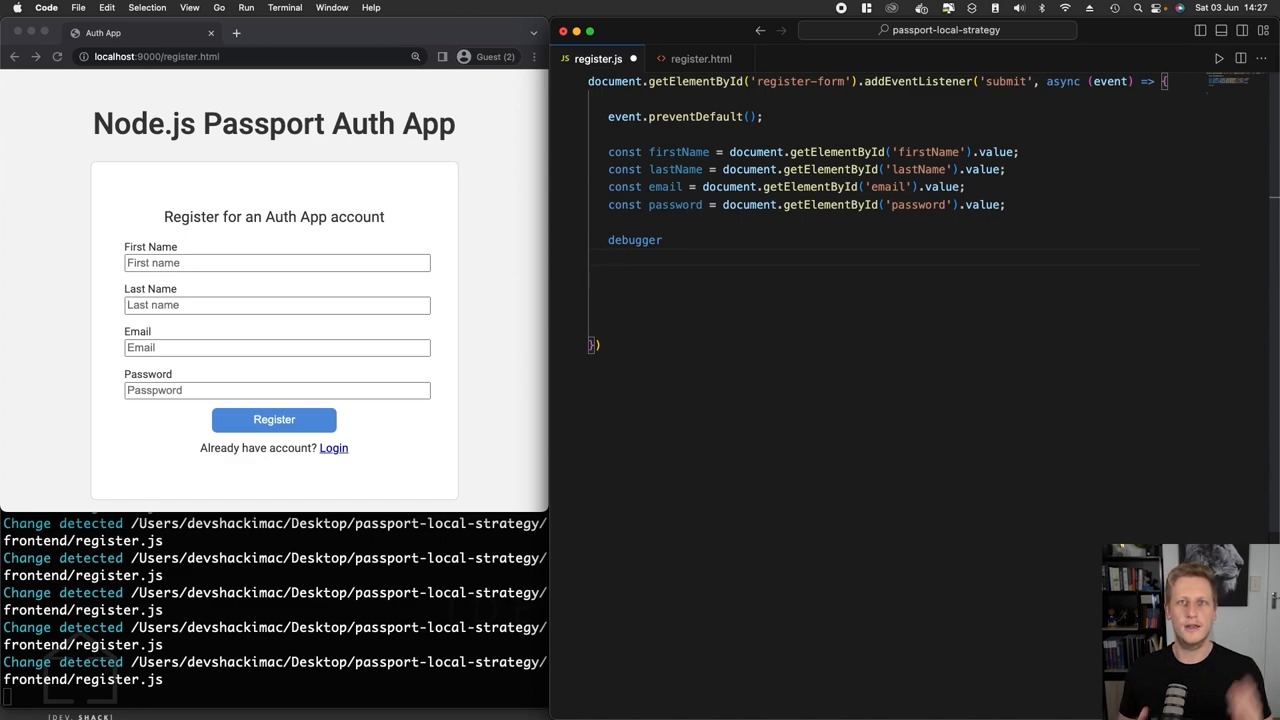
Step: Add const errMsgDiv = document.getElementById('error-message'); after checking the id in register.html, and start an if
text(const)
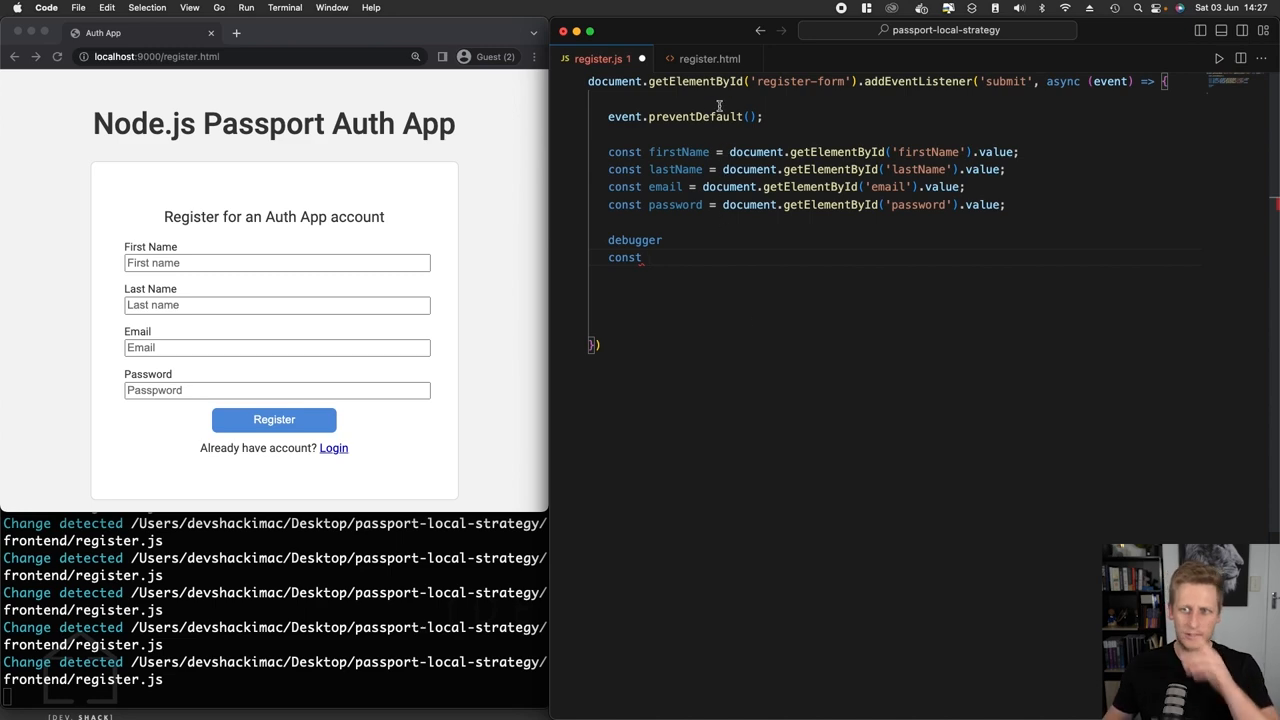
click(708, 58)
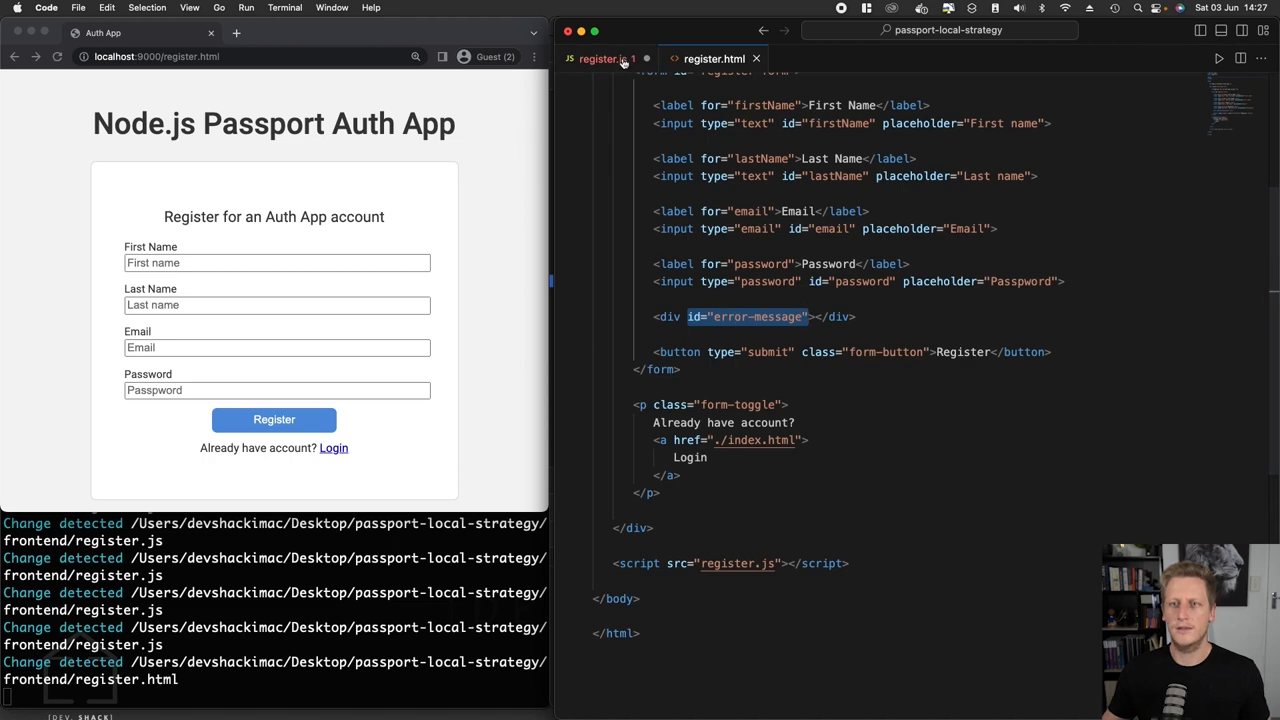
click(602, 58)
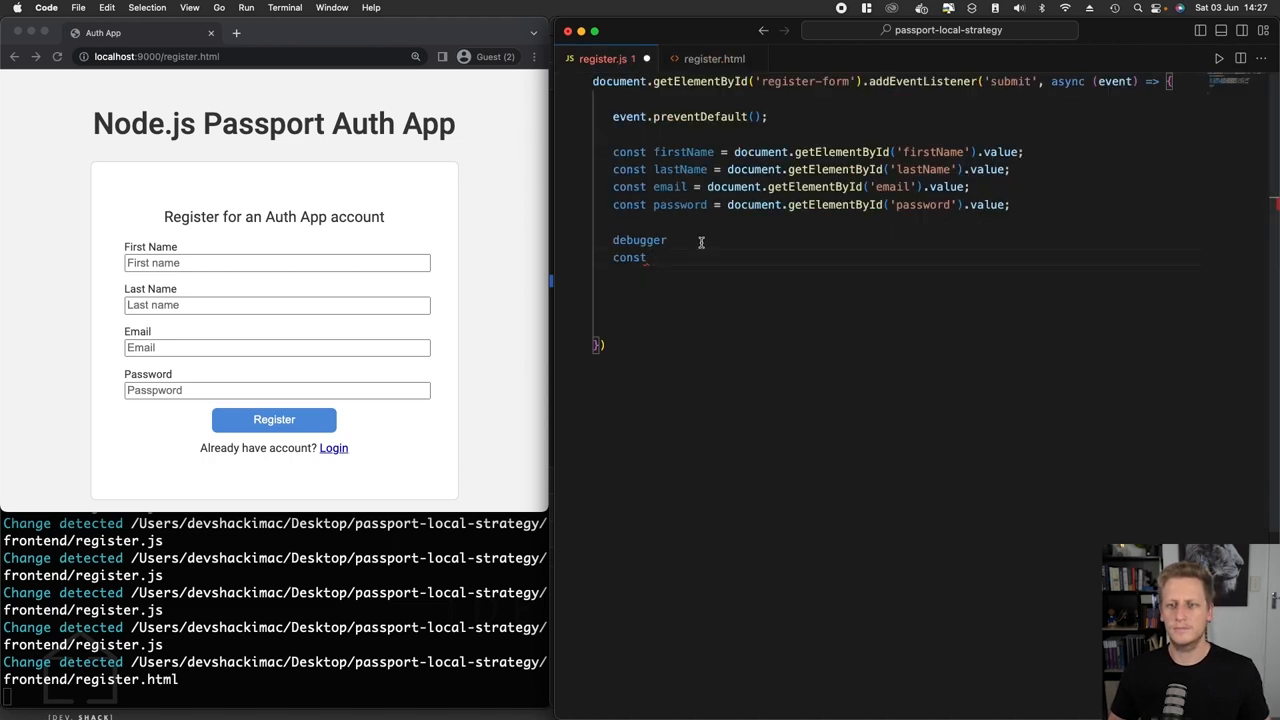
text(errMsg)
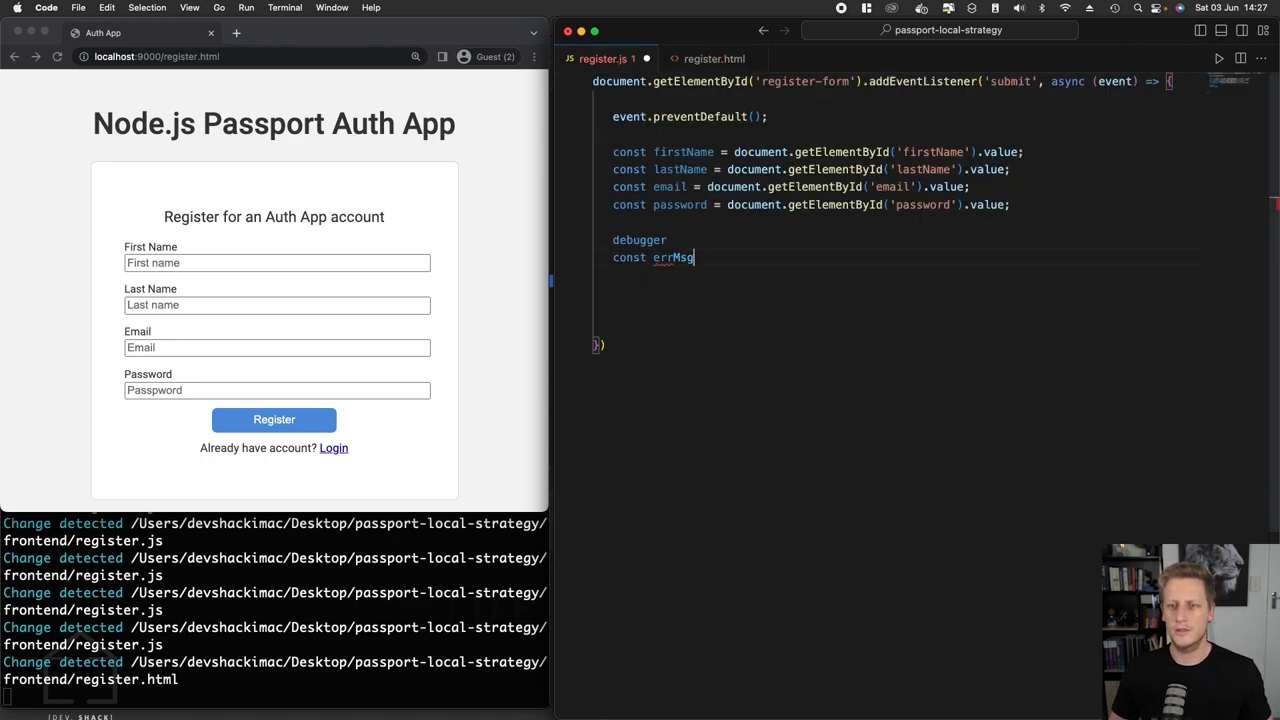
text(Div =)
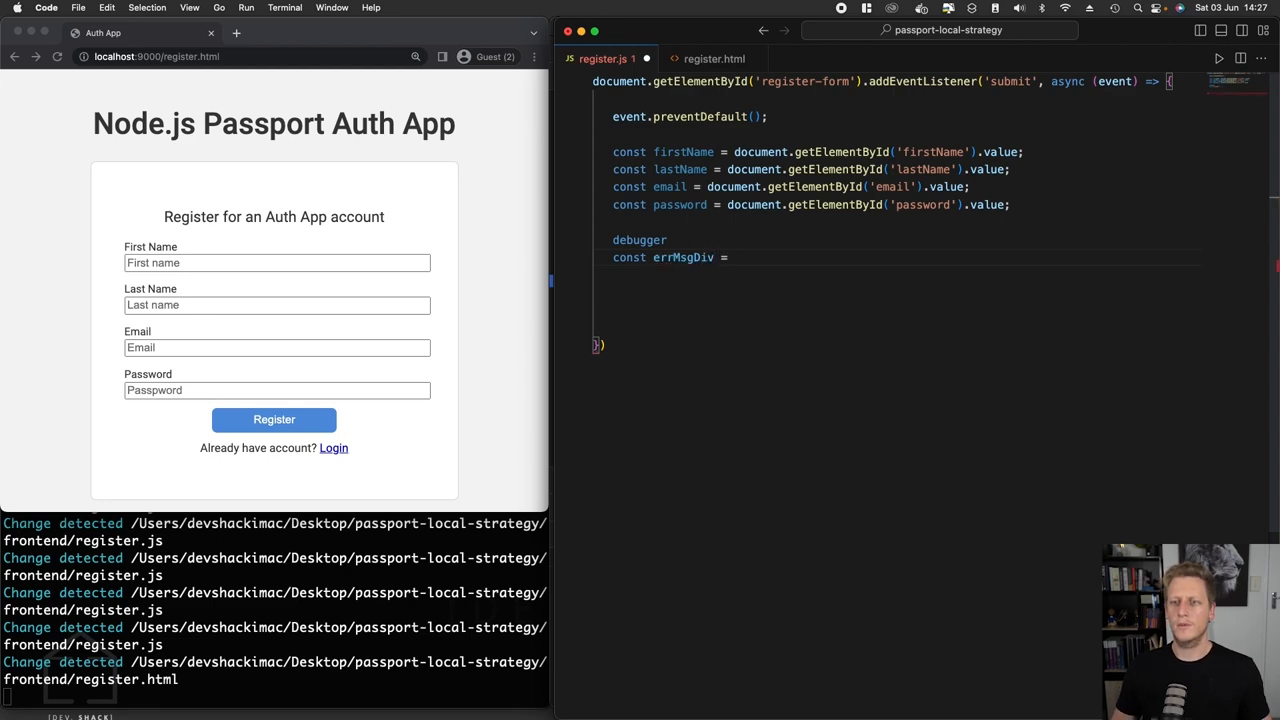
text(document.getElementById(')
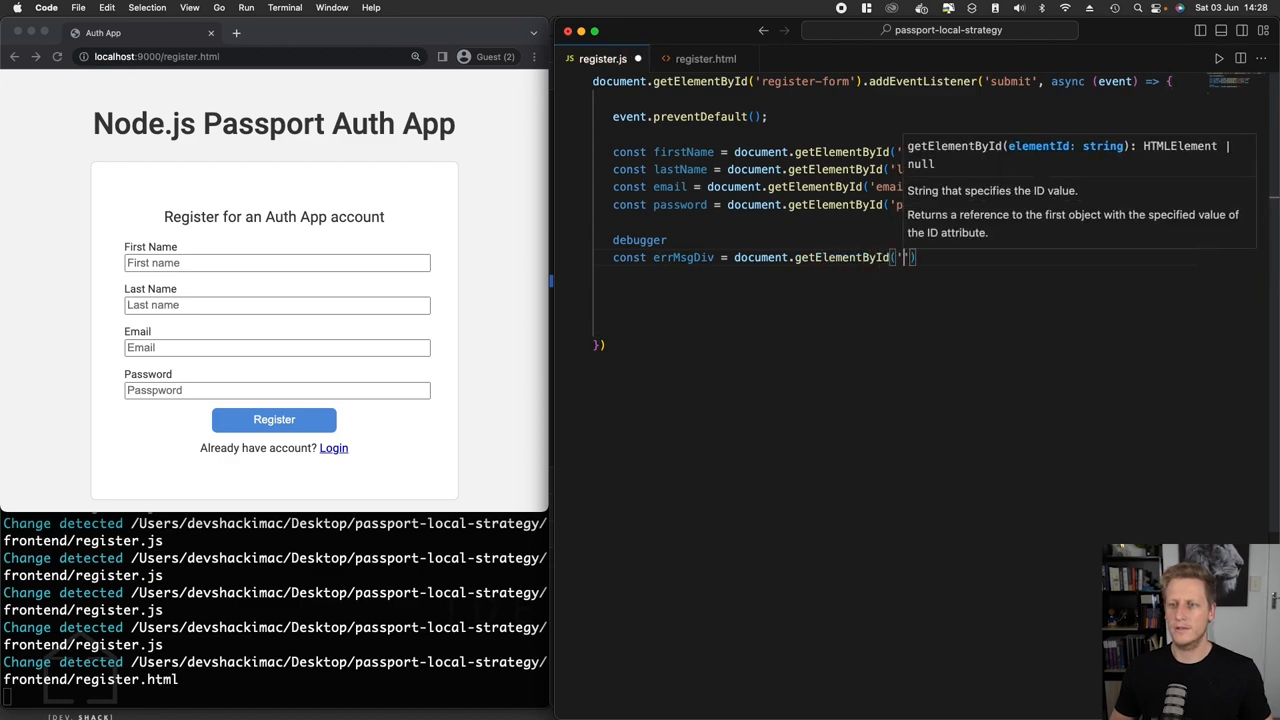
text(error-message)
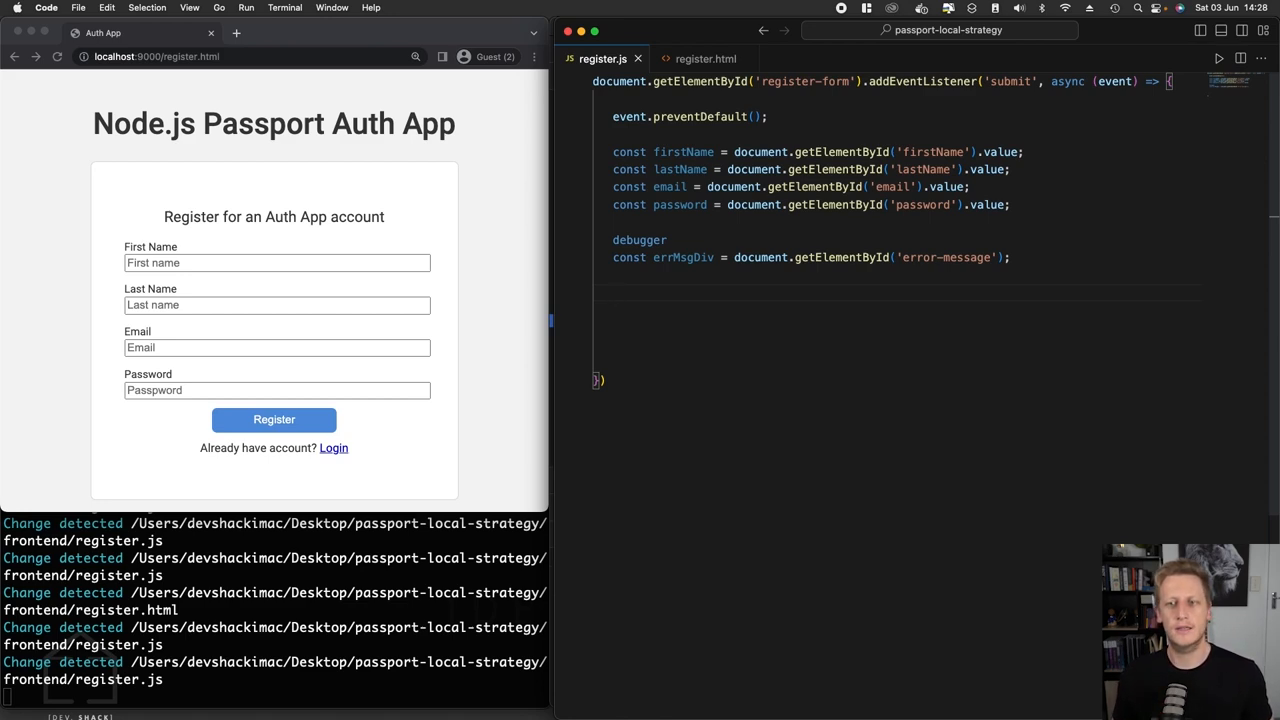
text(if ()
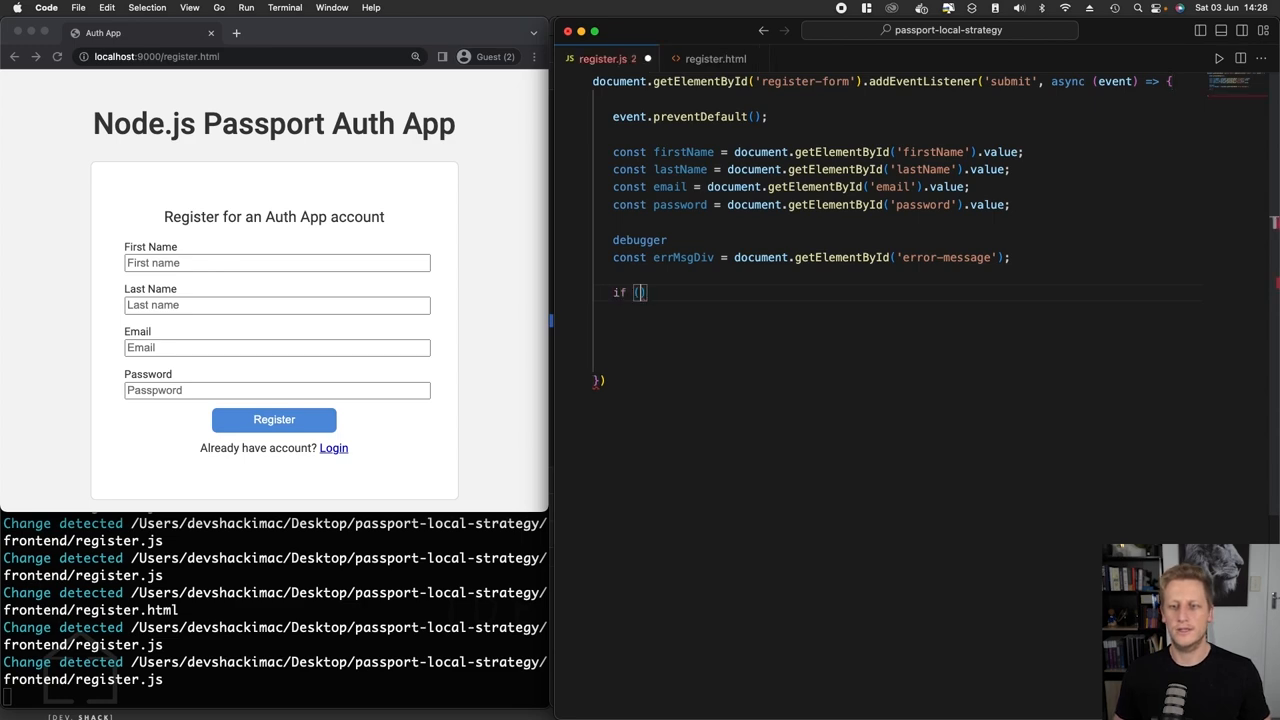
Step: Write the condition if (!firstName || !lastName || !email || !password) for empty fields
text(!firstName || !lastName ||)
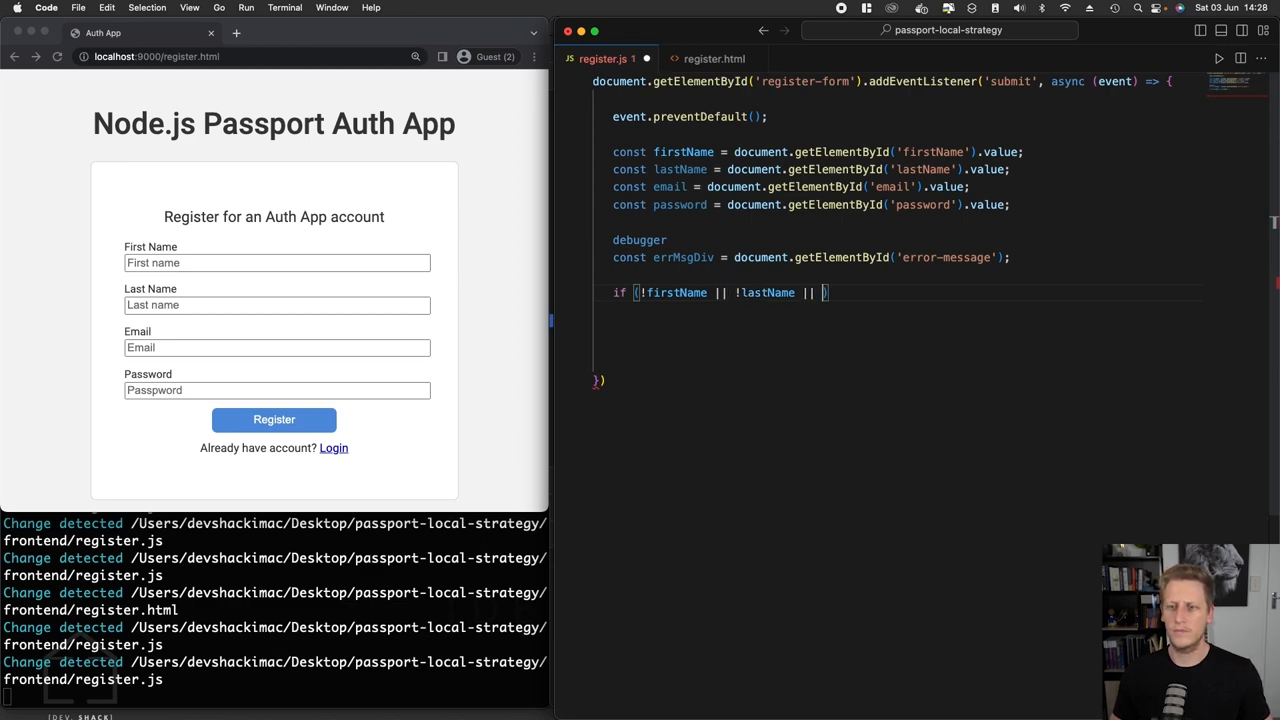
text(!email ||)
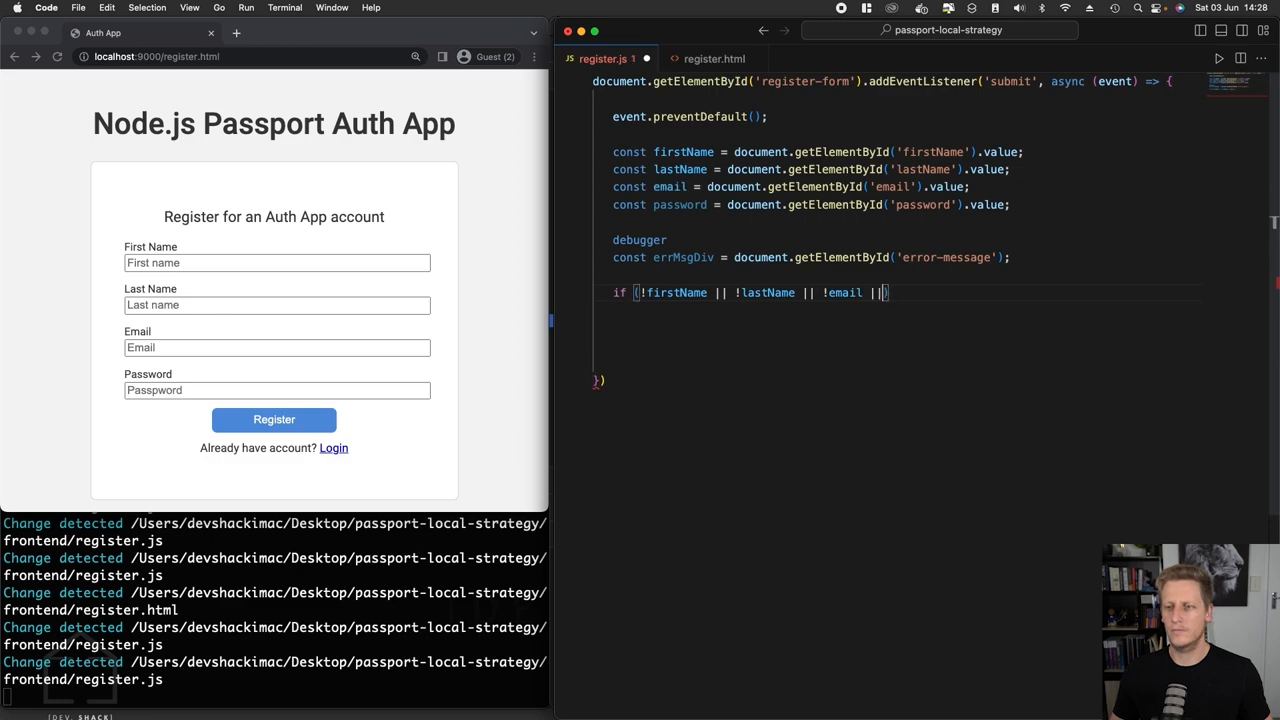
text(!password))
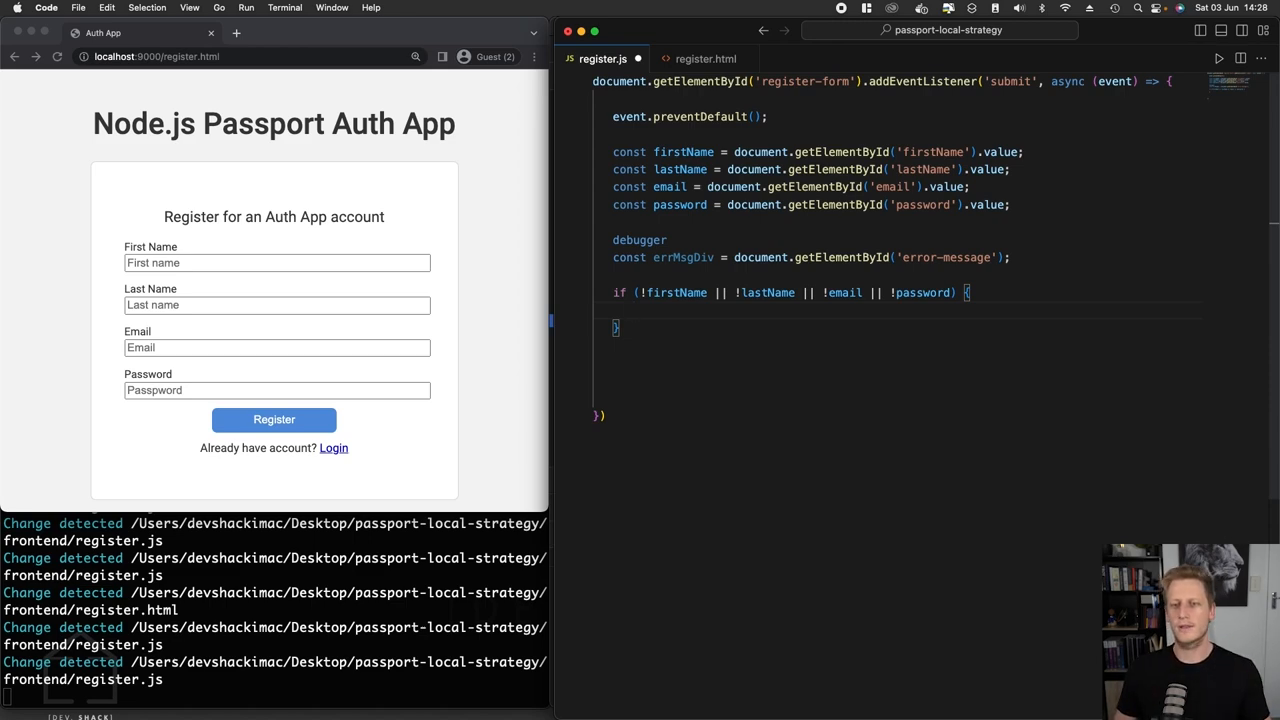
Step: Set errMsgDiv.innerHTML = 'Incomplete form. All fields are required'; inside the if block
text(errMsg)
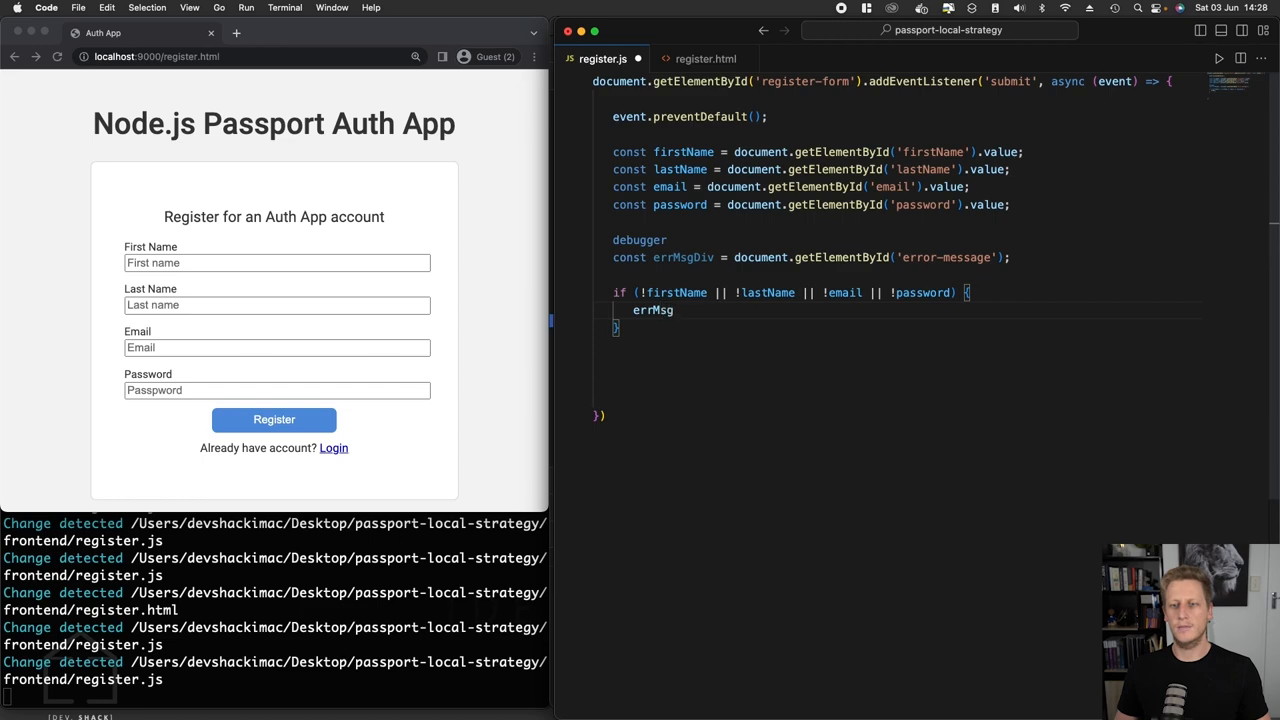
text(Div =)
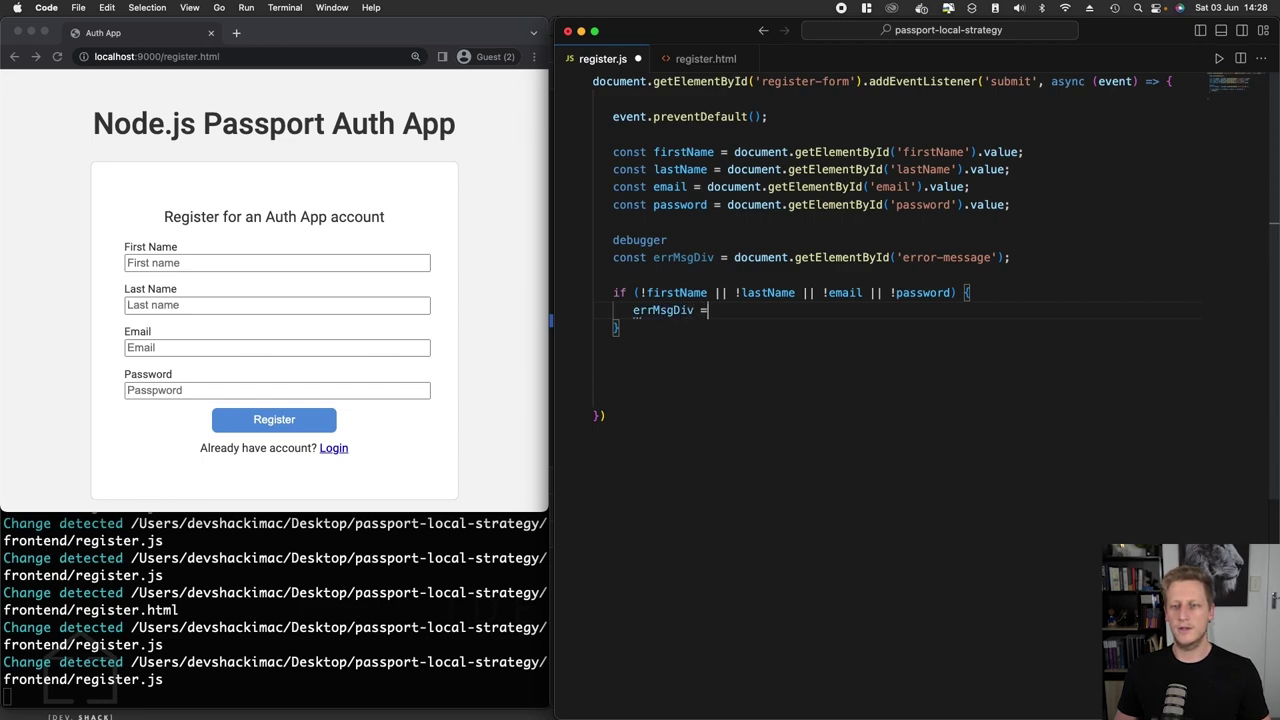
key(backspace)
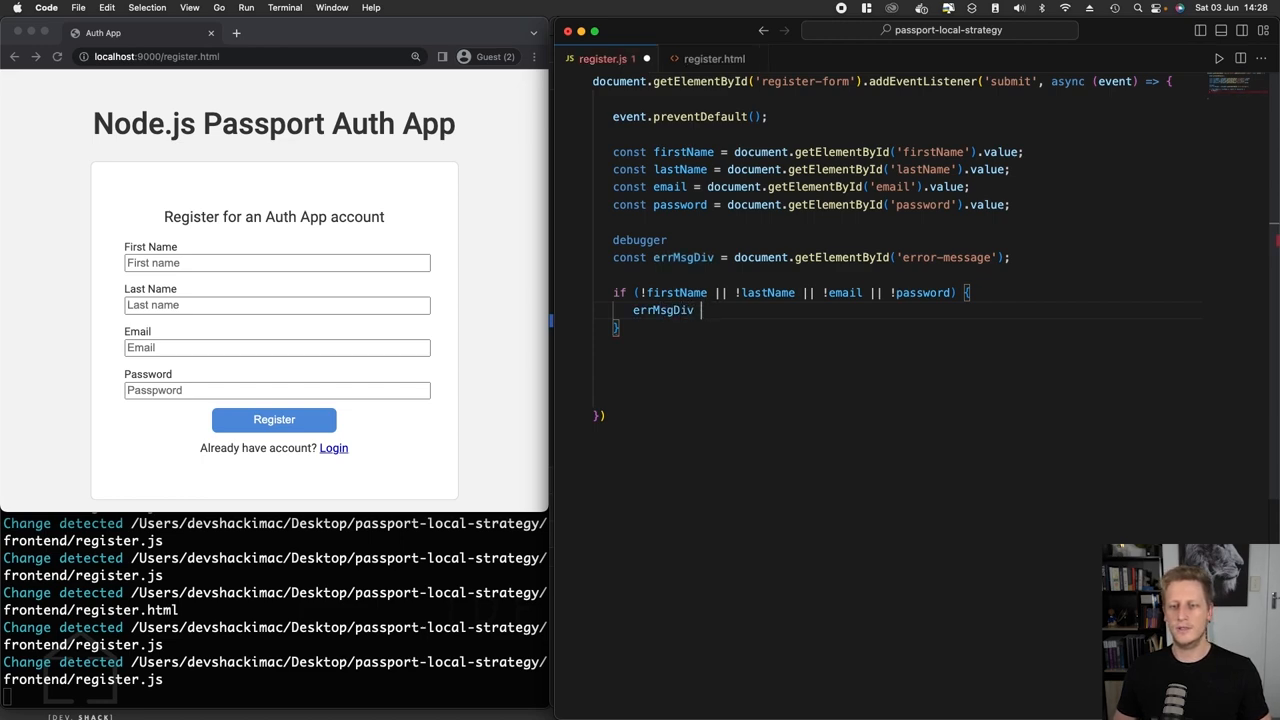
text(.innnerHTML = ')
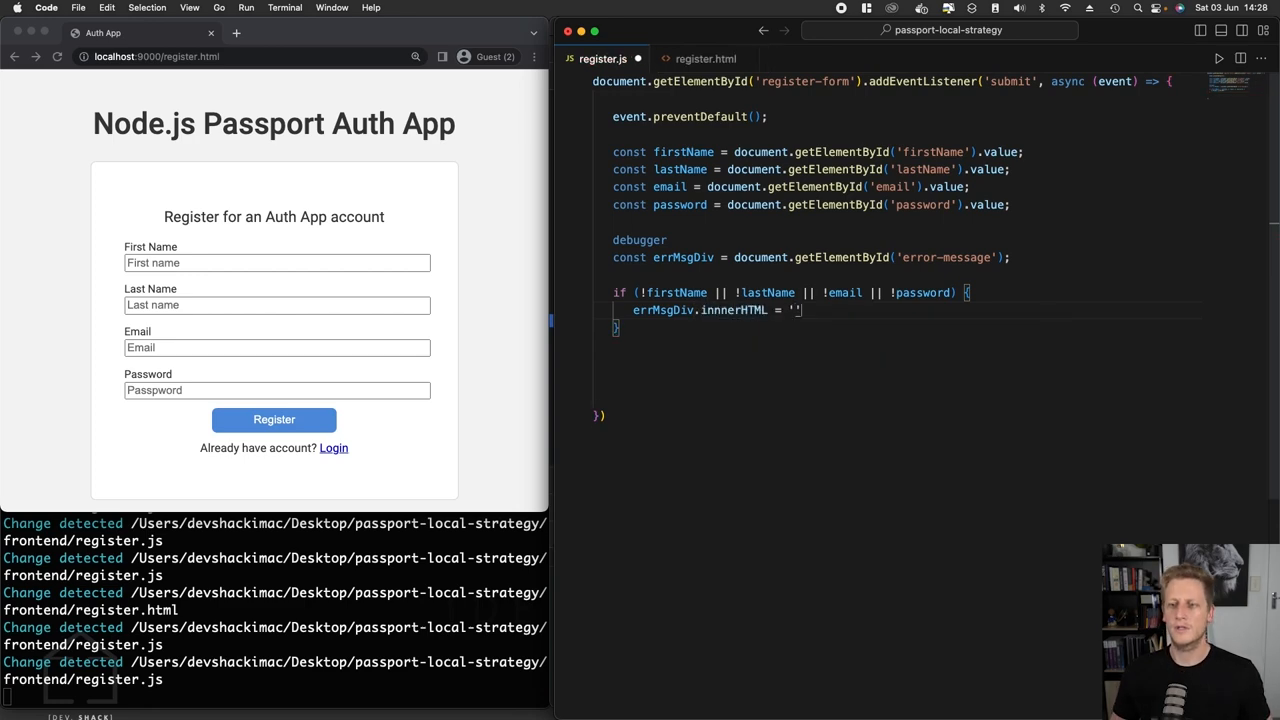
text(In)
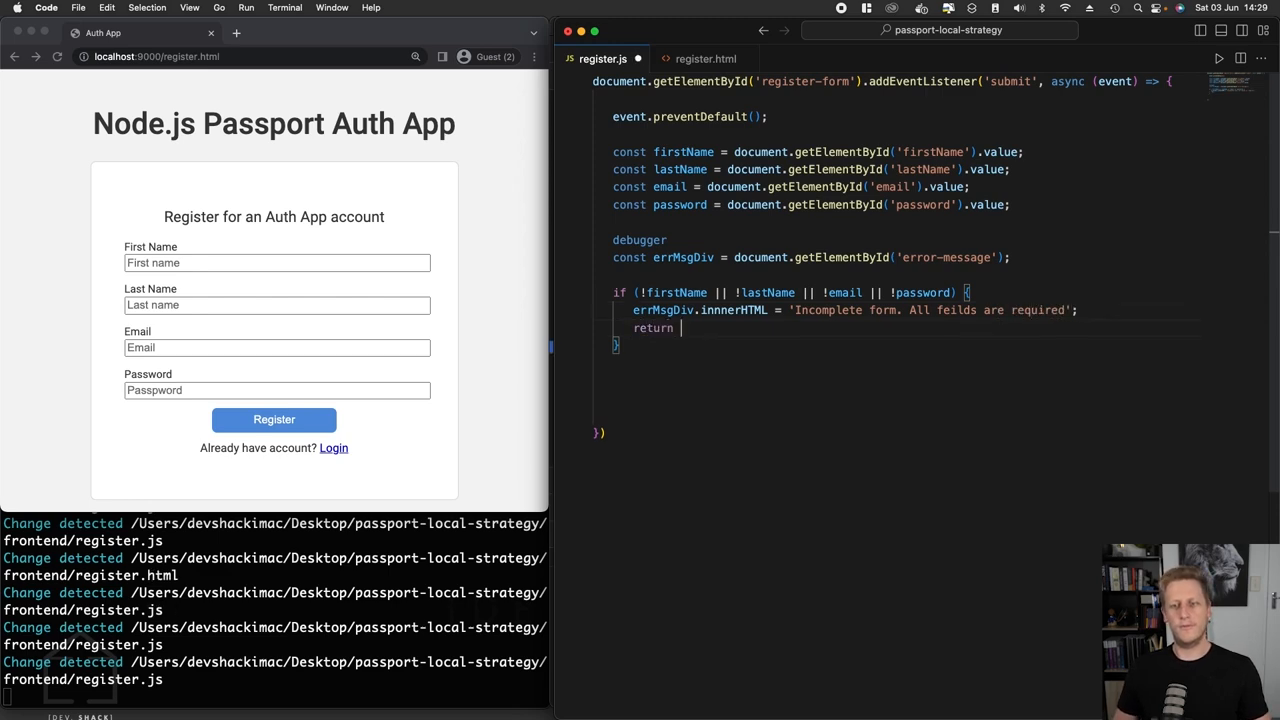
text(;)
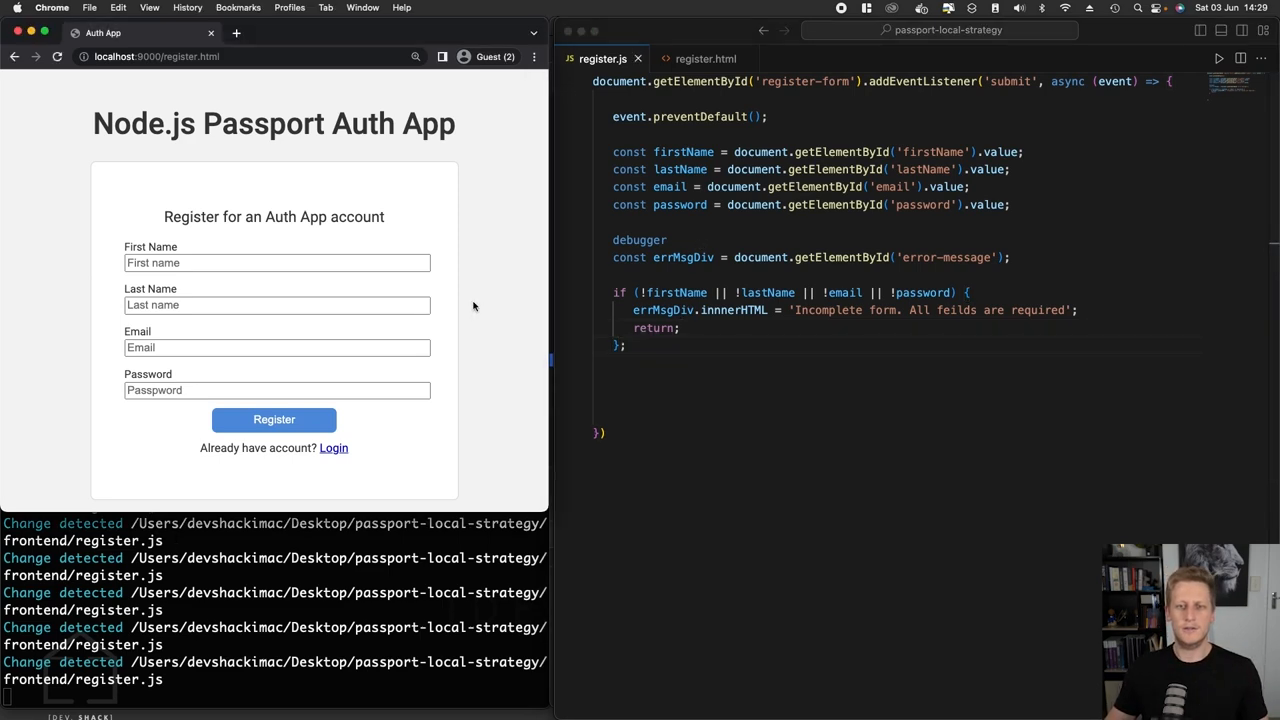
mouse_move(396, 412)
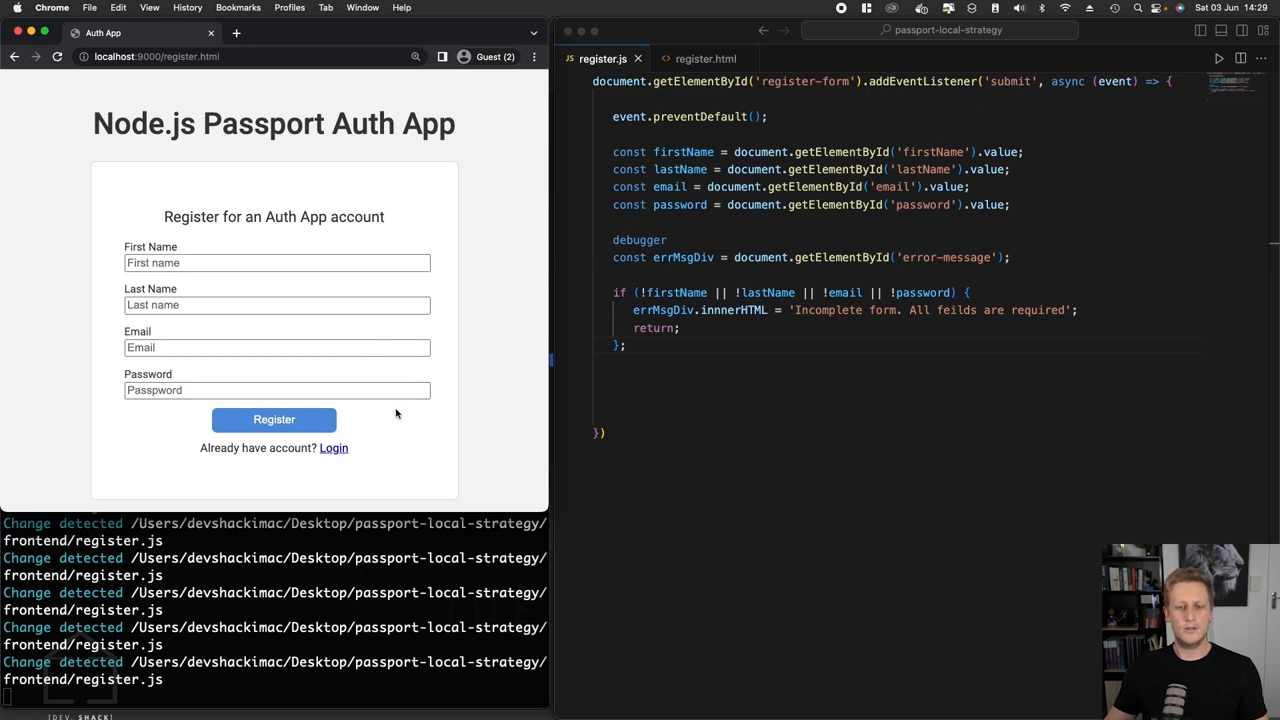
click(272, 420)
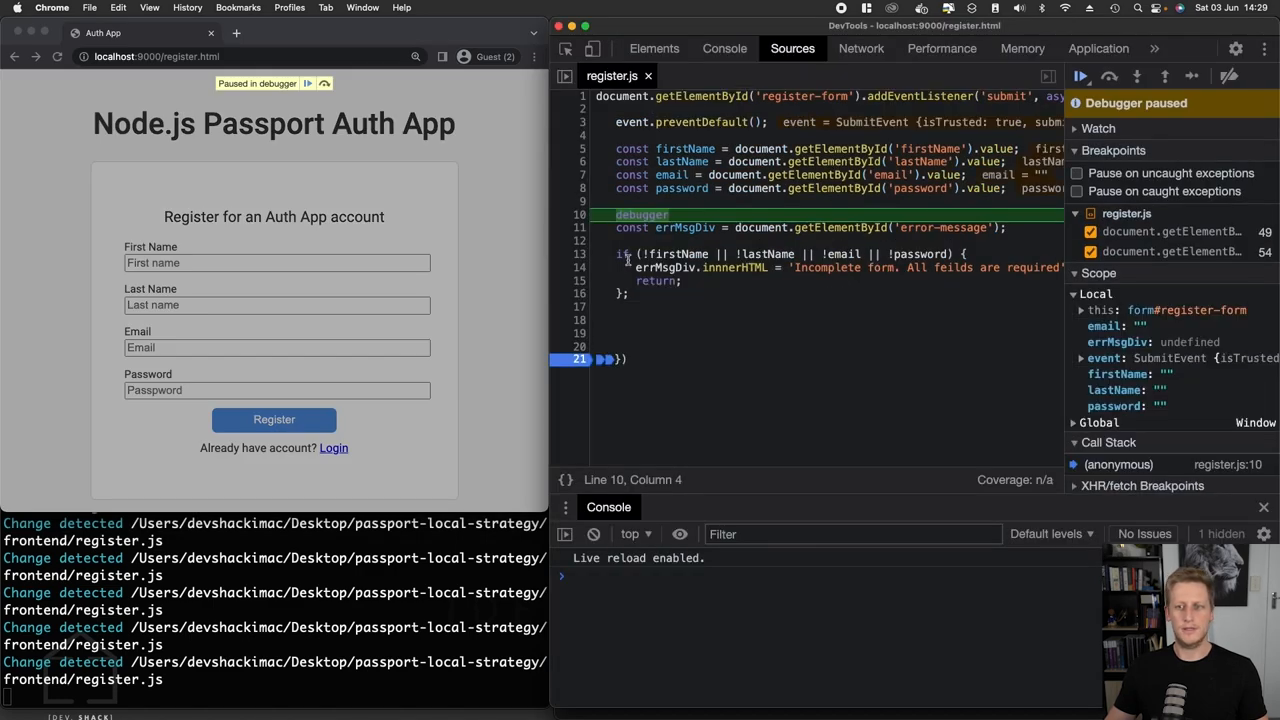
click(1108, 76)
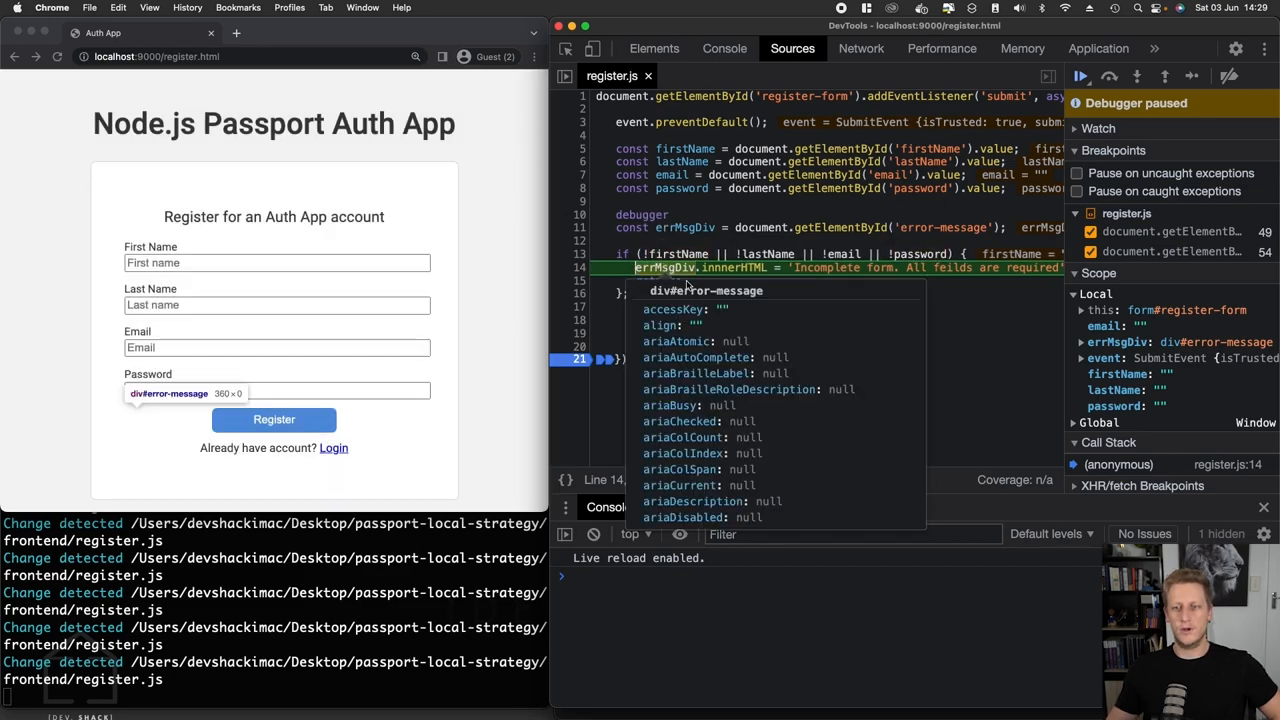
click(1108, 76)
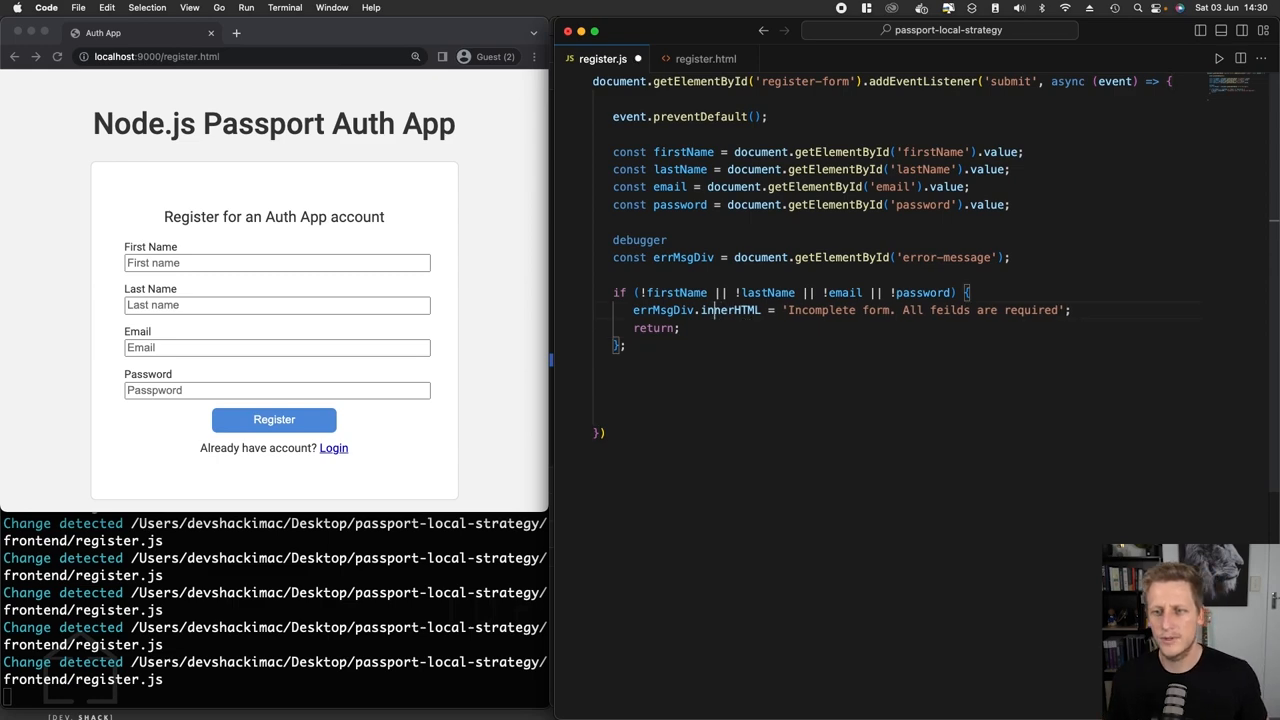
Step: Submit the empty registration form in Chrome so the Incomplete form message appears
click(350, 408)
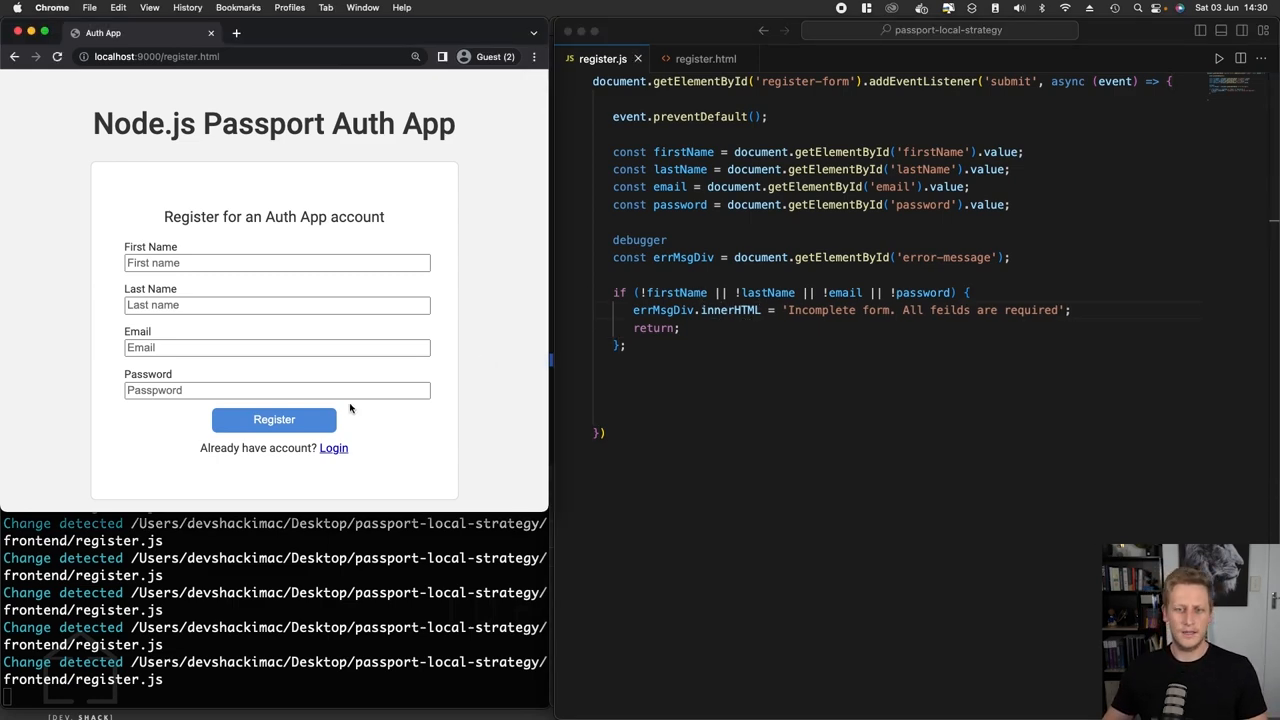
click(272, 420)
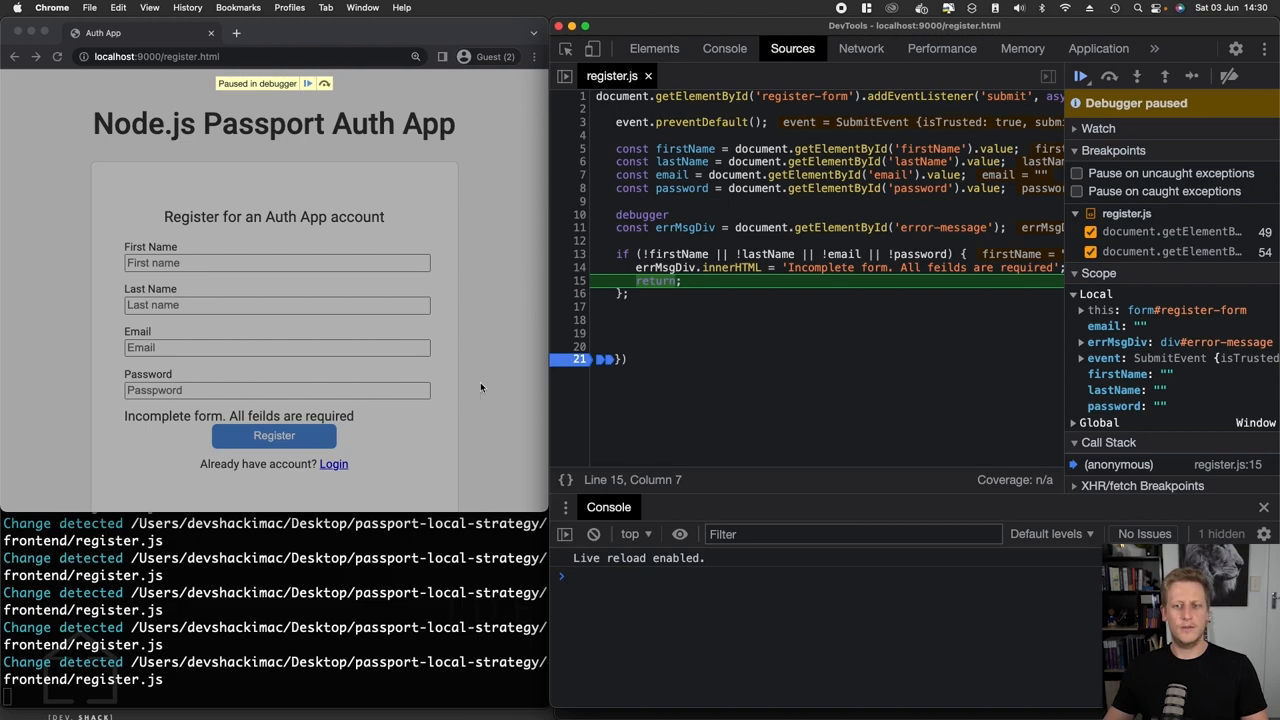
mouse_move(124, 420)
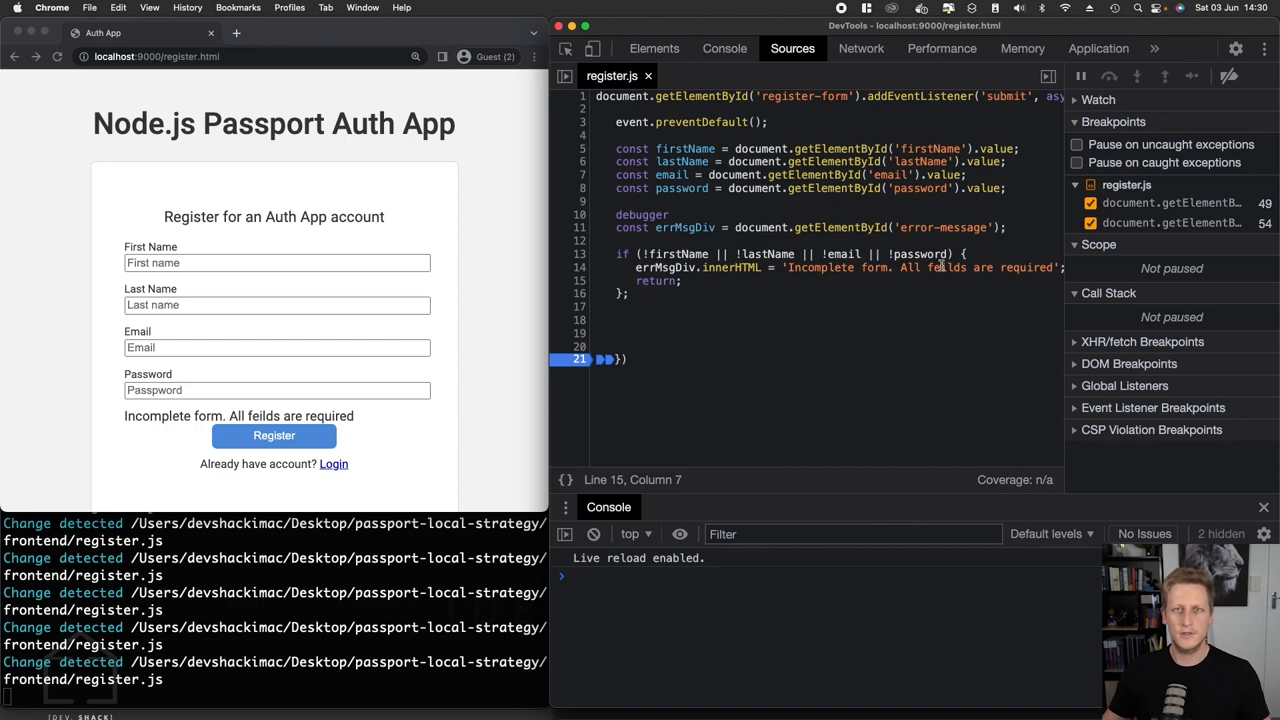
mouse_move(824, 304)
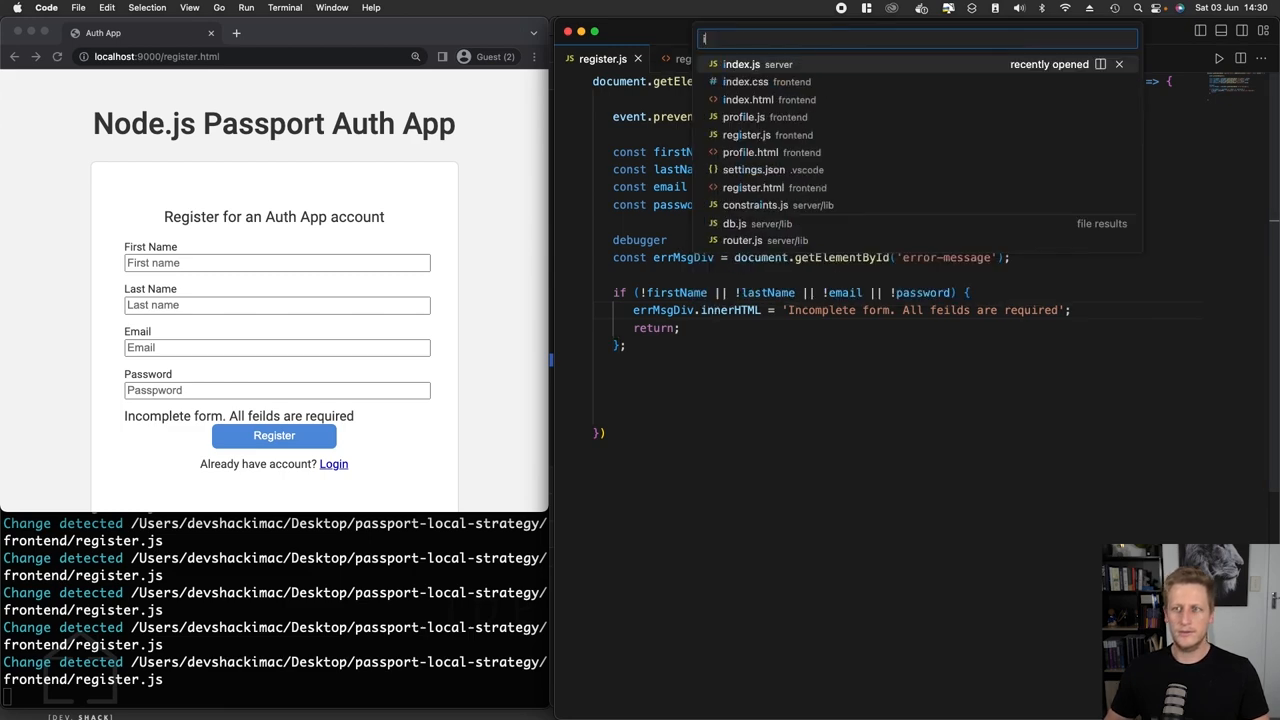
Step: Add an #error-message rule at the end of index.css with color rgb(229, 99, 99)
click(744, 80)
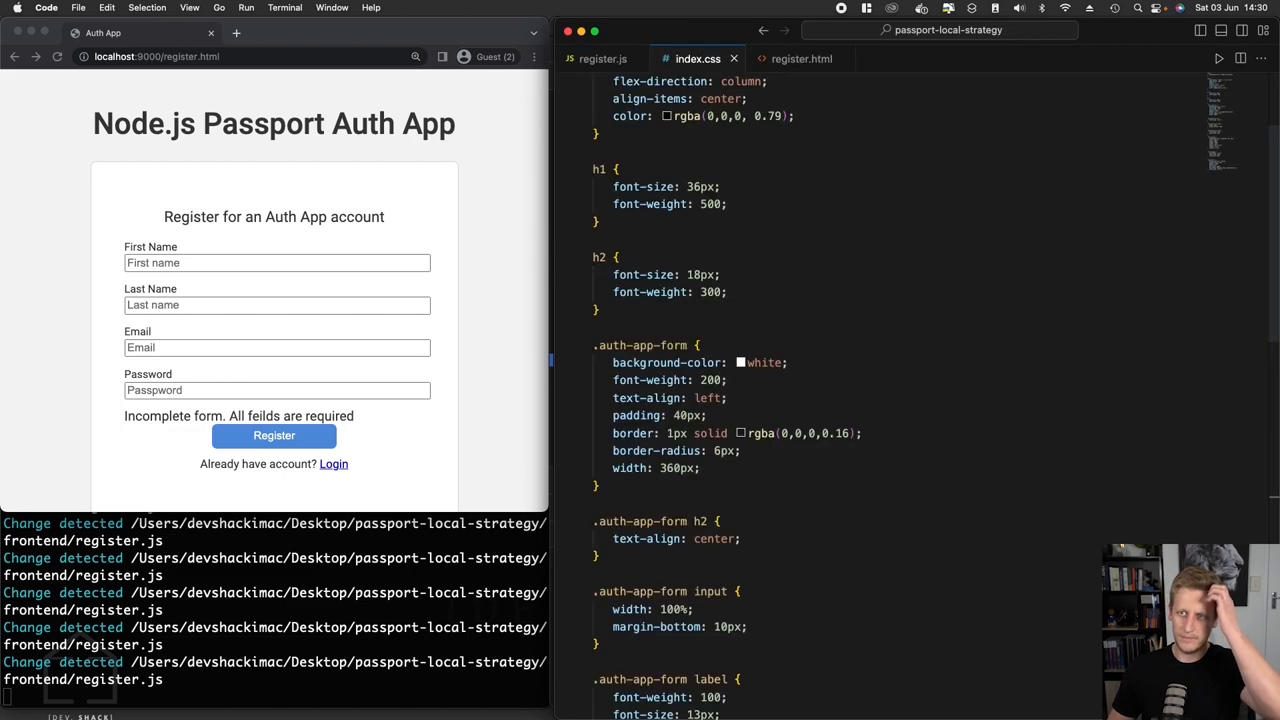
scroll(down, 3)
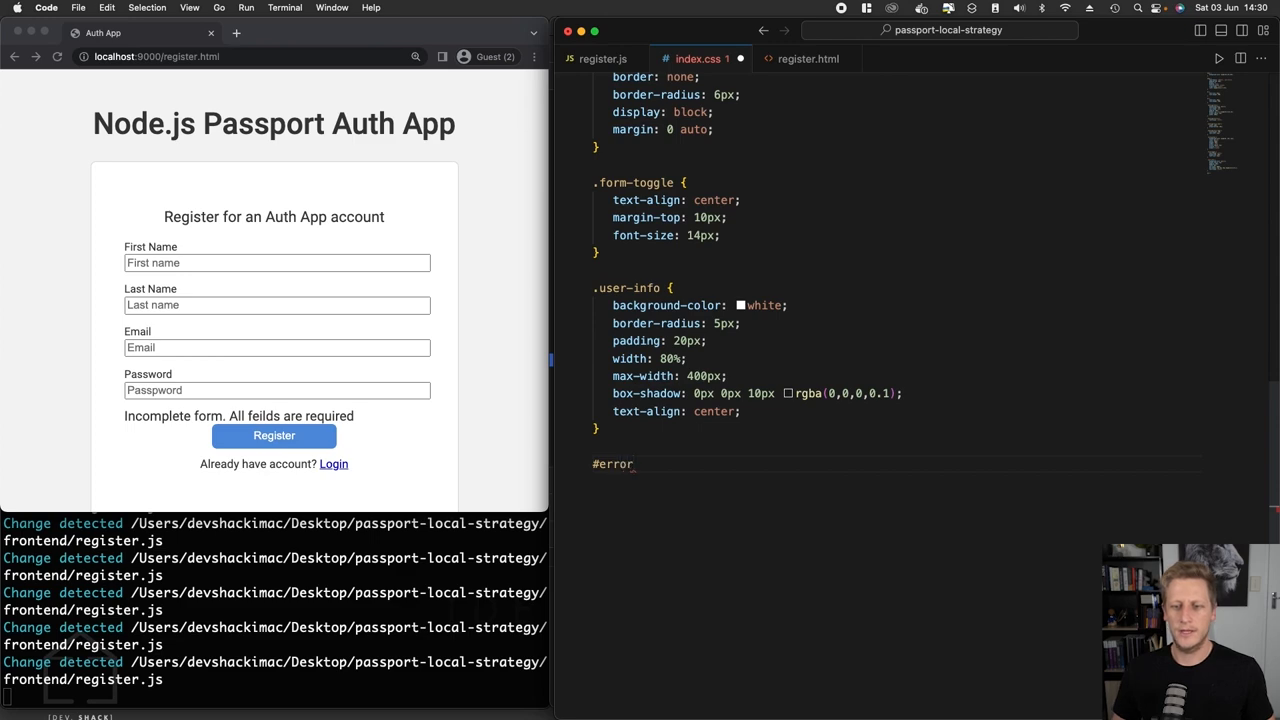
text(-message)
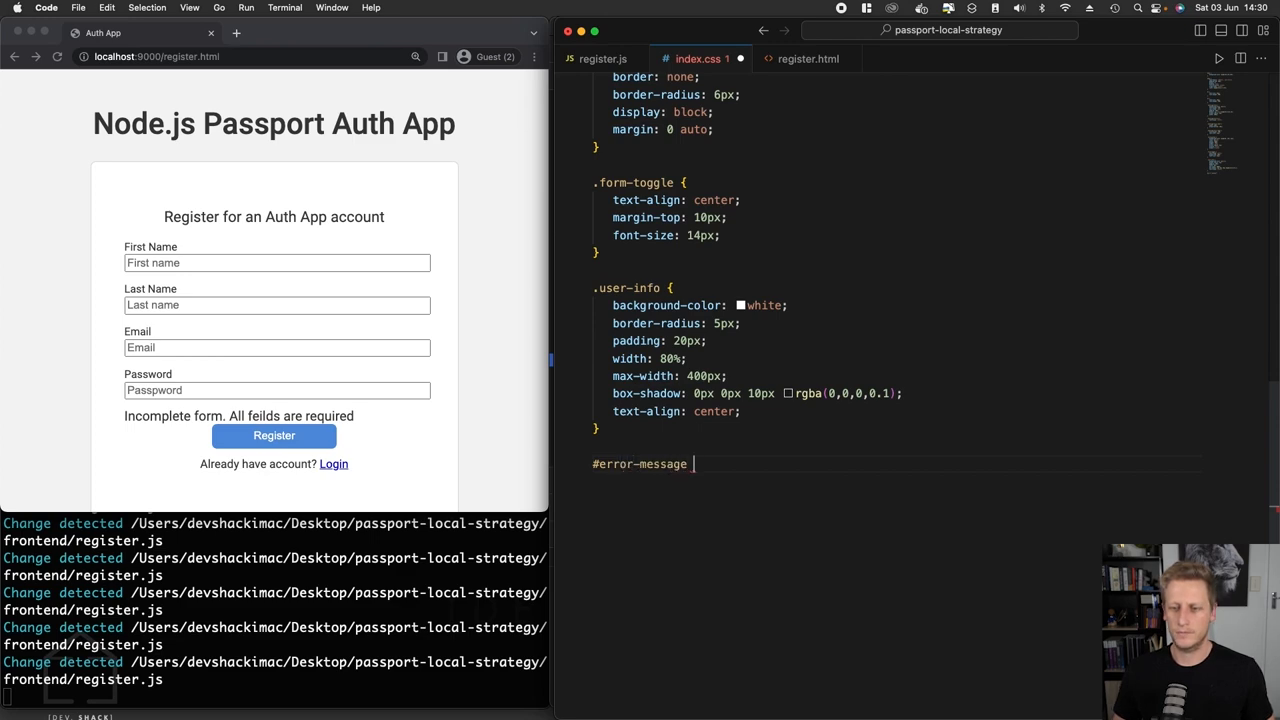
text({ co)
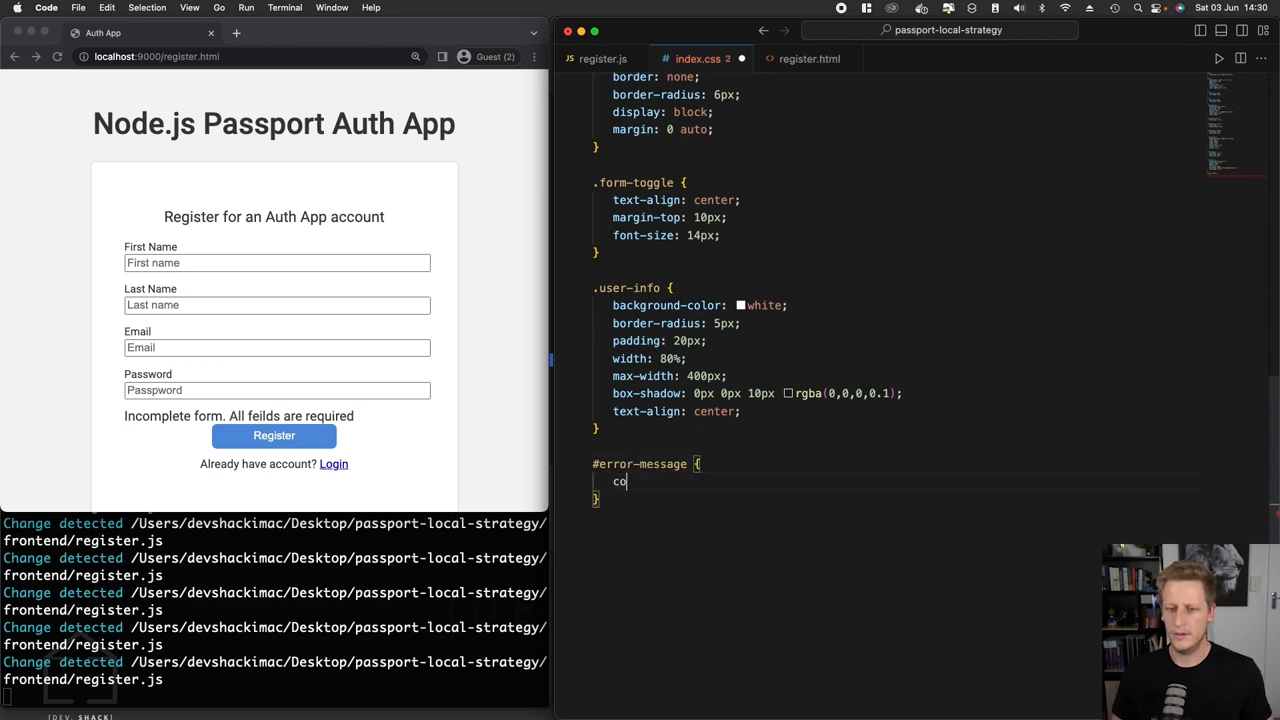
text(lor:)
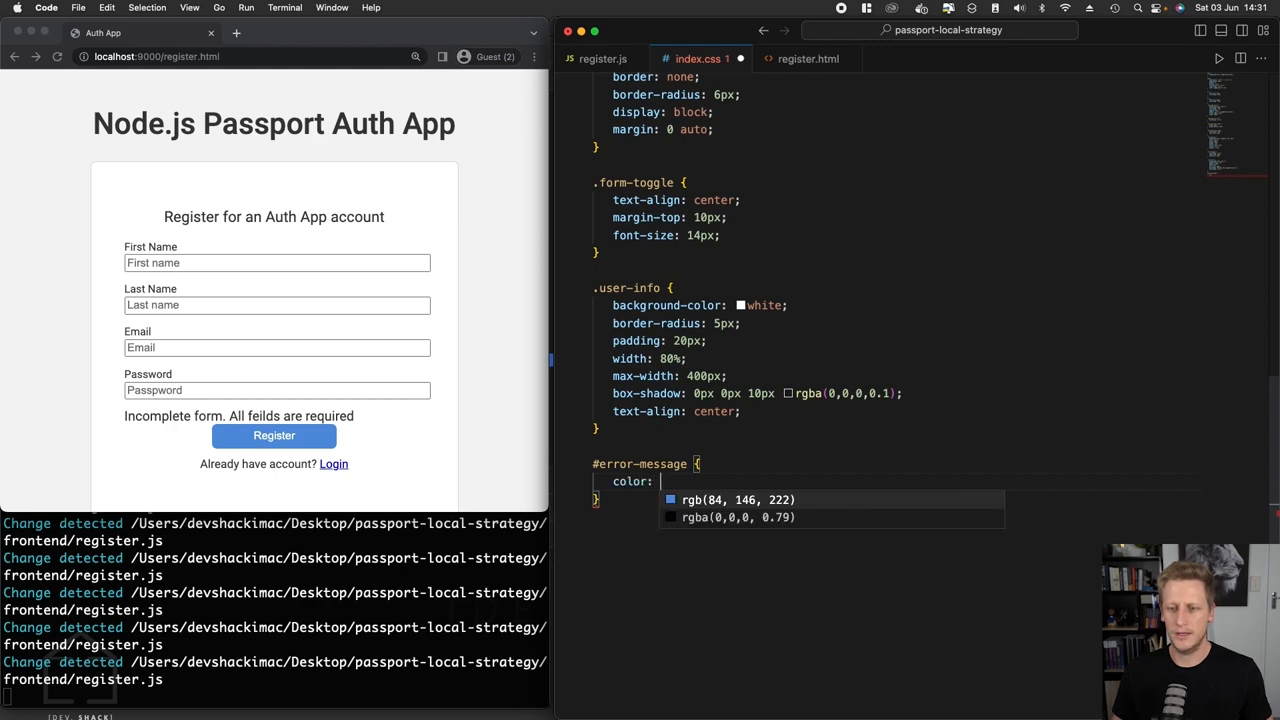
text(rgb(22)
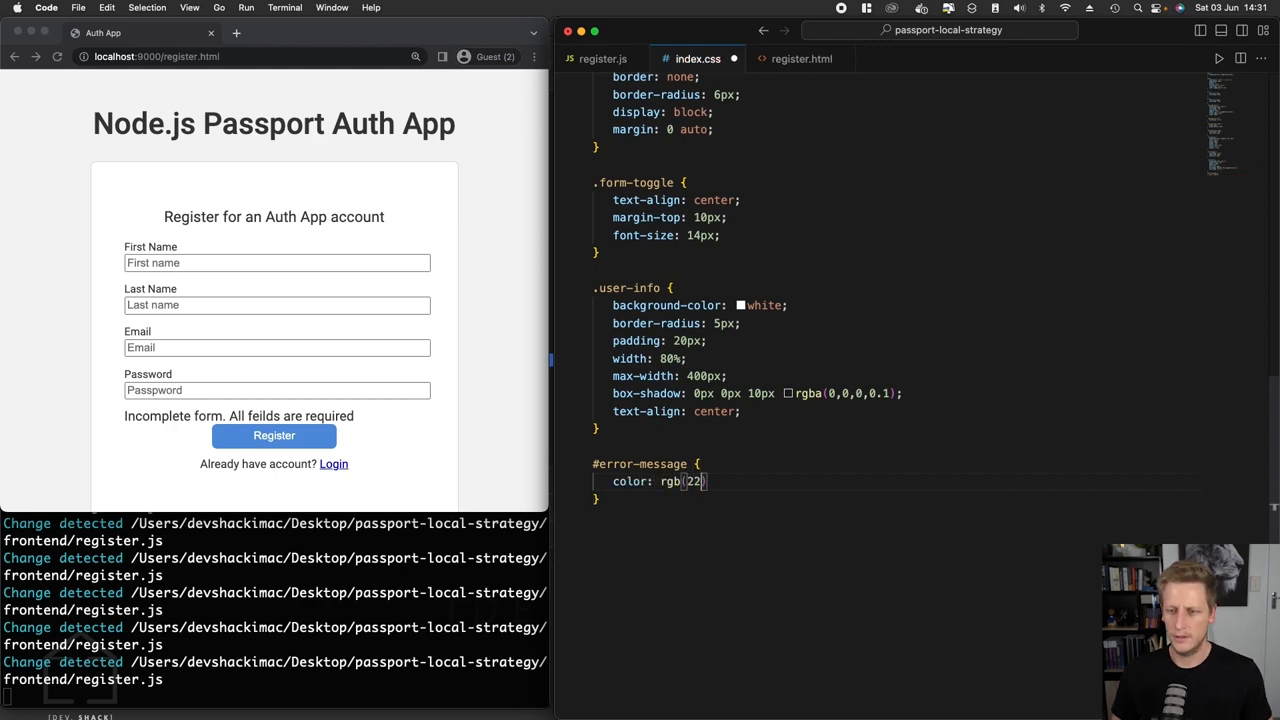
text(9, 99, 99)
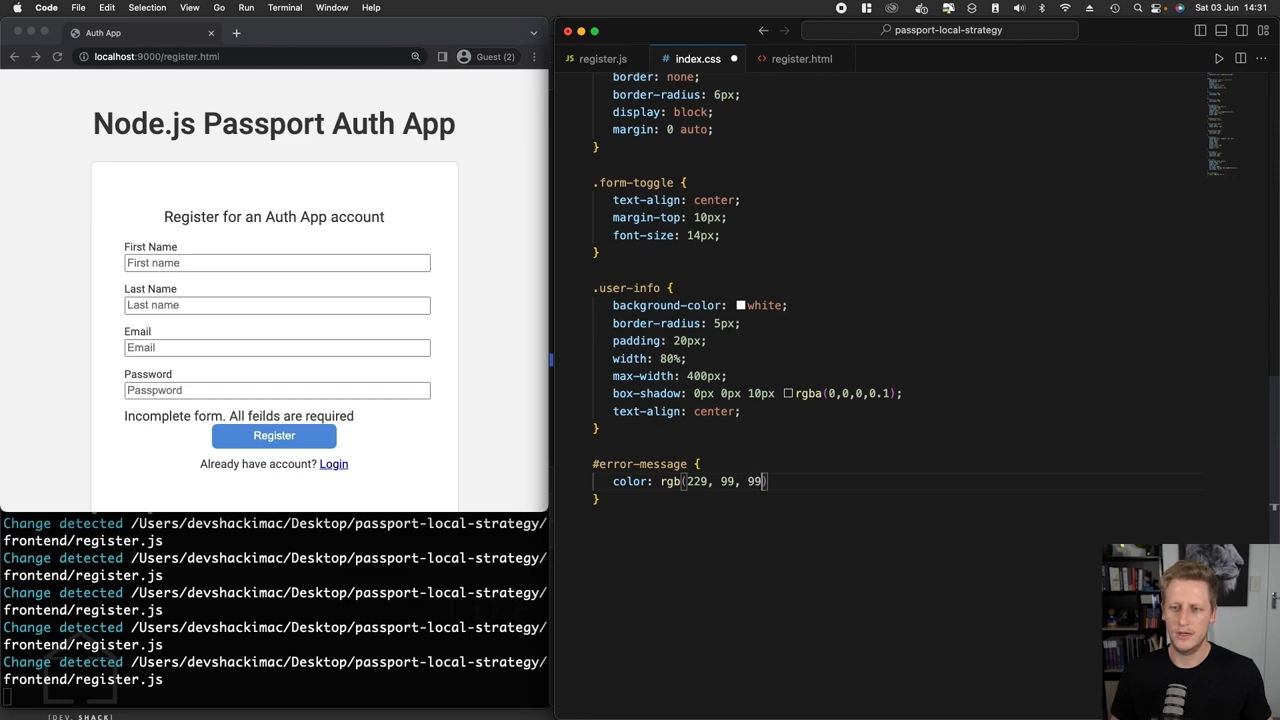
Step: Give #error-message font-size 14px, margin 4px 0 12px 0px and text-align center
text(font-size: 14px;)
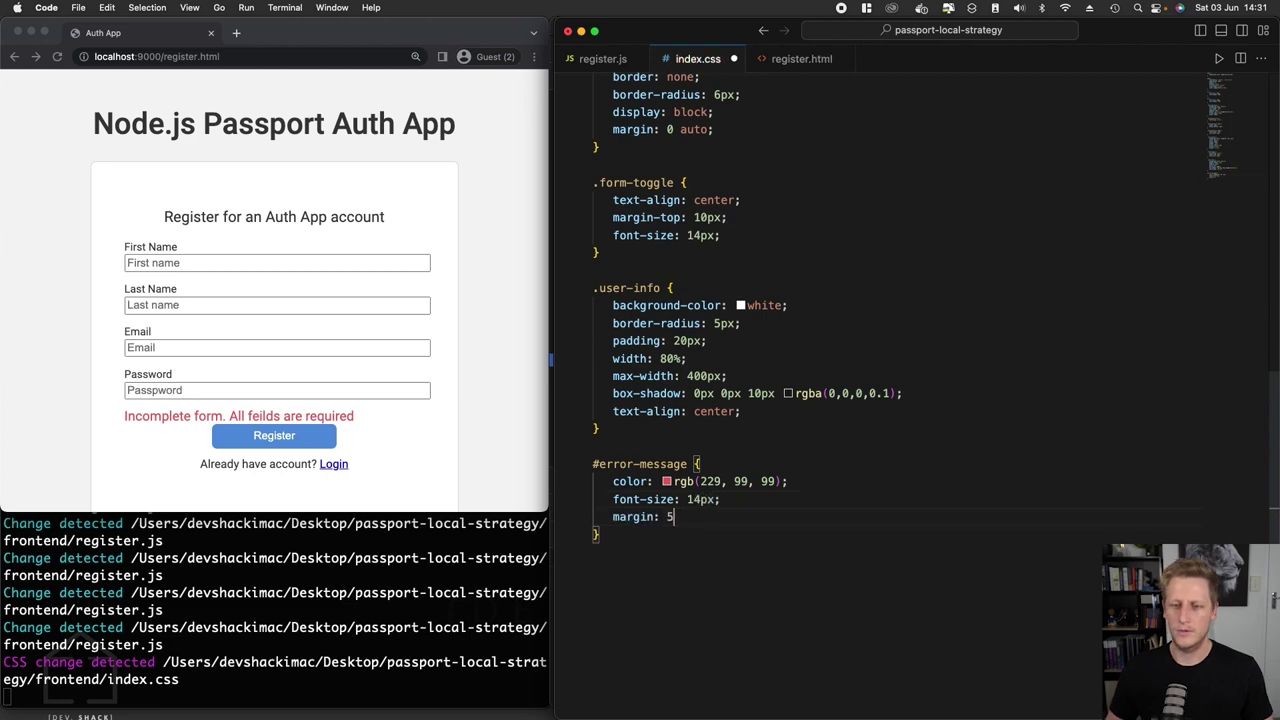
text(px 0)
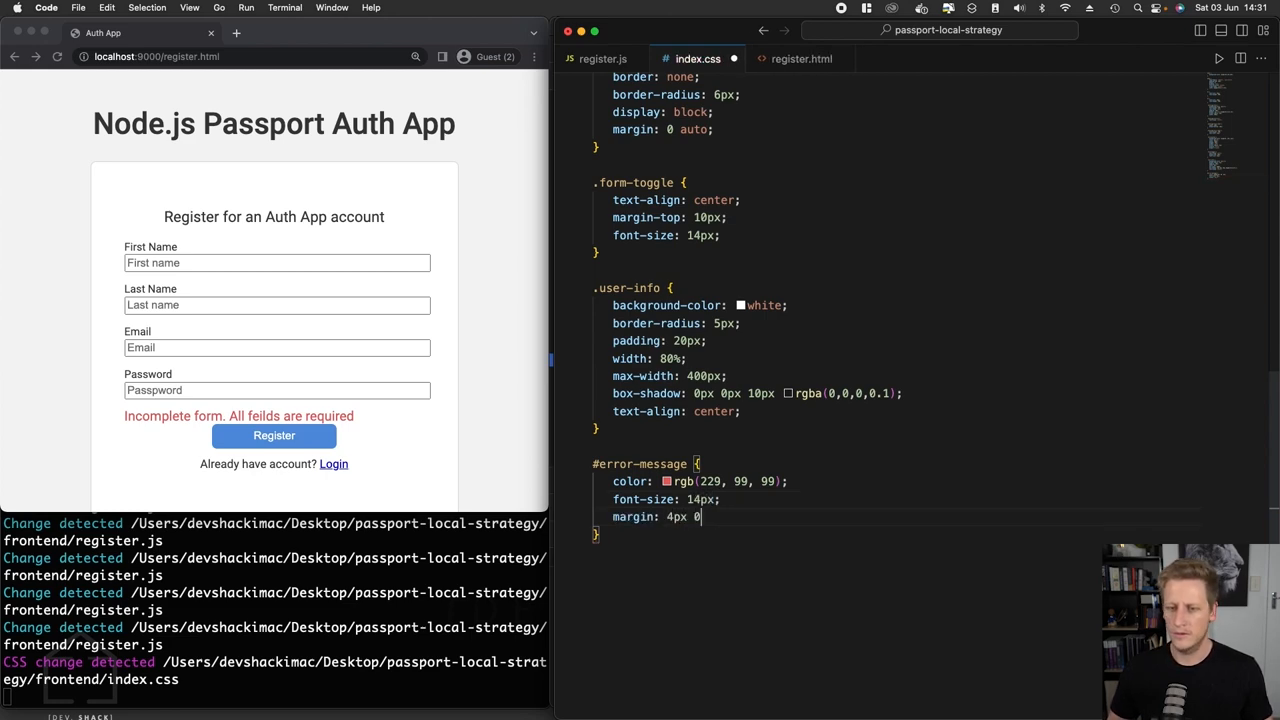
text(12px 0px;)
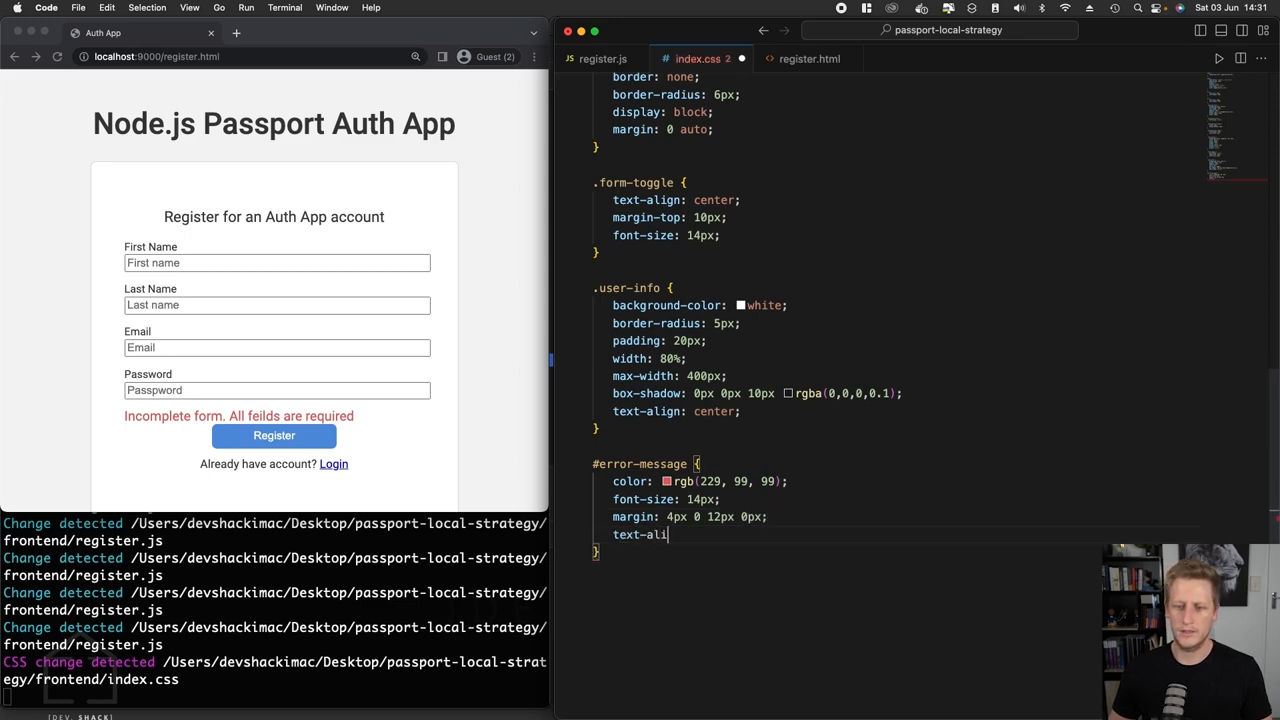
text(gn: center;)
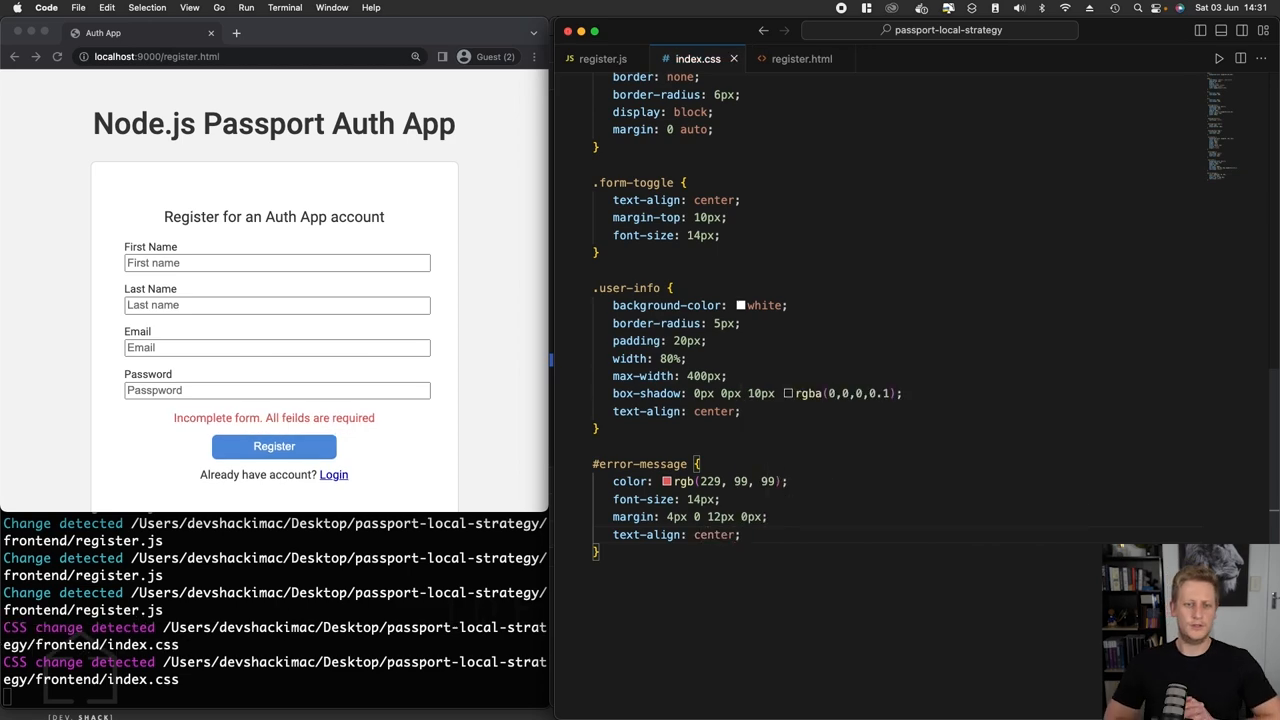
click(600, 58)
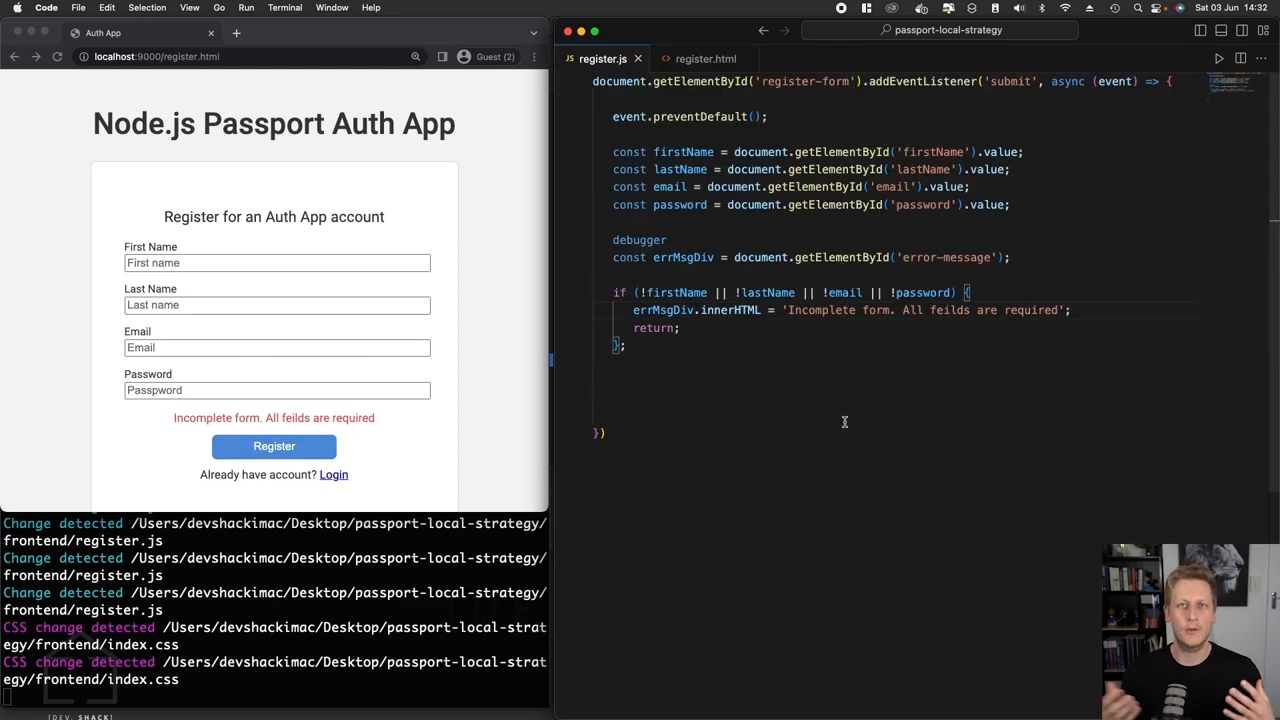